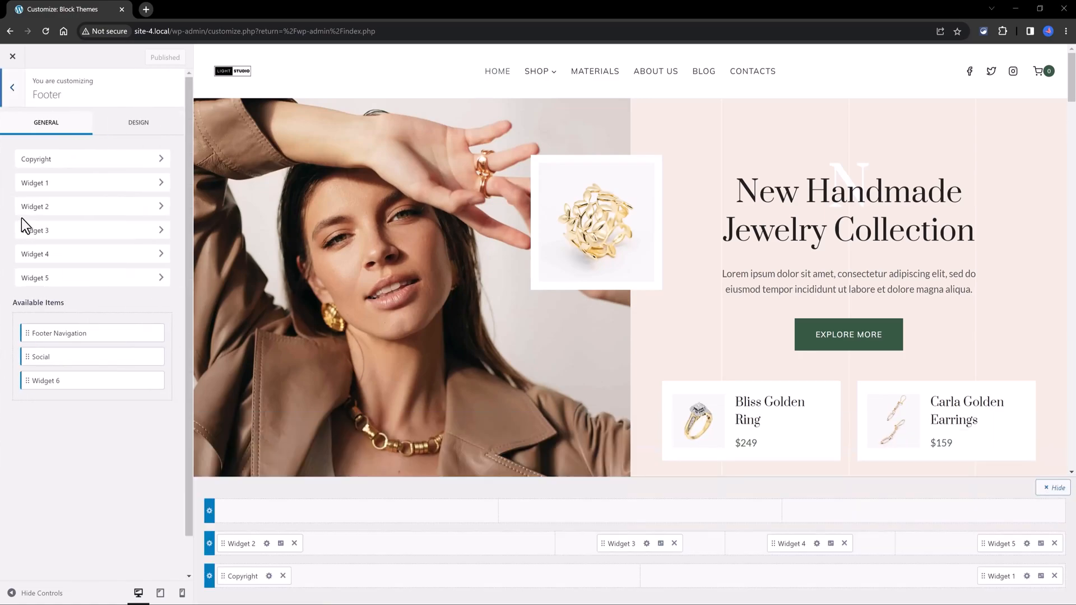
Add a thin top border to the footer's middle row in its Design settings, then return to General.
scroll("down", 3)
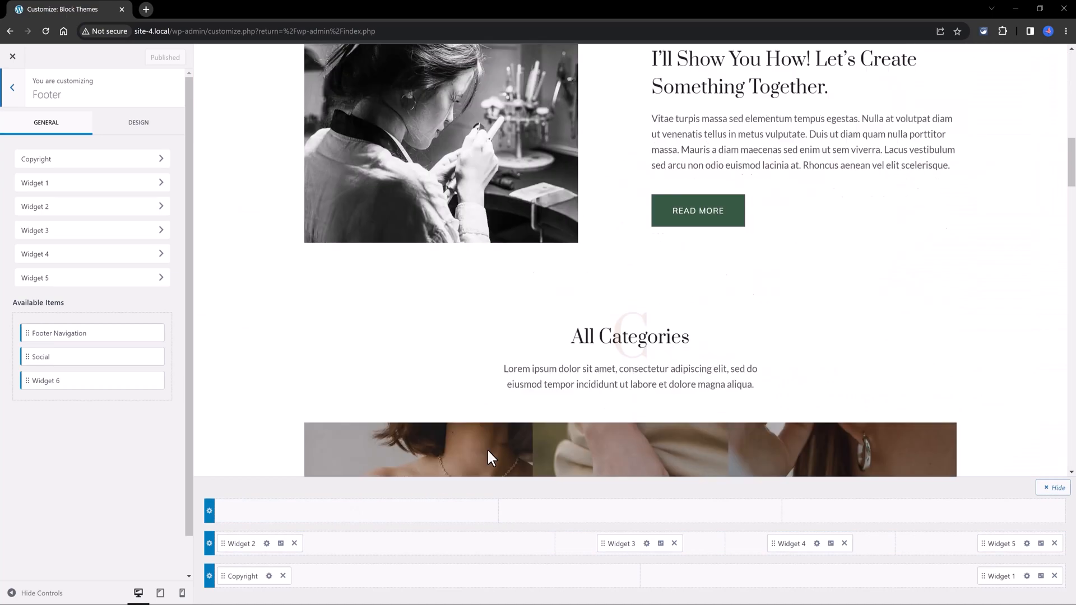
scroll("down", 3)
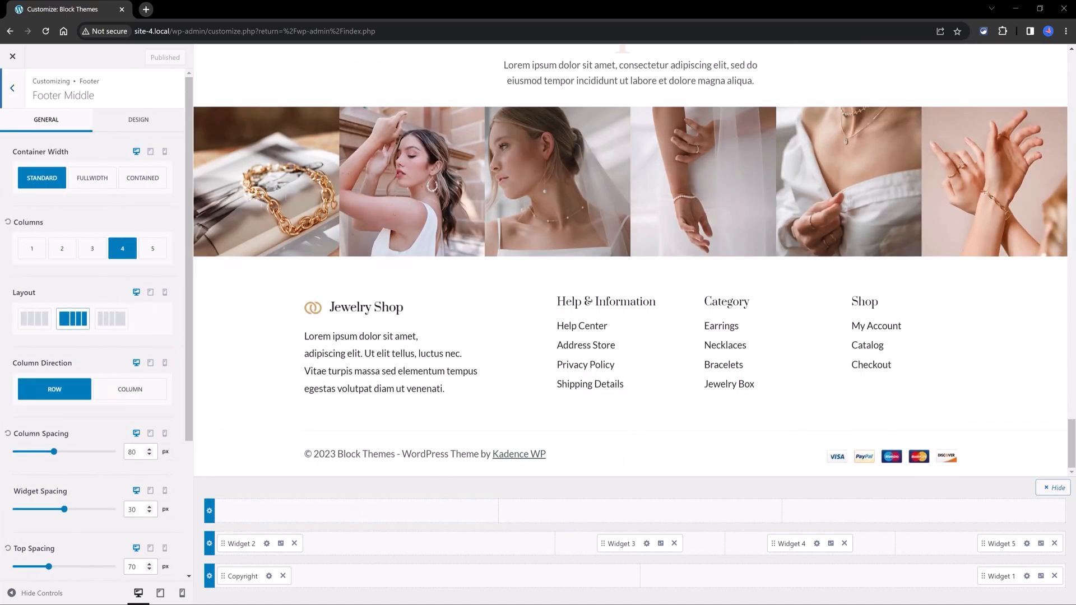
left_click(138, 120)
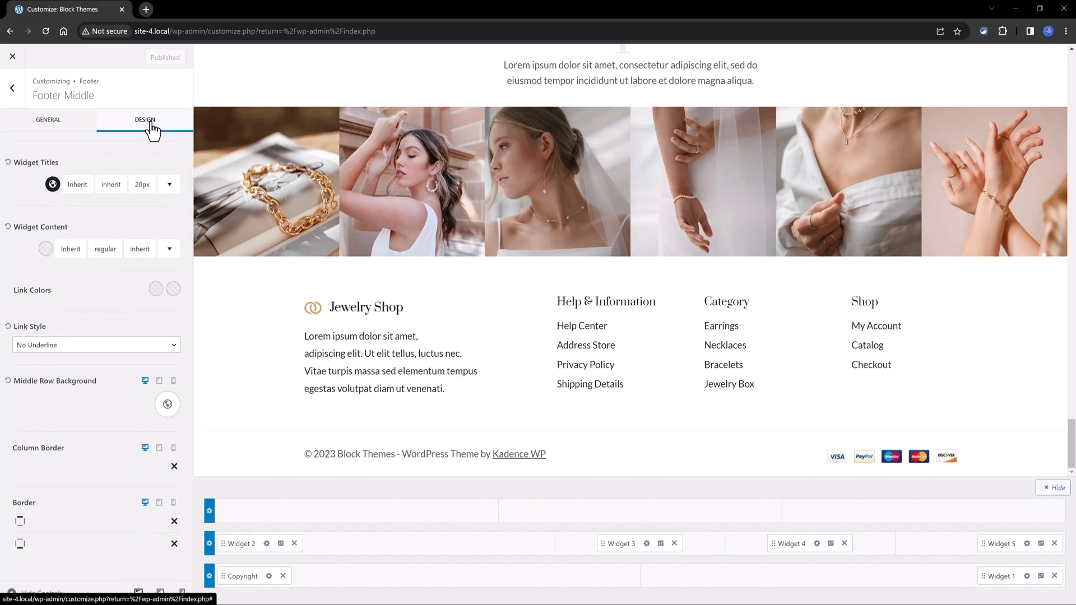
mouse_move(120, 532)
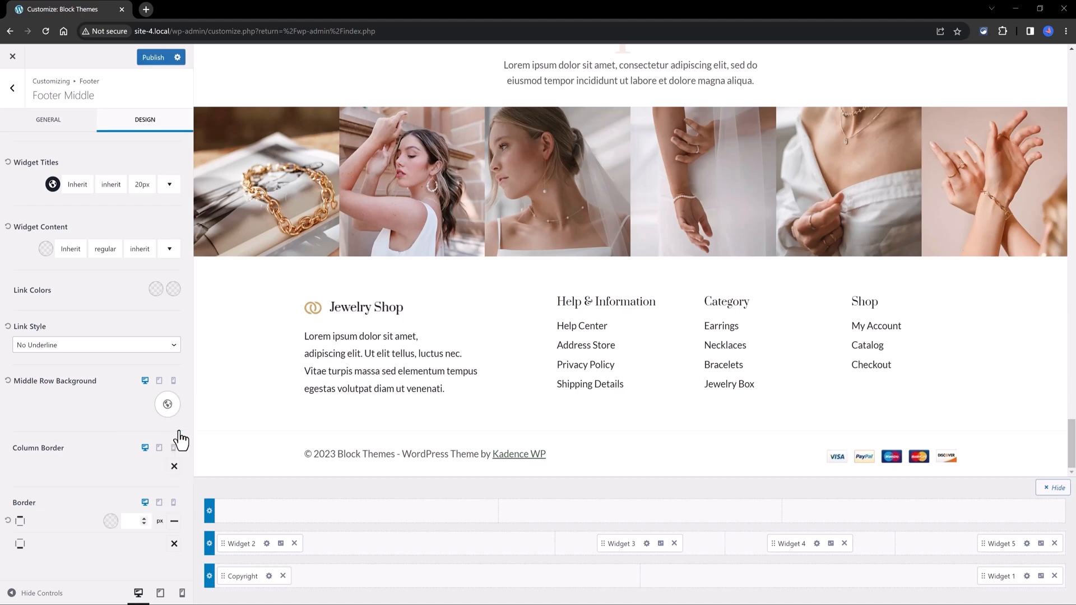
left_click(167, 404)
type("2")
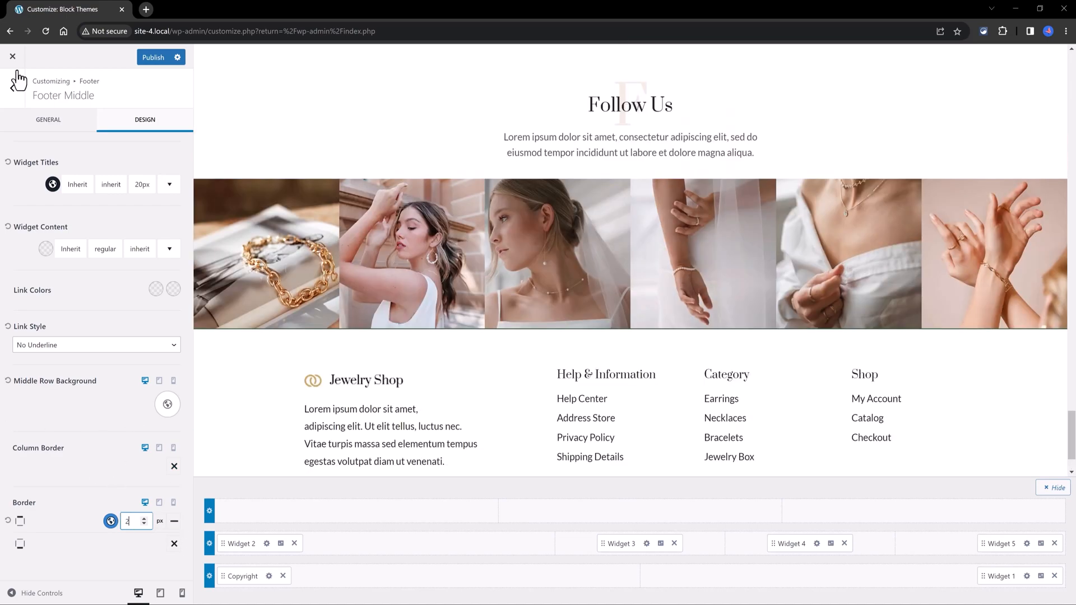
left_click(49, 119)
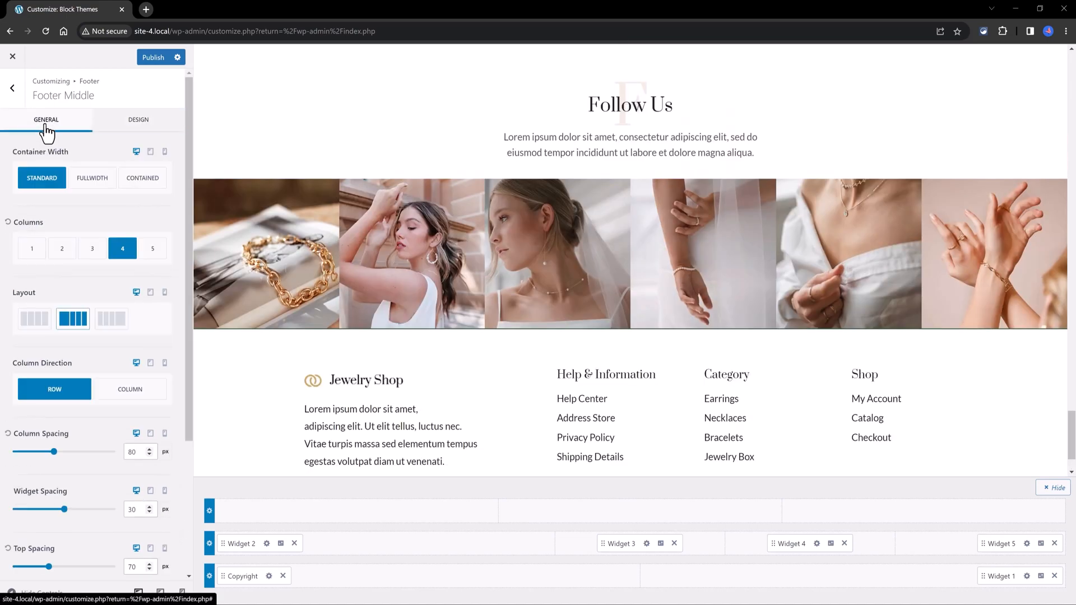
left_click(92, 178)
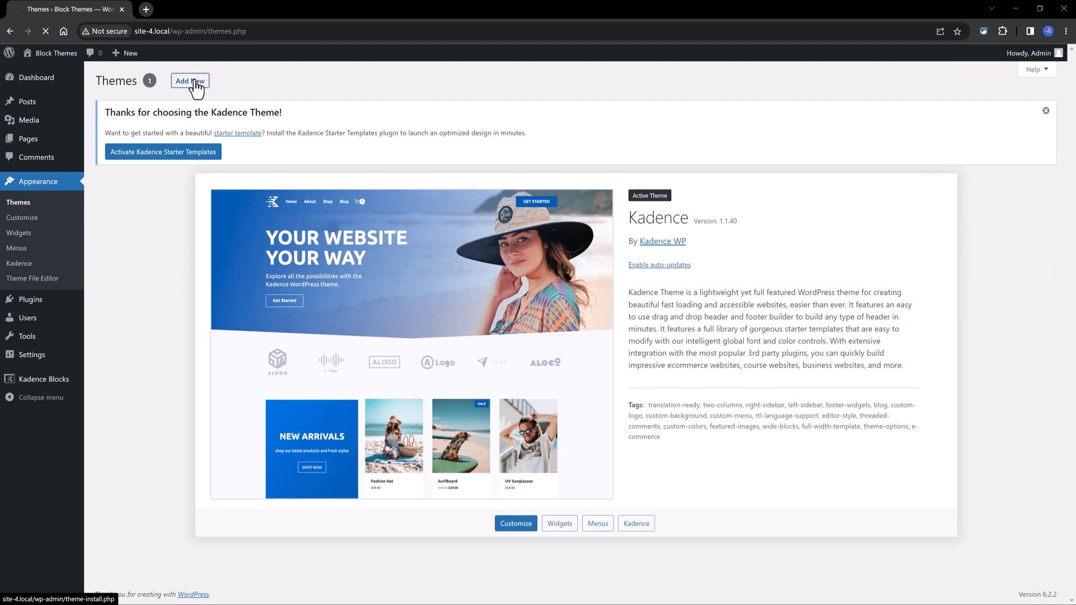
From Themes > Add New, activate the Kadence Starter Templates add-on via the notice.
left_click(190, 81)
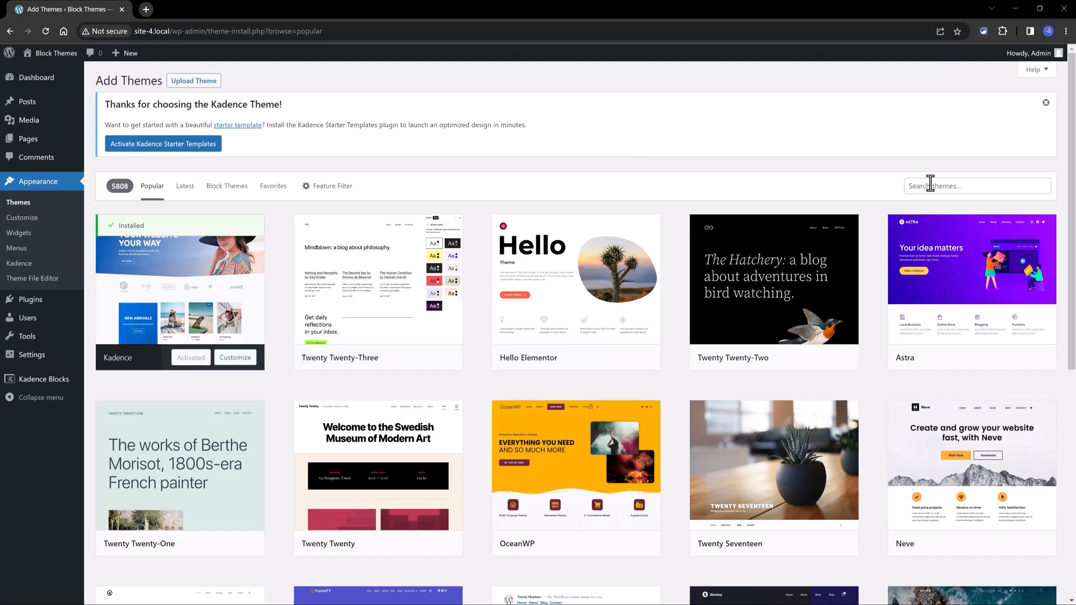
left_click(977, 185)
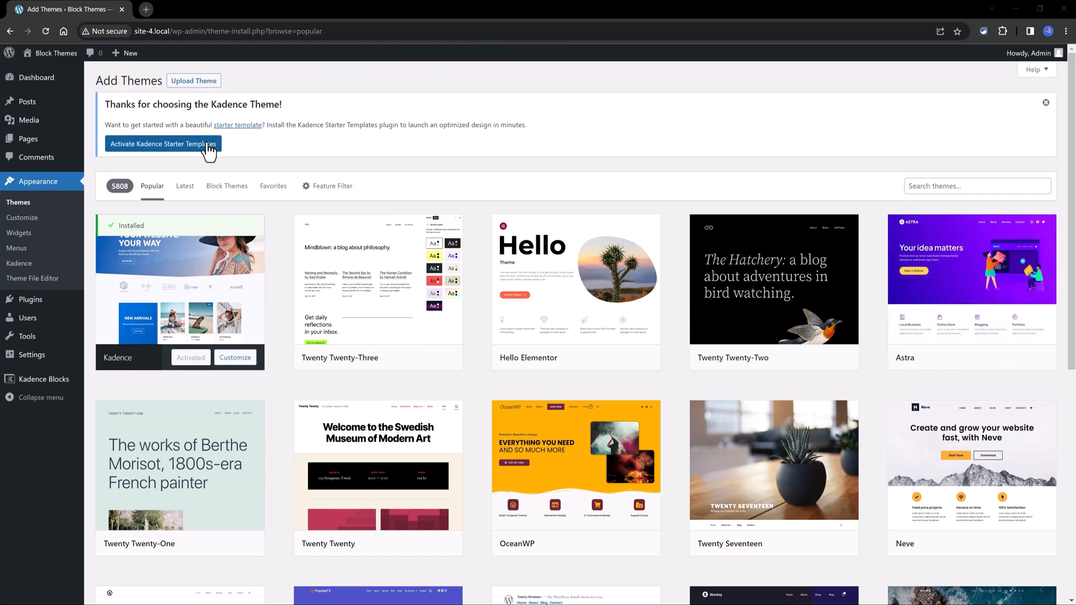
left_click(163, 144)
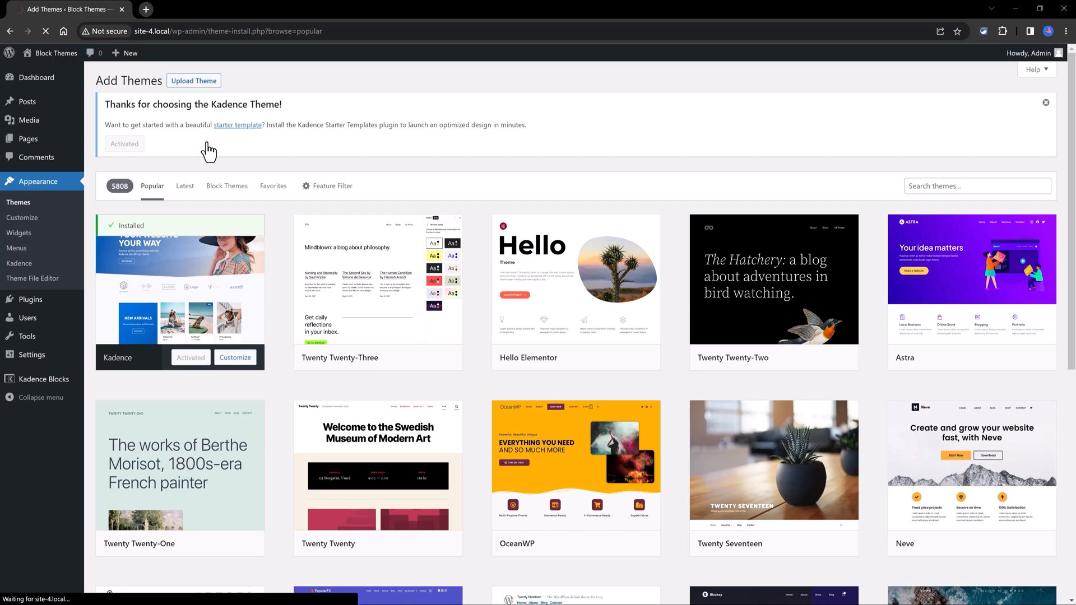
Keep Gutenberg as the page builder for the starter templates.
left_click(236, 124)
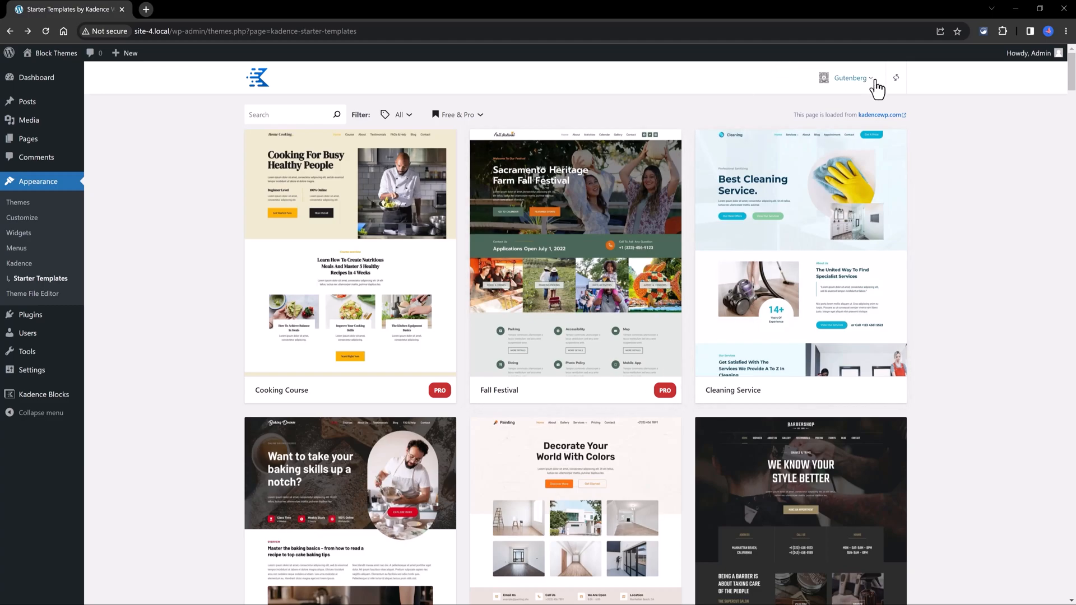
left_click(851, 77)
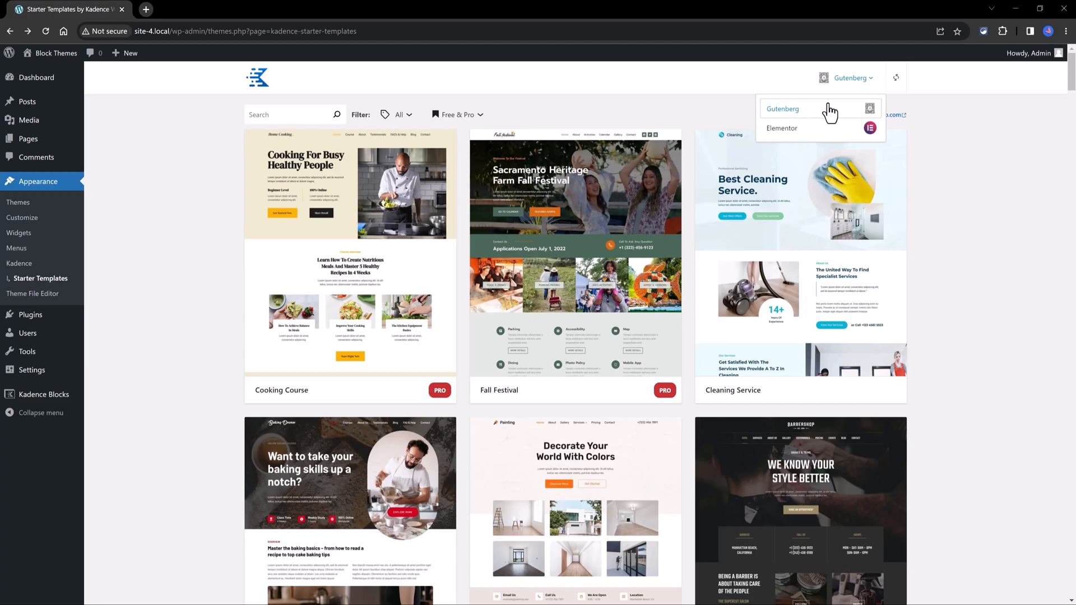
left_click(783, 109)
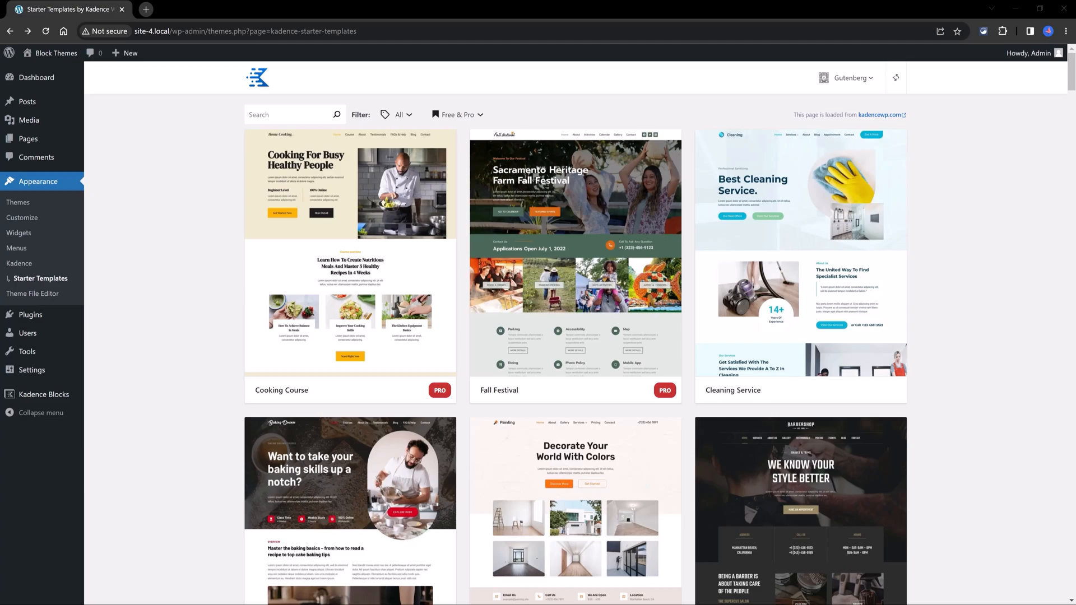
Filter the starter templates to Free Only and the Ecommerce category.
scroll("down", 3)
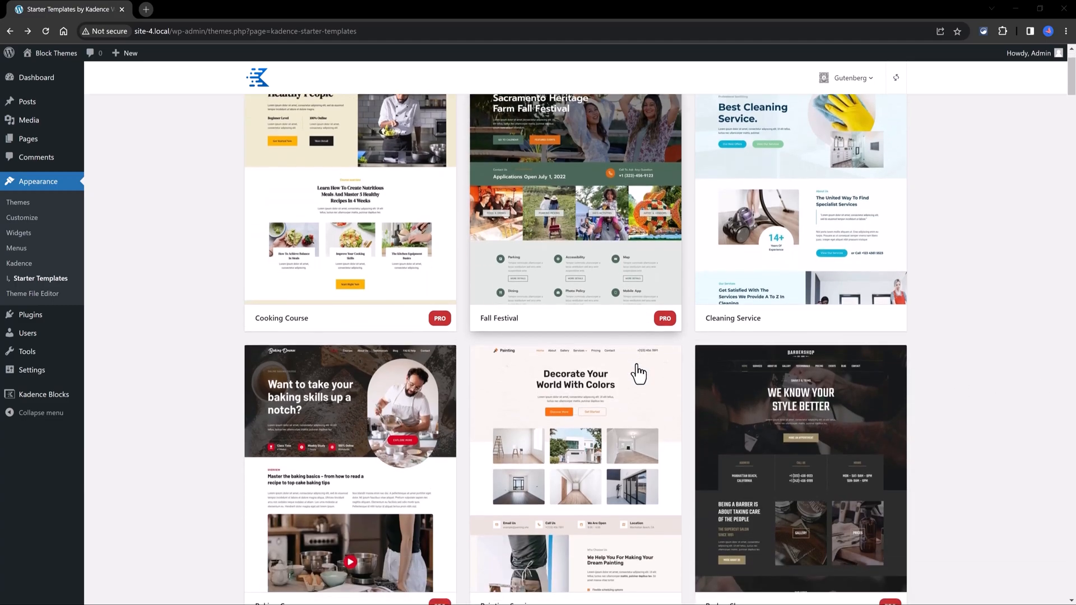
scroll("down", 3)
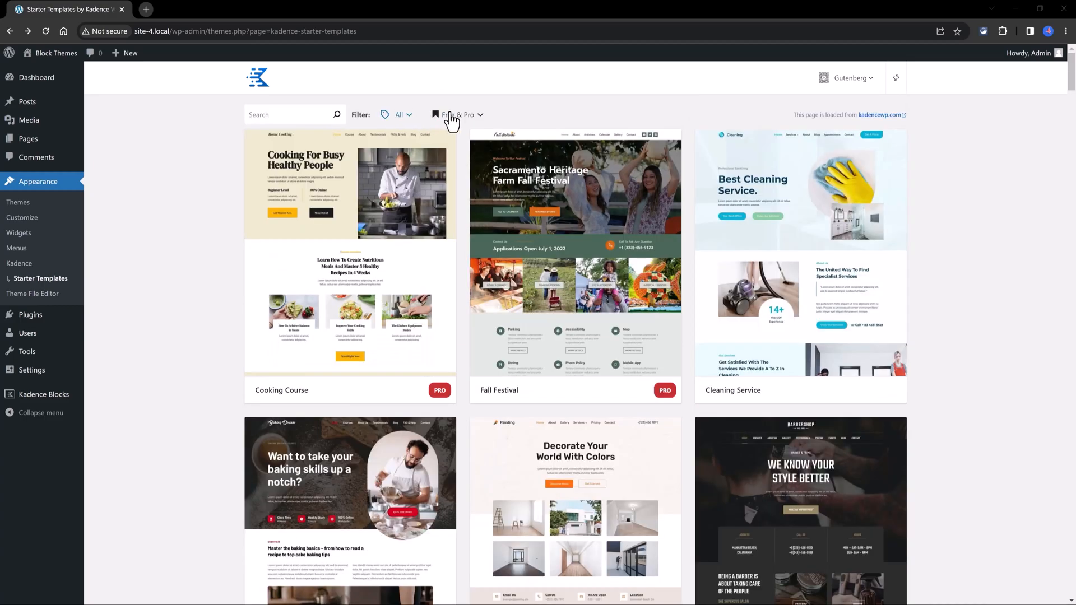
left_click(456, 115)
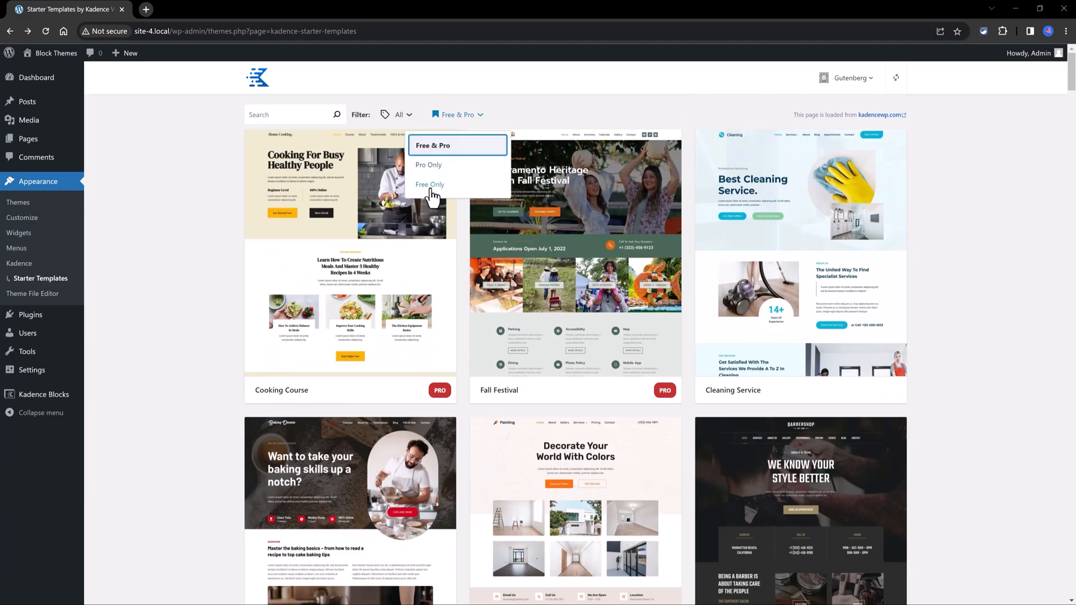
left_click(430, 185)
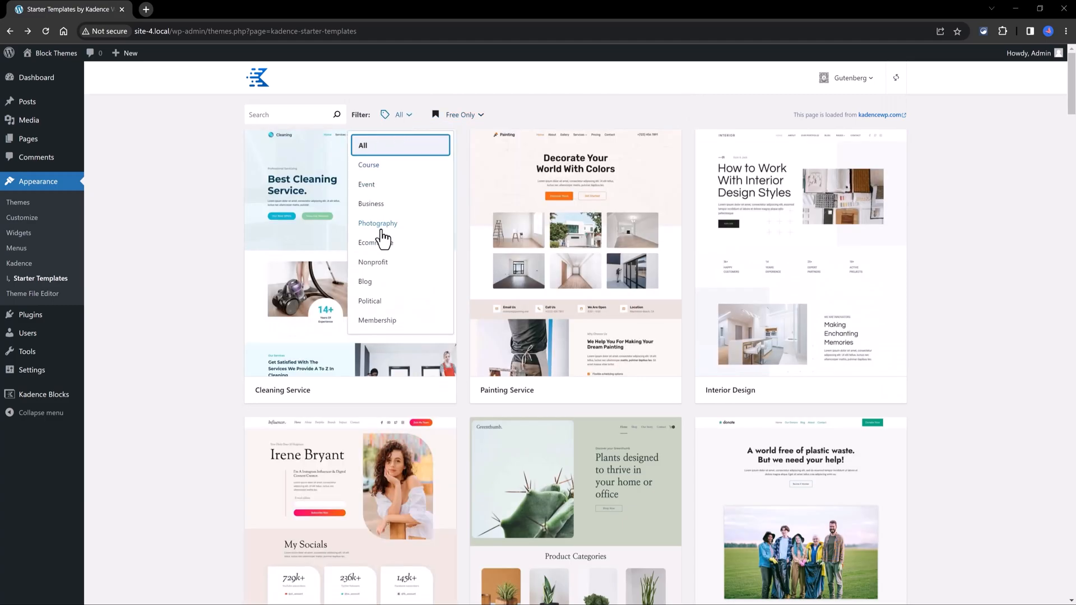
left_click(372, 242)
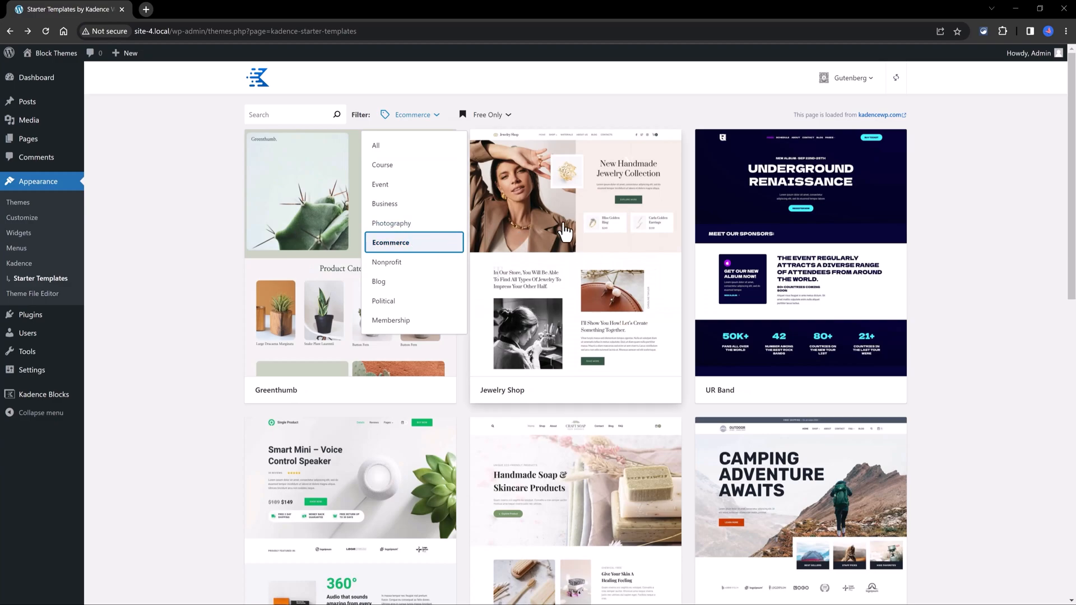
left_click(575, 192)
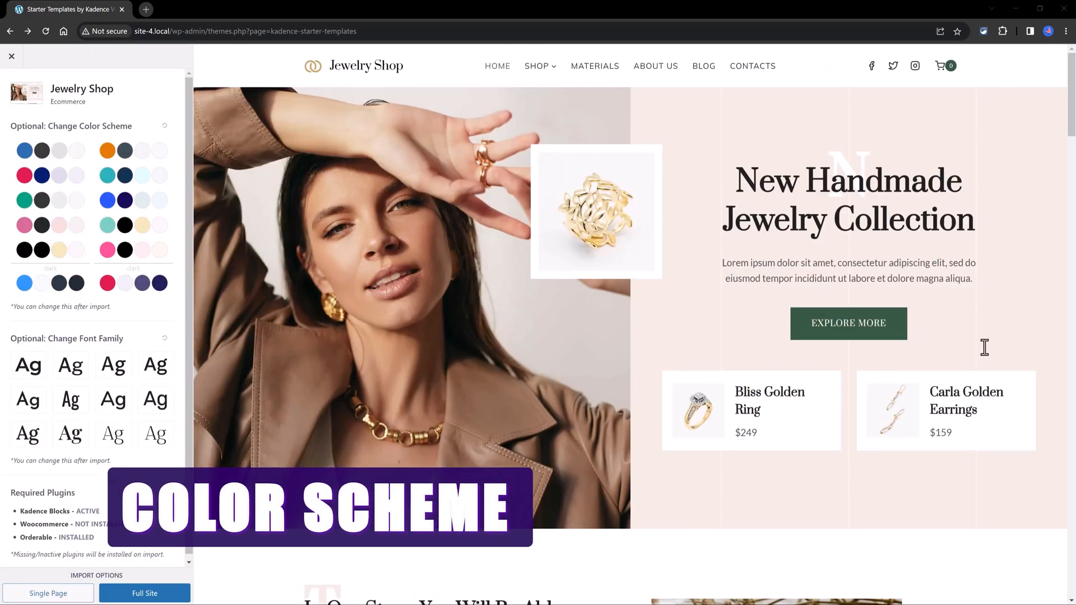
Preview the dark navy and pink scheme, then apply the light blue color scheme to Jewelry Shop.
scroll("down", 3)
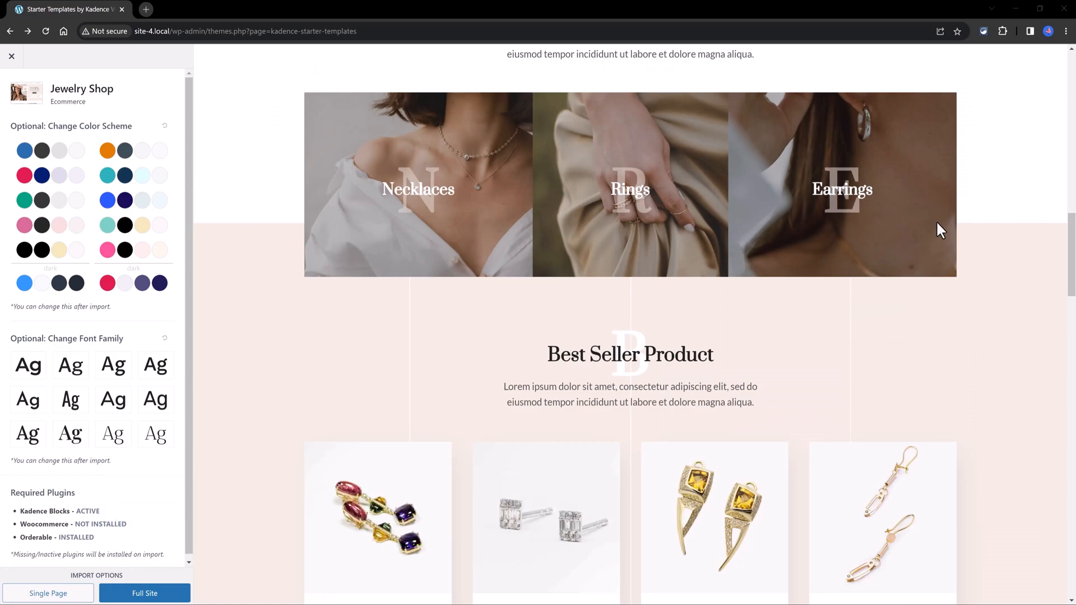
mouse_move(1029, 317)
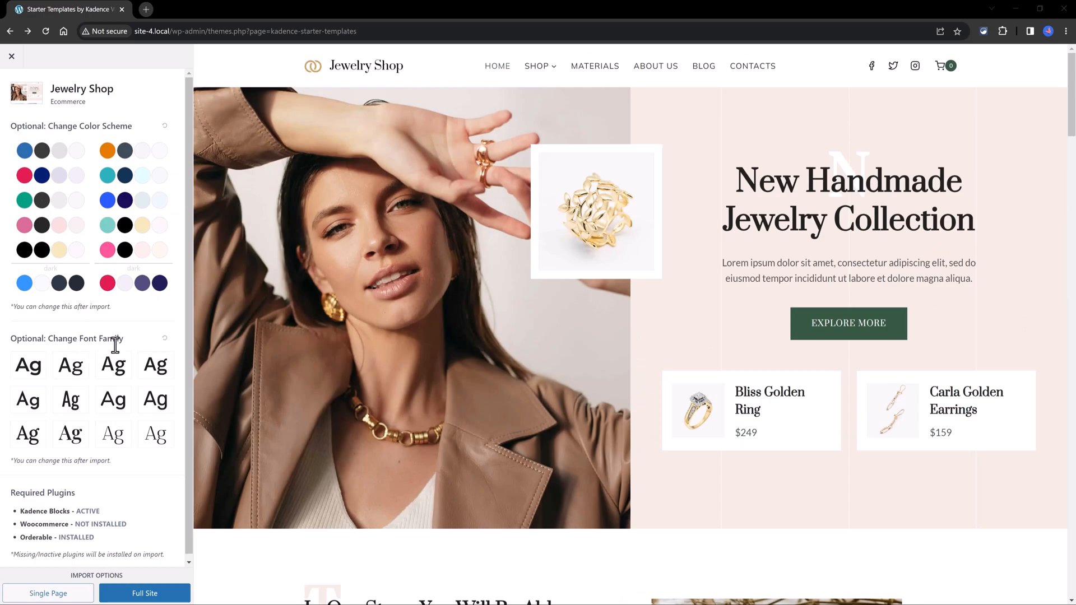
mouse_move(670, 347)
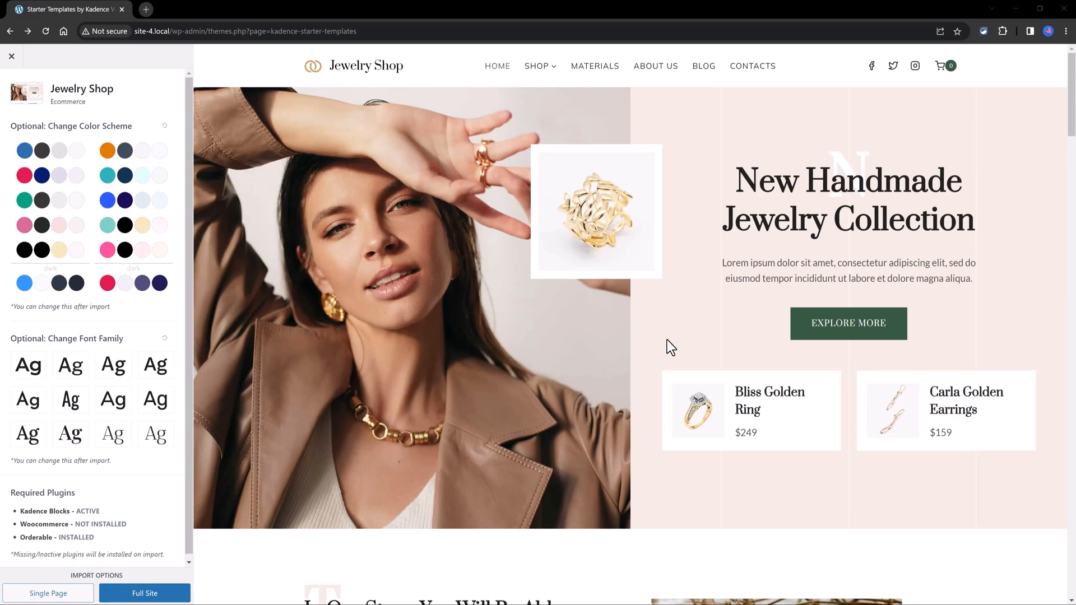
mouse_move(202, 356)
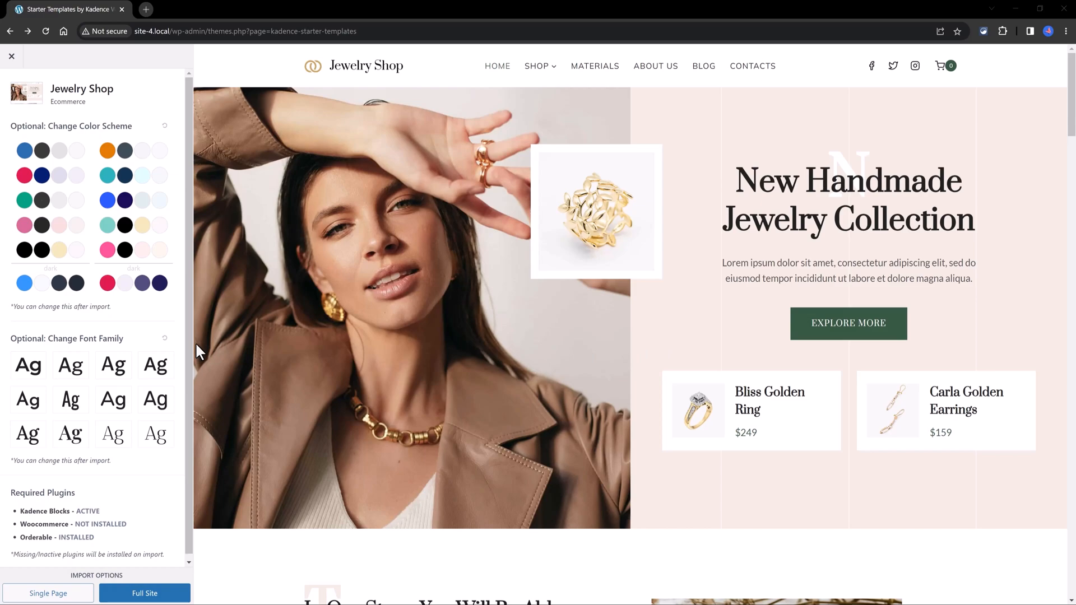
mouse_move(183, 298)
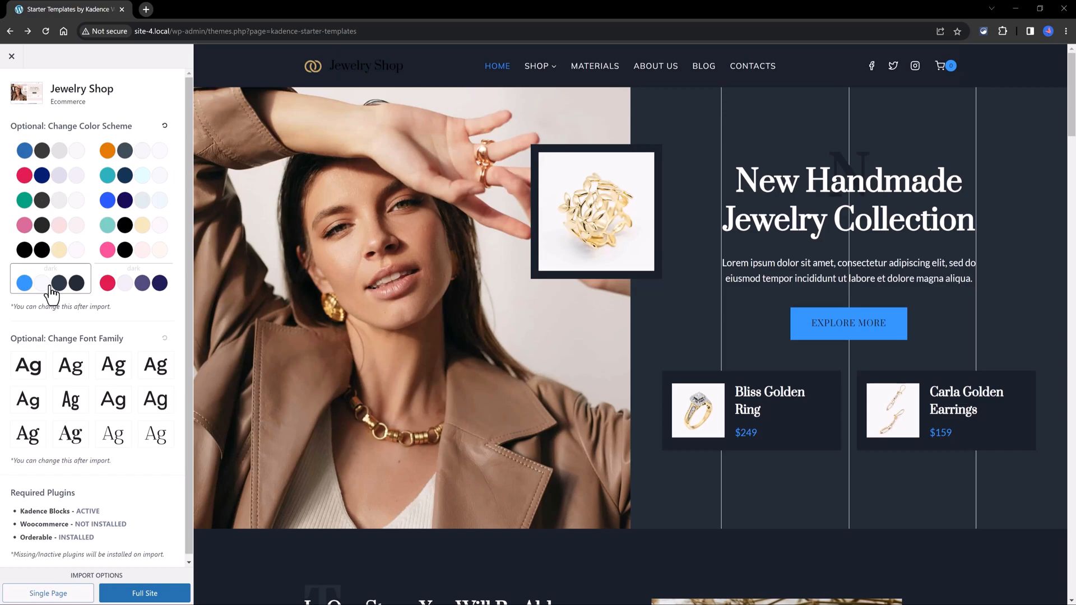
left_click(134, 282)
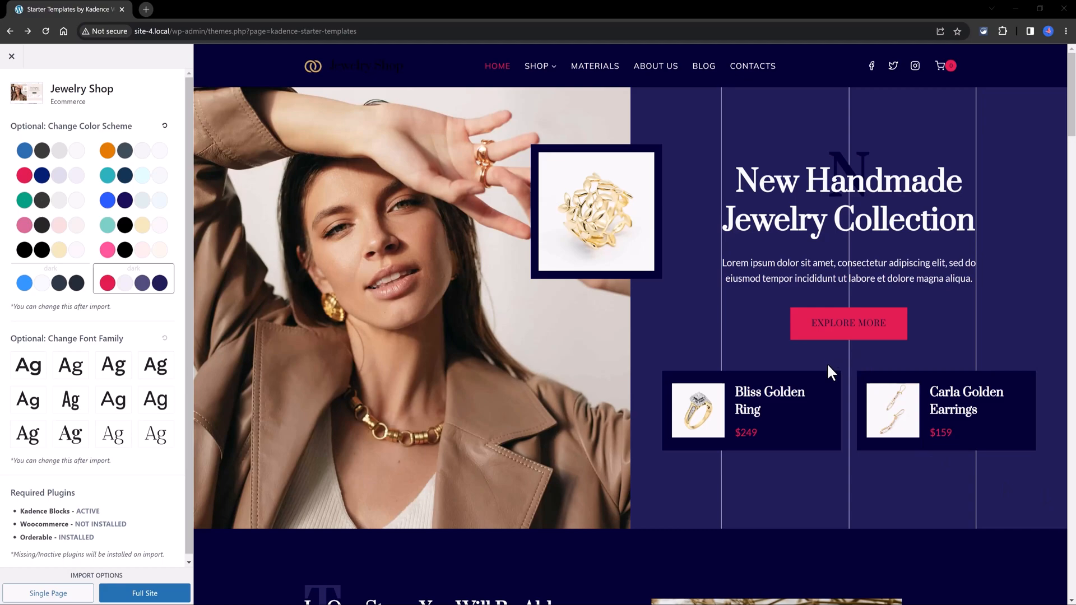
left_click(51, 150)
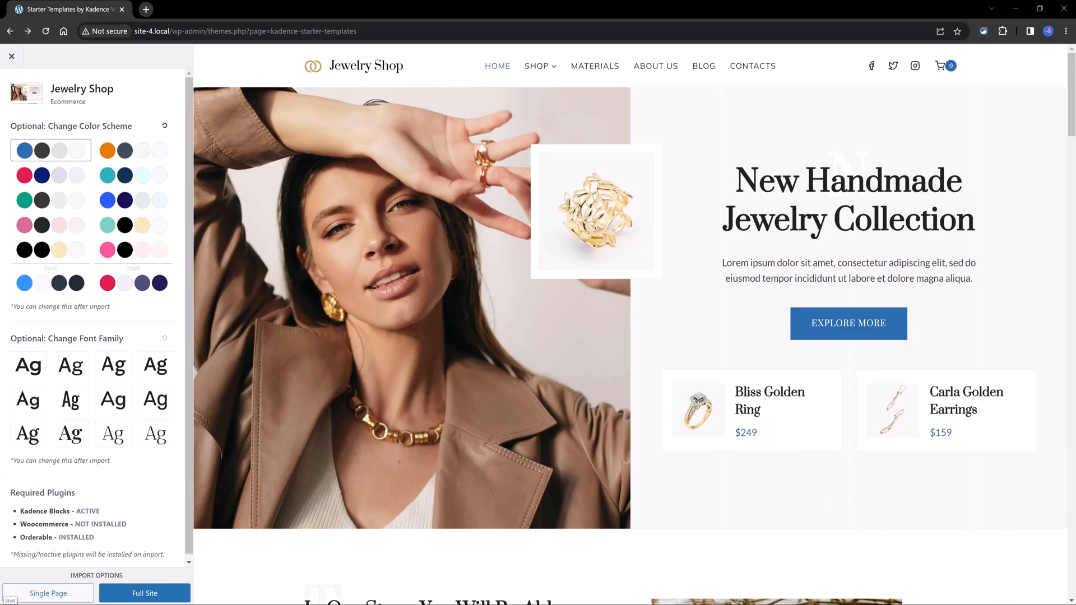
mouse_move(135, 345)
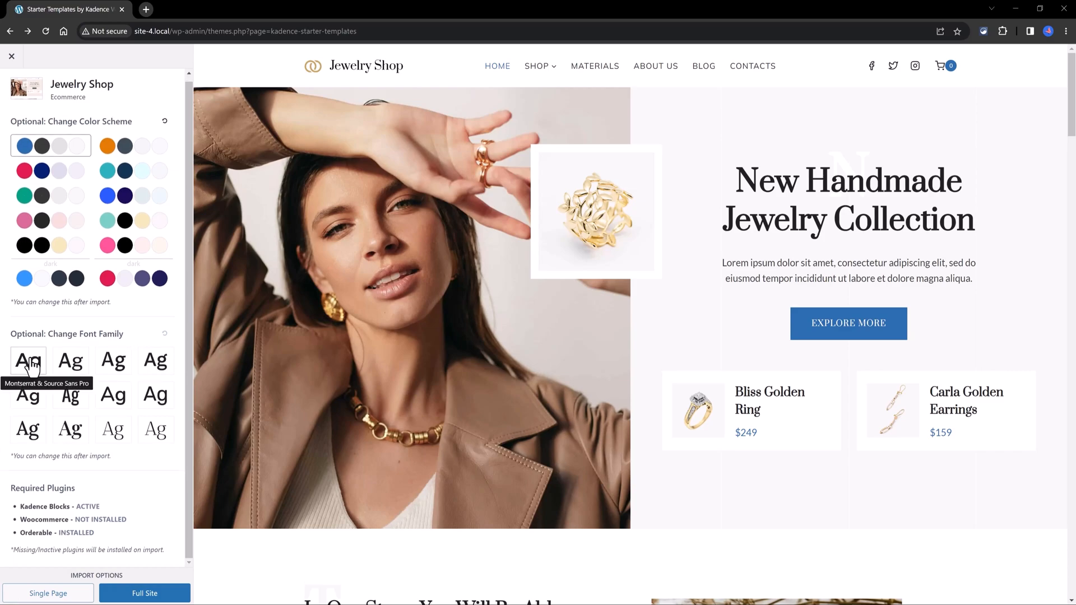
Apply the Montserrat & Source Sans Pro font pairing and review it down to the testimonial.
left_click(27, 360)
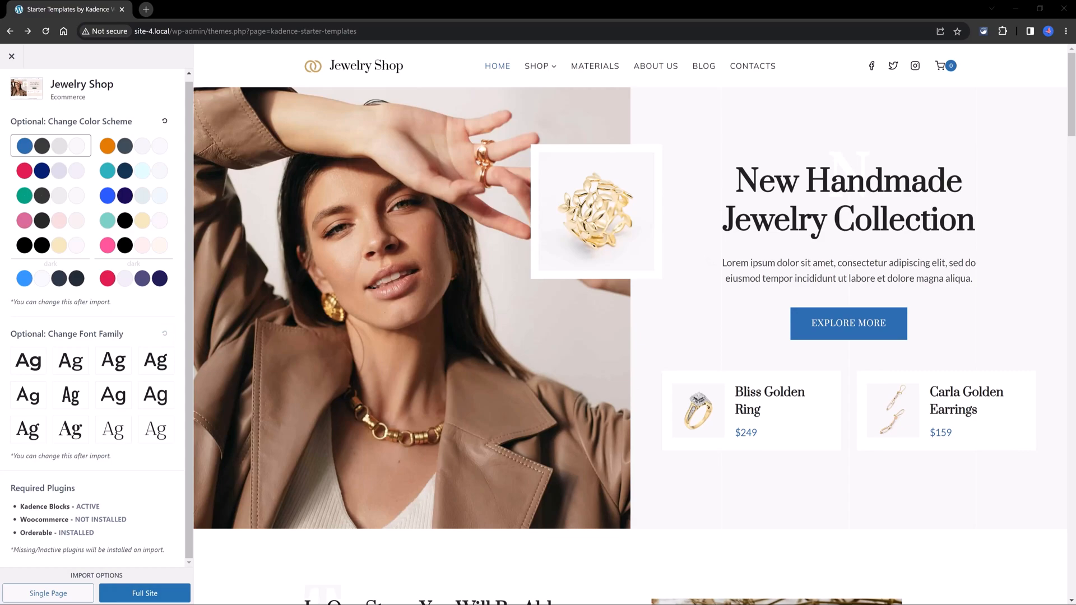
left_click(27, 360)
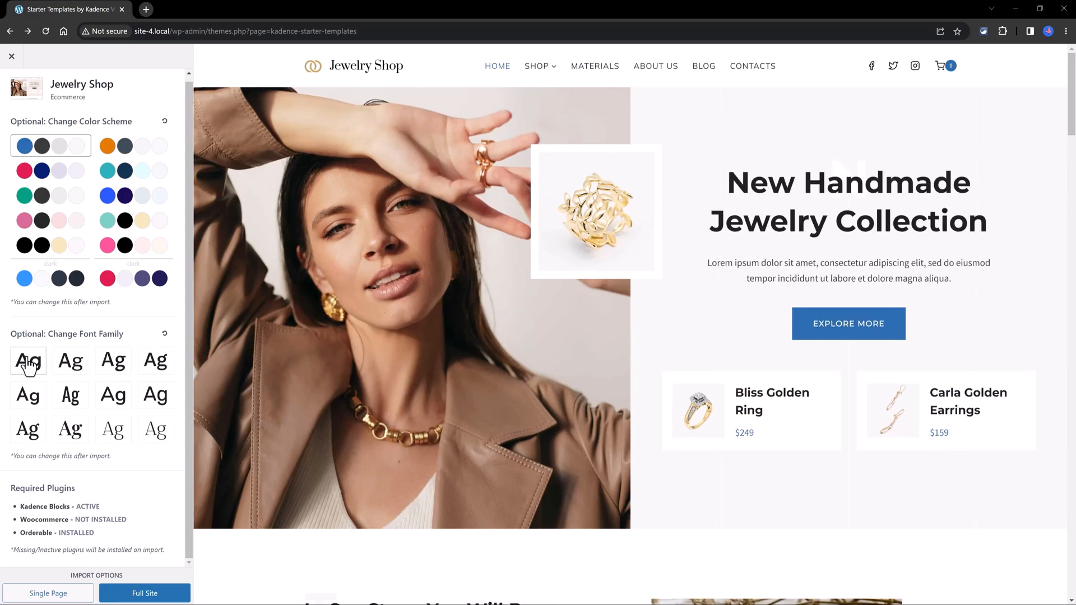
scroll("down", 3)
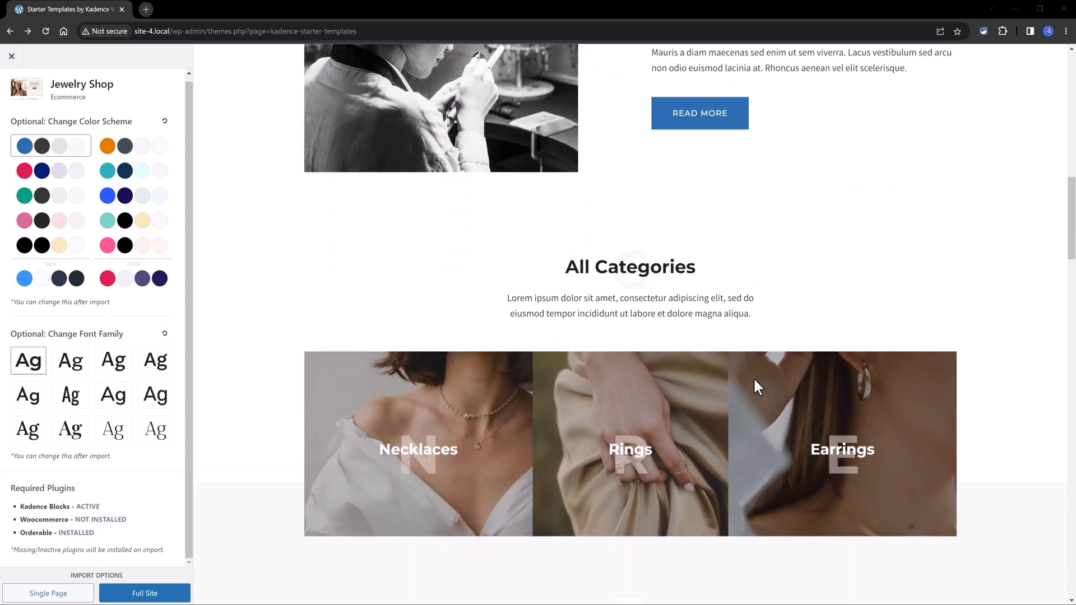
scroll("down", 3)
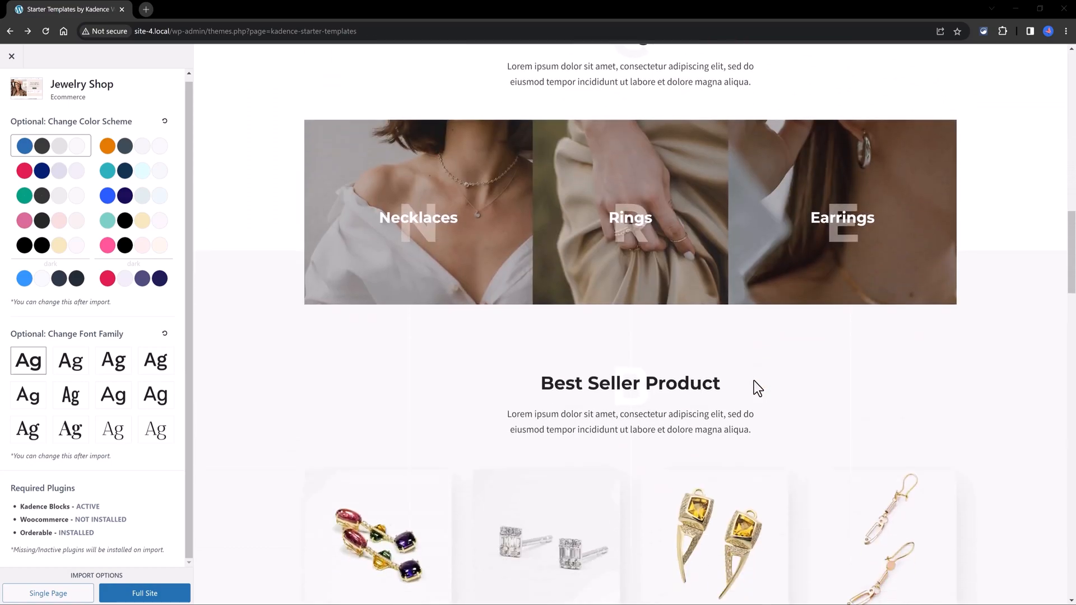
scroll("down", 3)
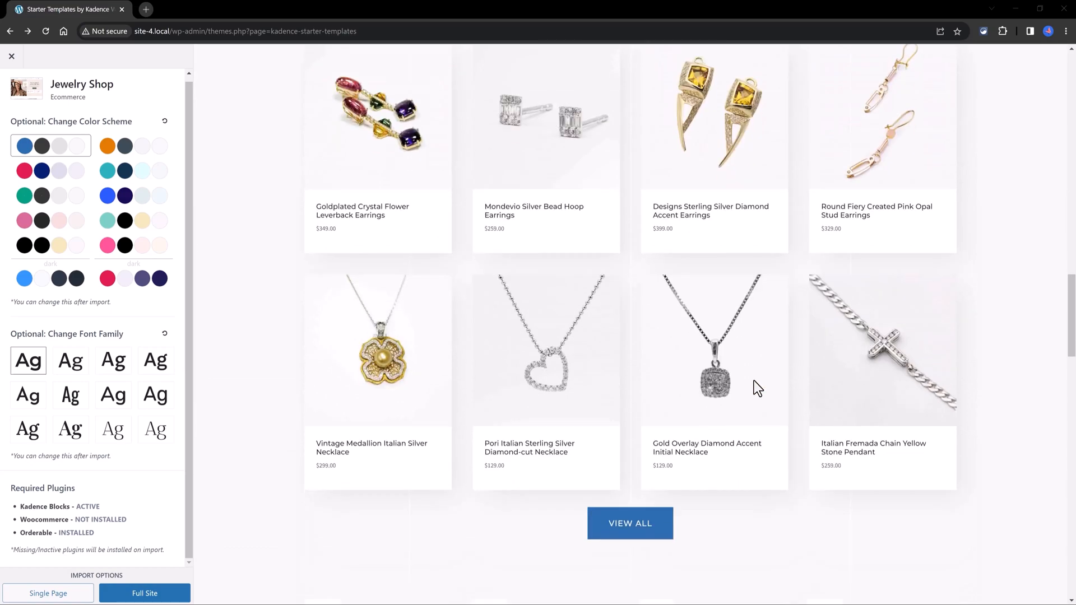
scroll("down", 3)
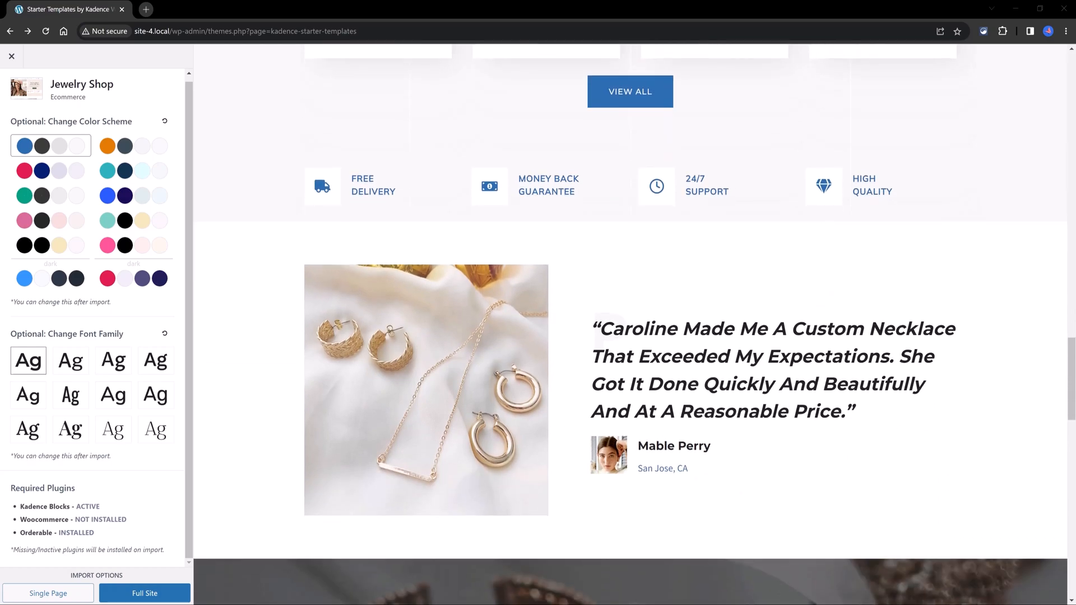
mouse_move(503, 511)
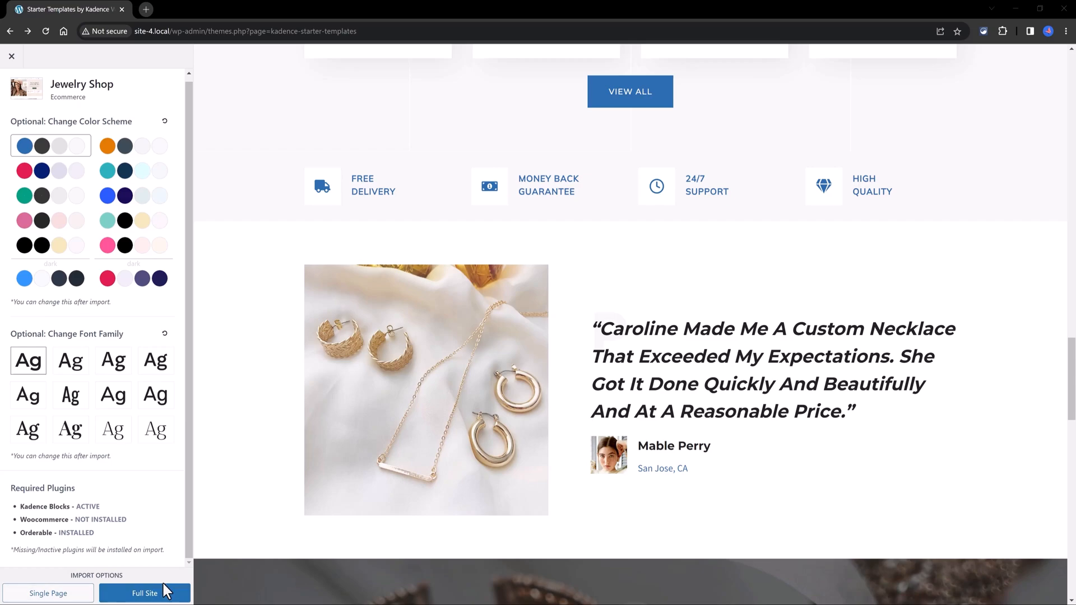
mouse_move(145, 593)
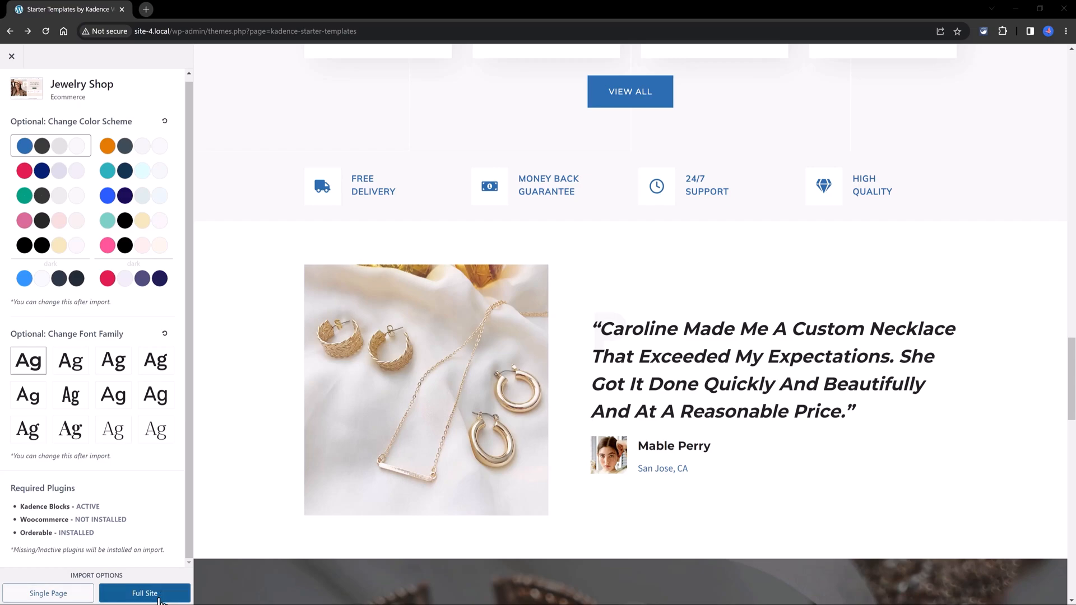
Import the full Jewelry Shop site, skipping the subscription, and view the imported homepage.
left_click(145, 594)
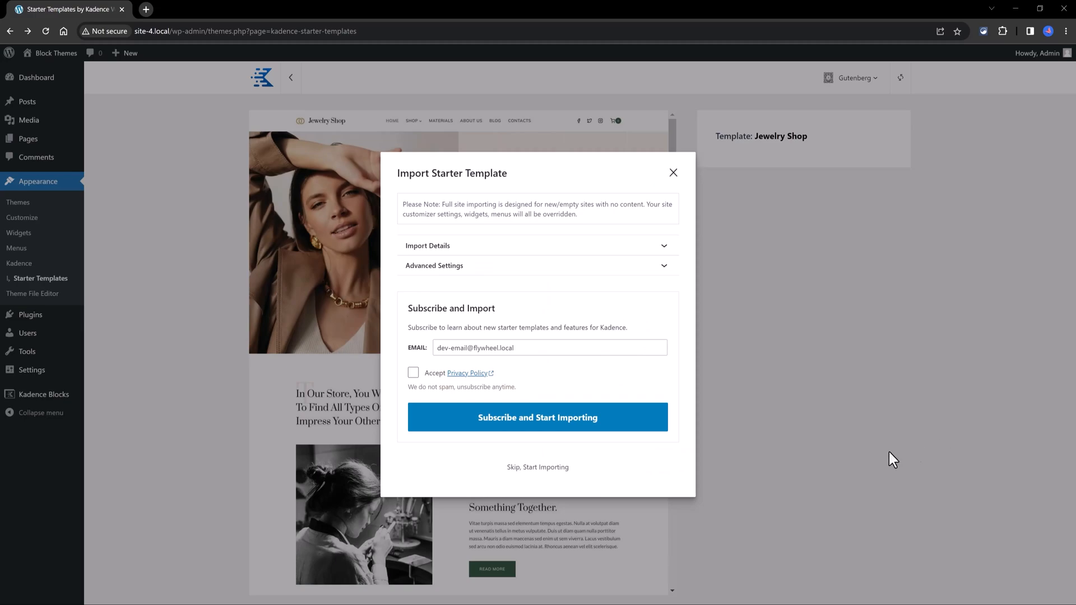
left_click(537, 467)
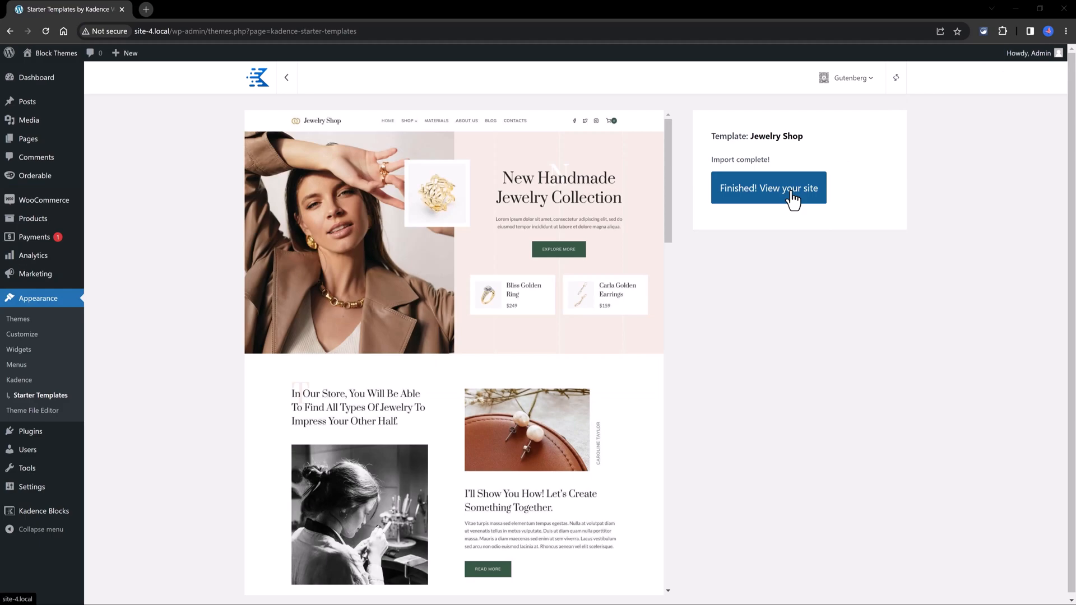
left_click(769, 187)
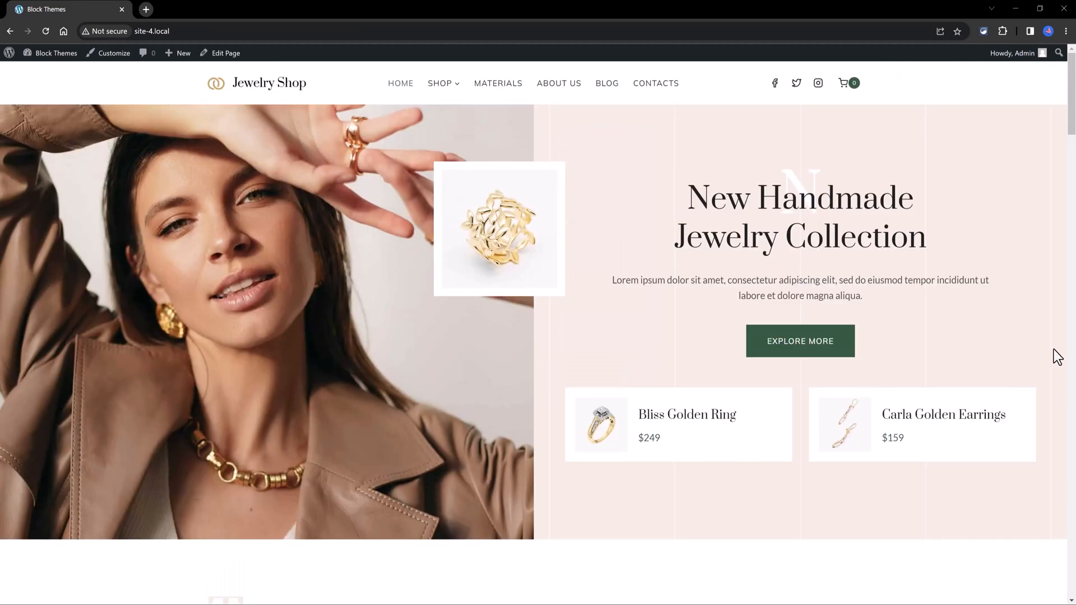
Review the imported homepage down to the footer and back up.
scroll("down", 3)
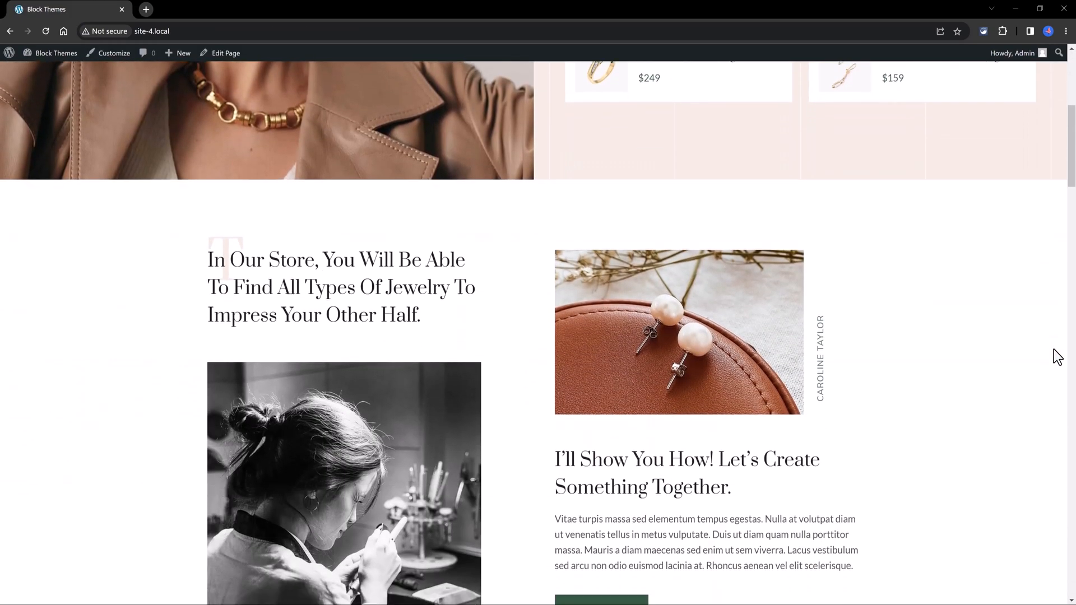
scroll("down", 3)
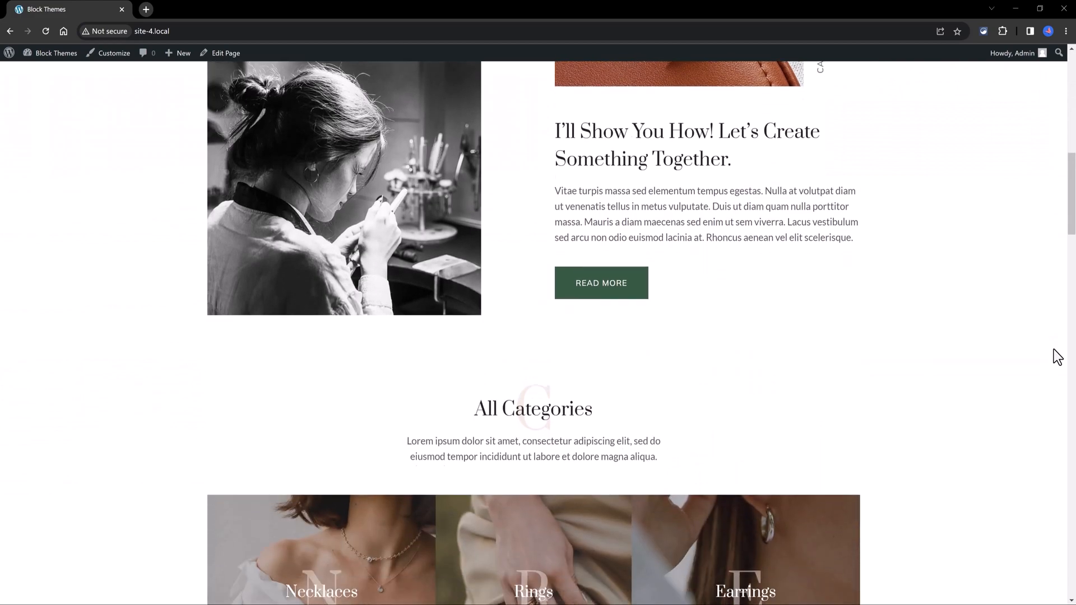
scroll("down", 3)
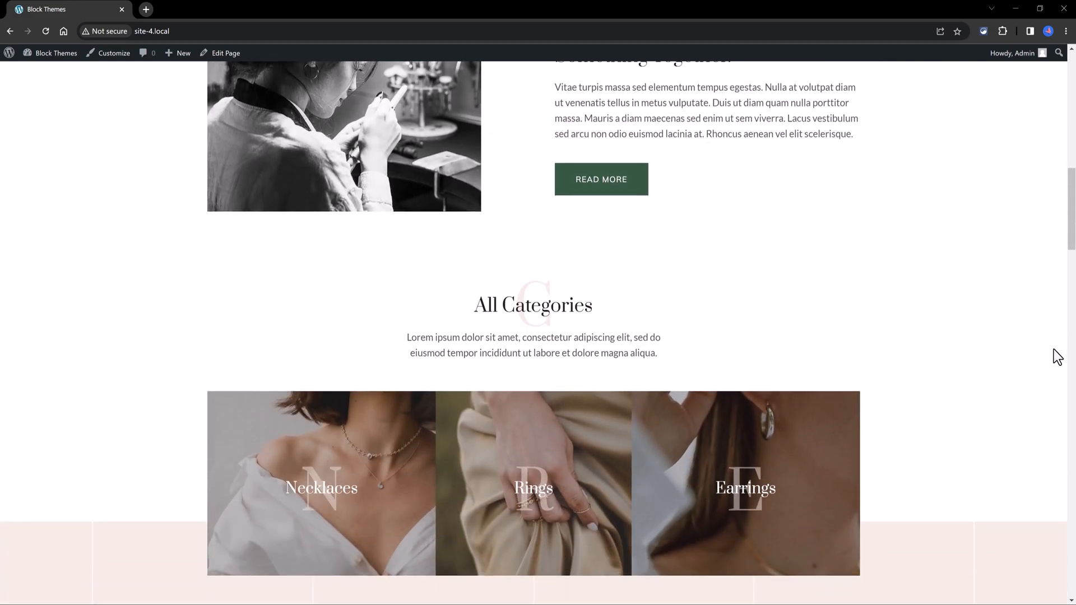
scroll("down", 3)
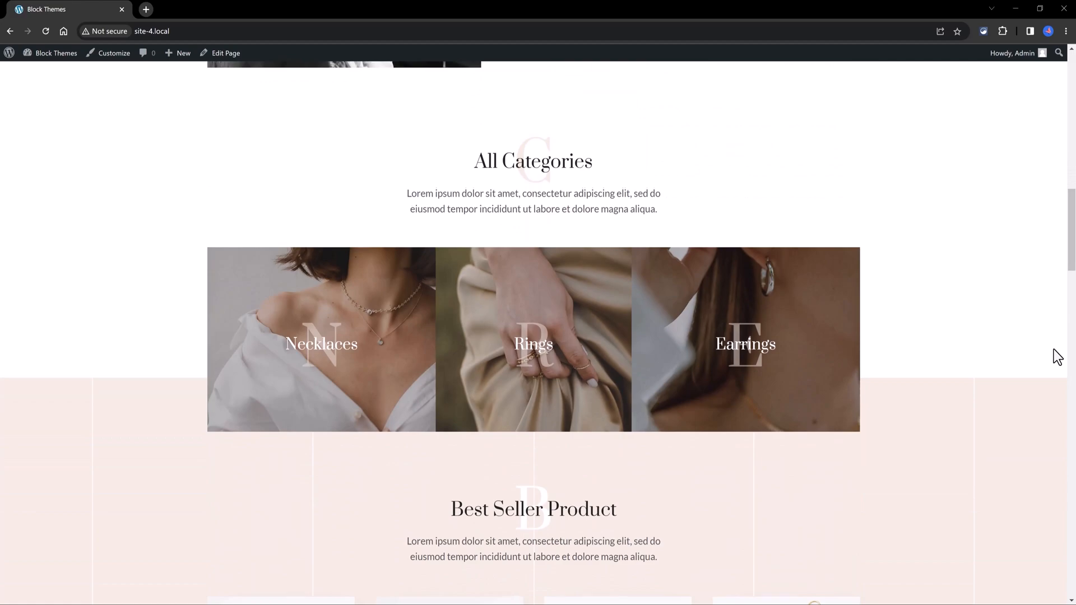
scroll("down", 3)
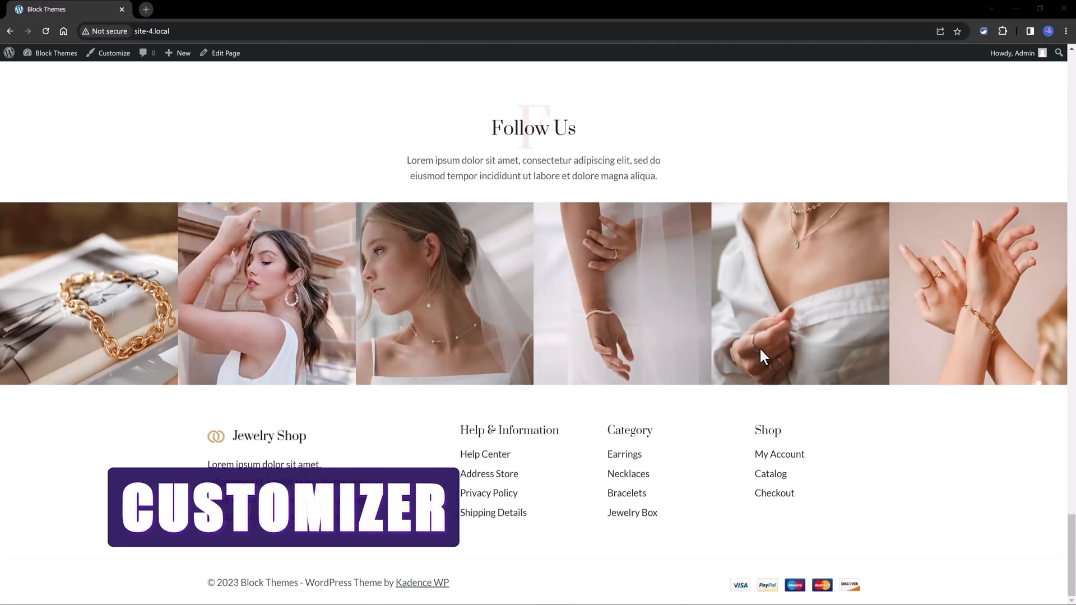
scroll("up", 3)
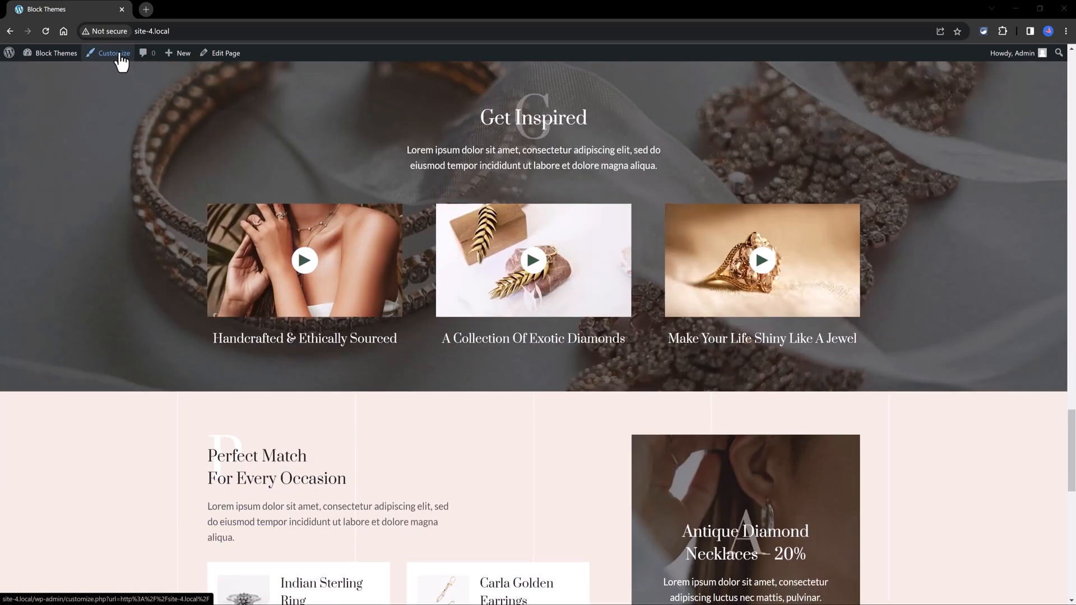
Enter the Customizer from the admin bar and edit the header logo's Site Identity settings.
left_click(112, 53)
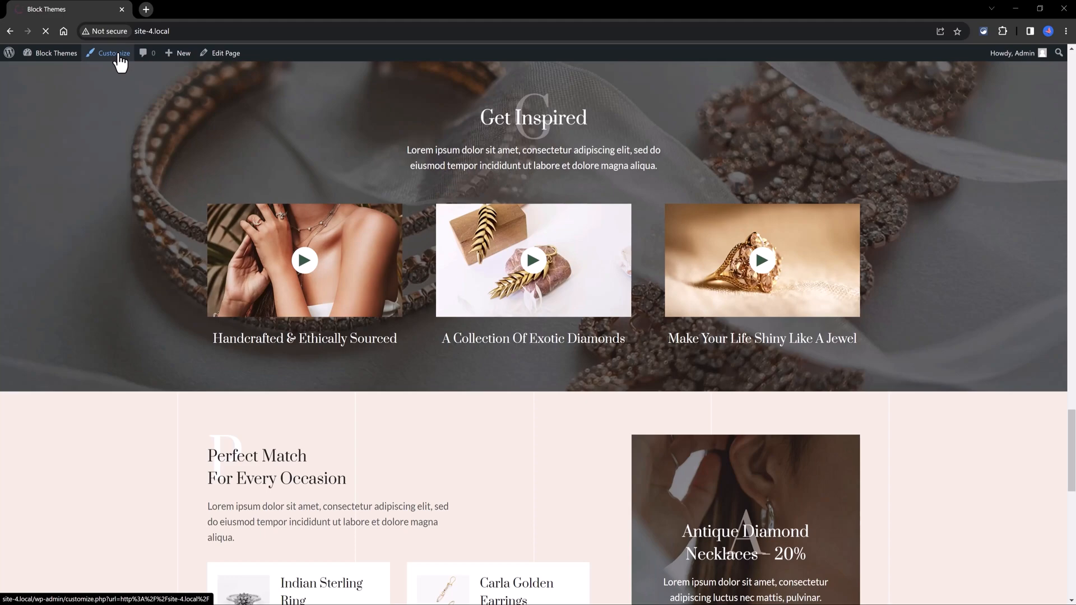
left_click(113, 53)
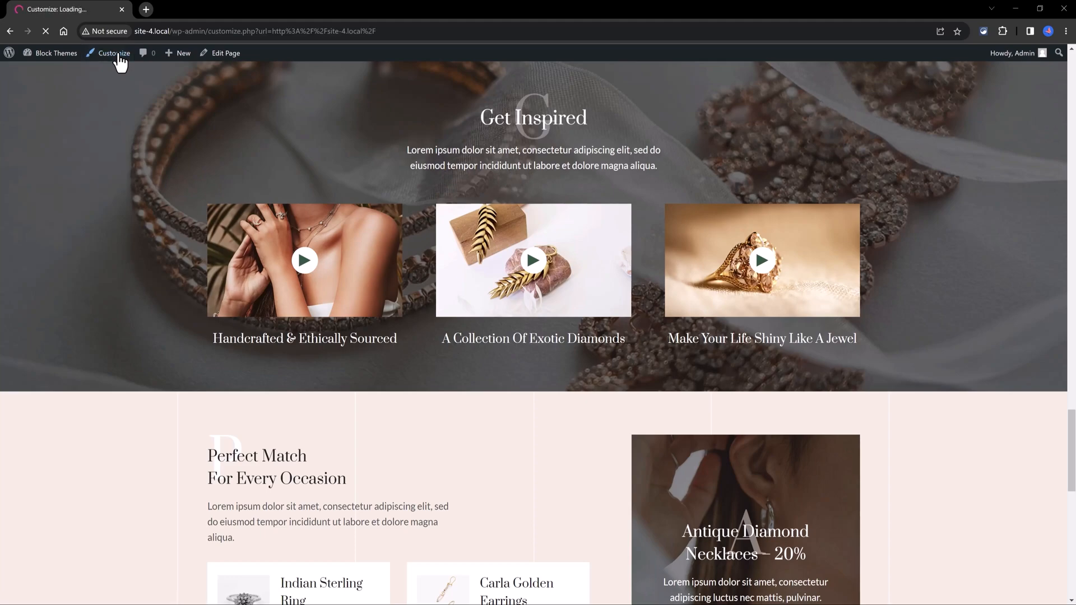
left_click(112, 53)
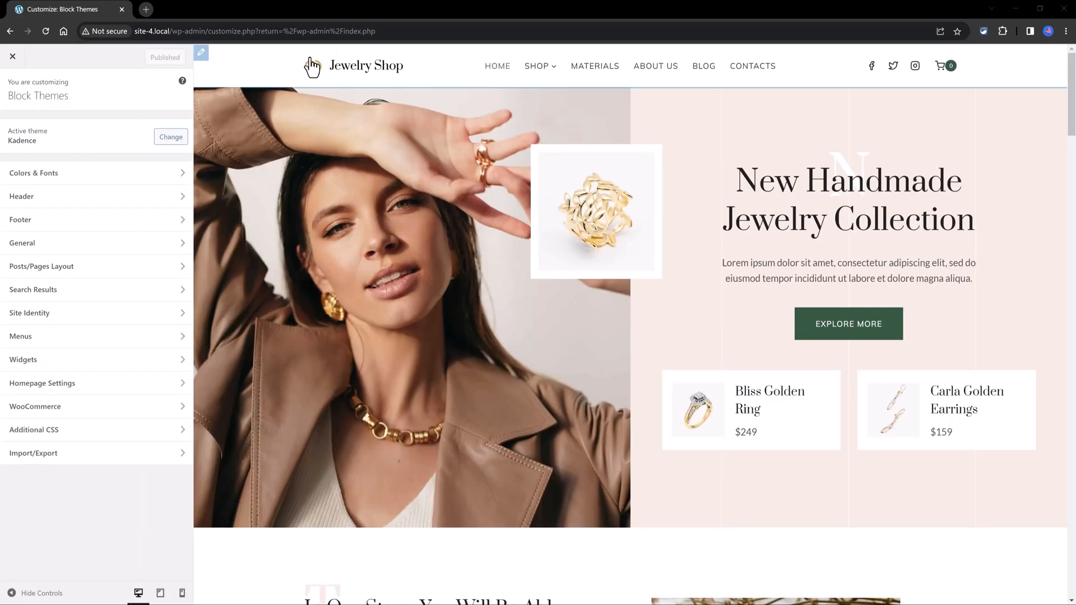
mouse_move(453, 68)
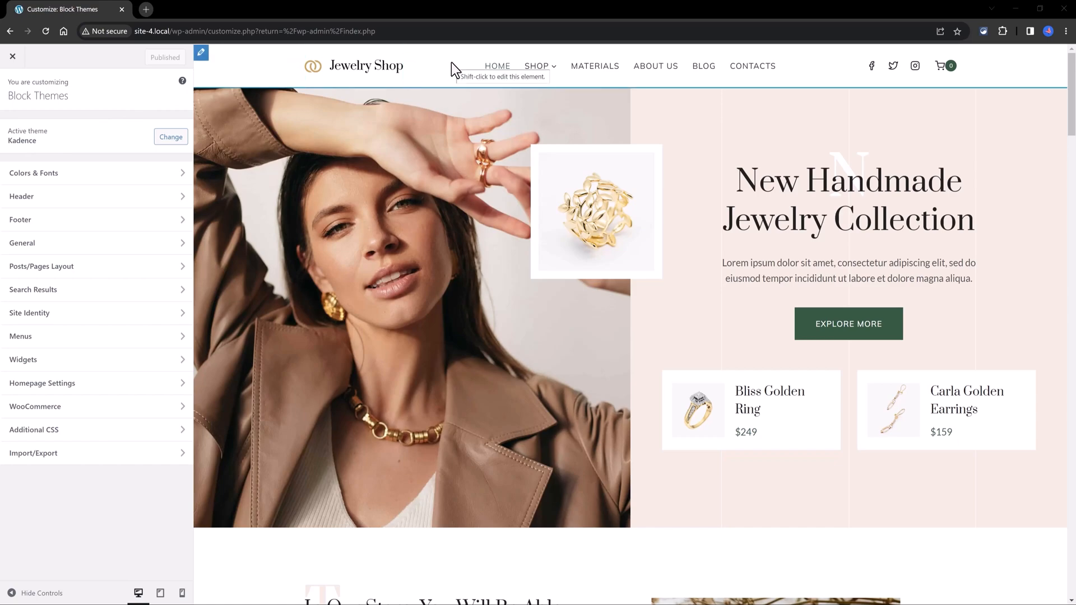
mouse_move(296, 68)
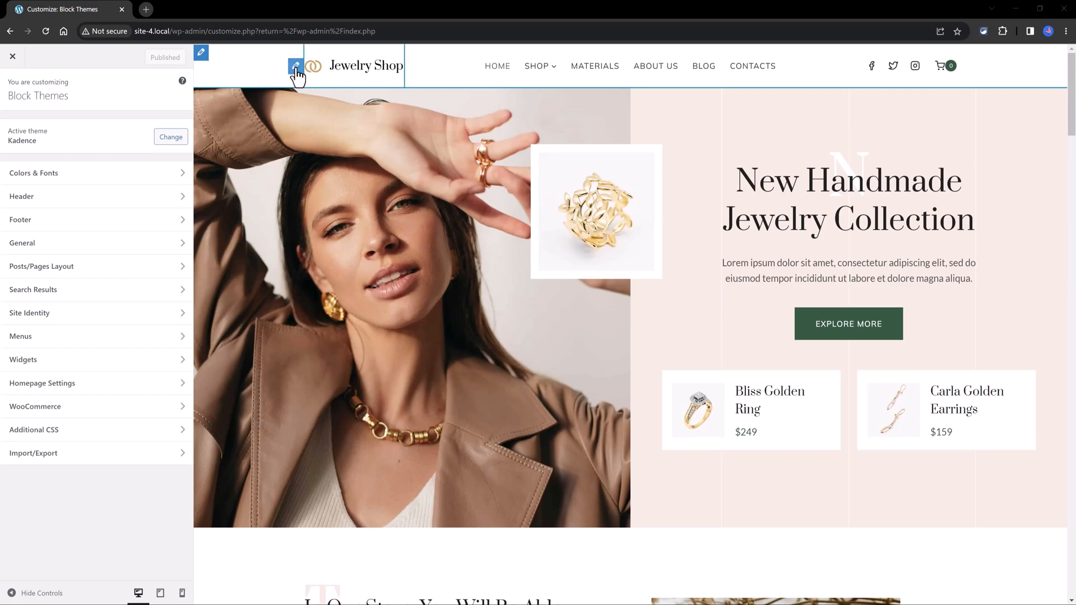
mouse_move(295, 72)
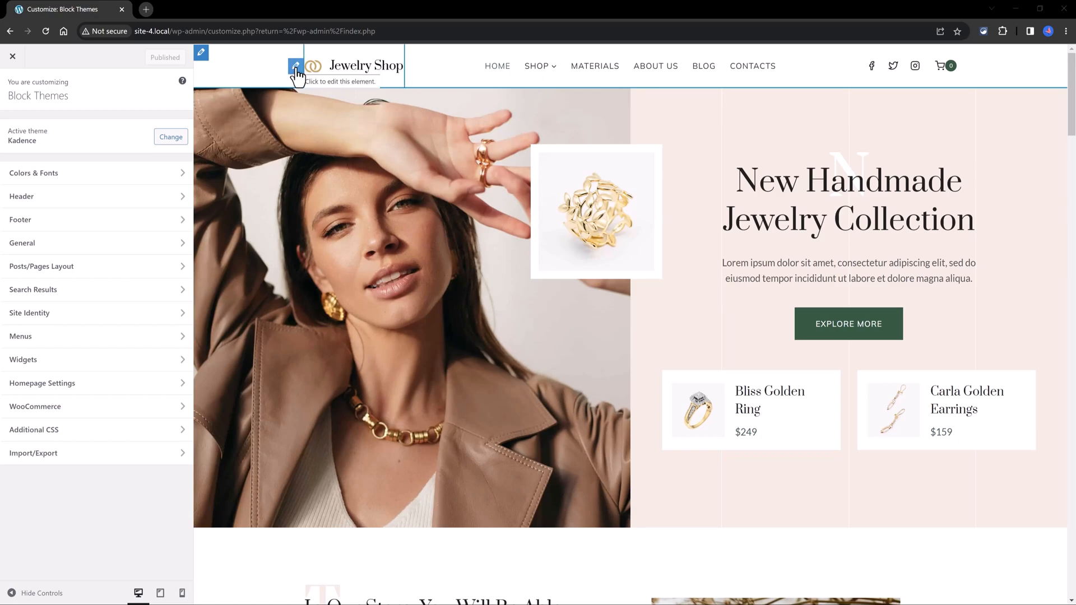
left_click(296, 66)
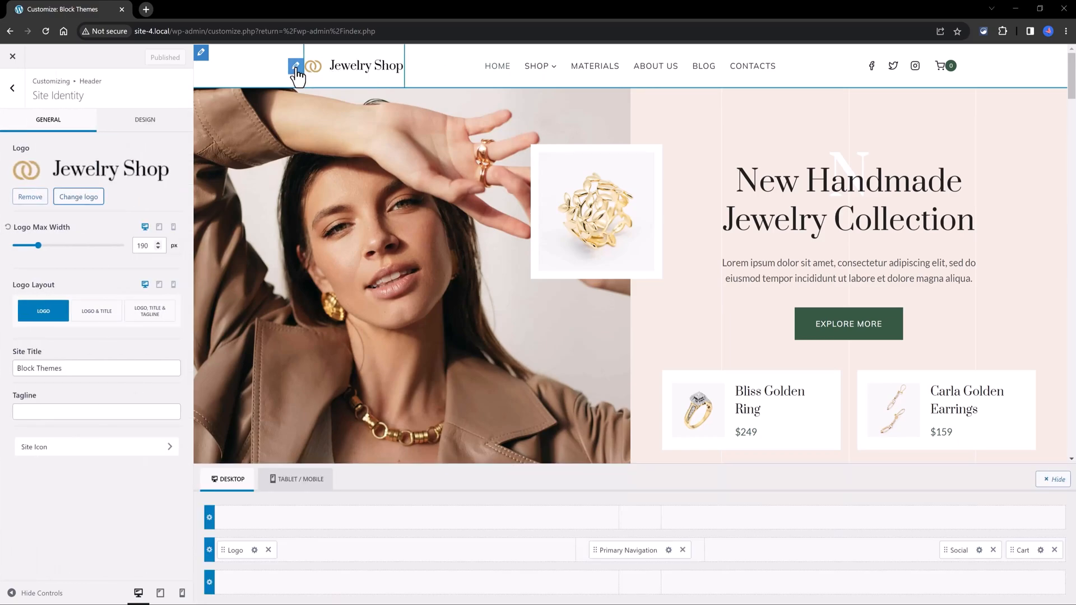
mouse_move(295, 68)
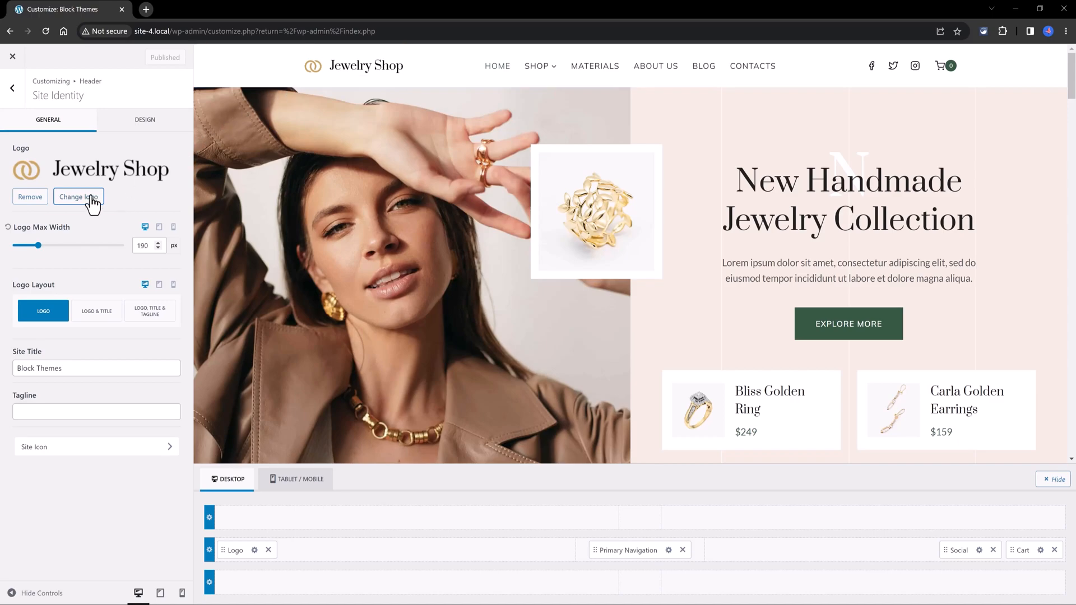
Change the logo to the LIGHT STUDIO image chosen from the Media Library.
left_click(78, 198)
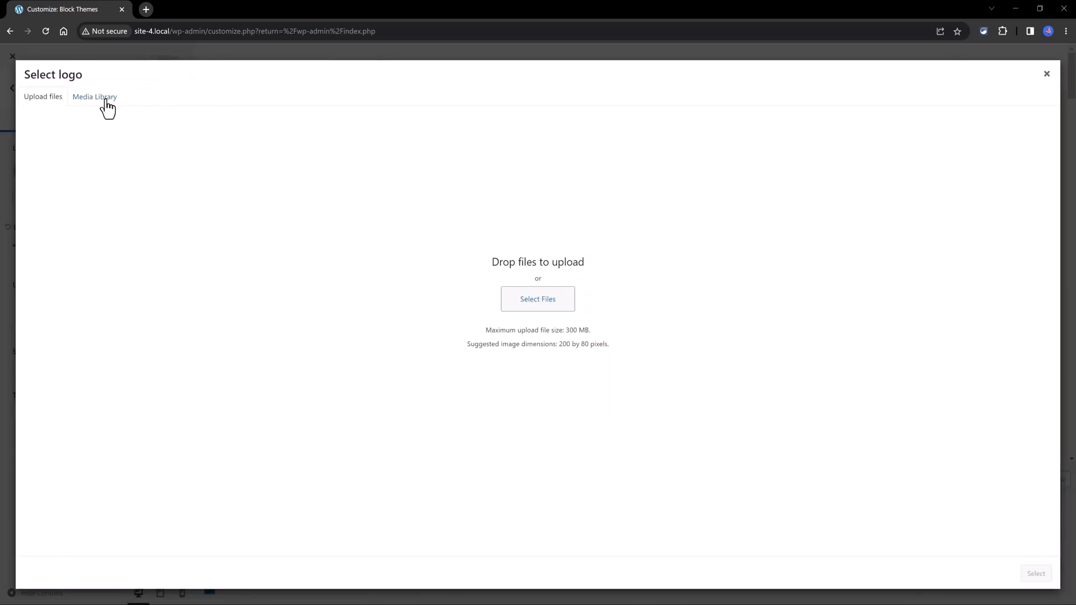
left_click(94, 96)
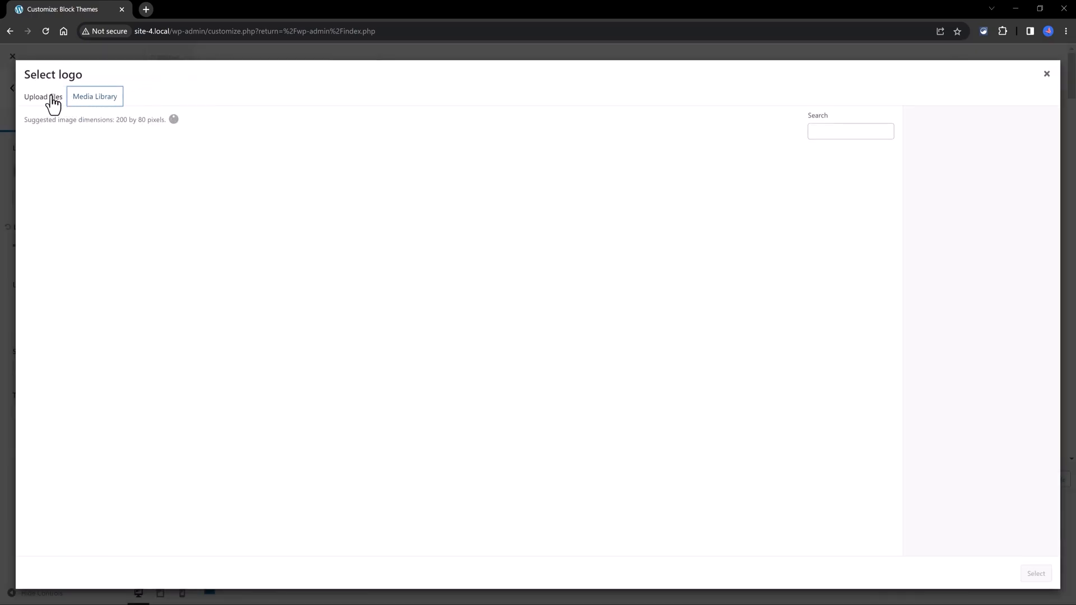
left_click(60, 187)
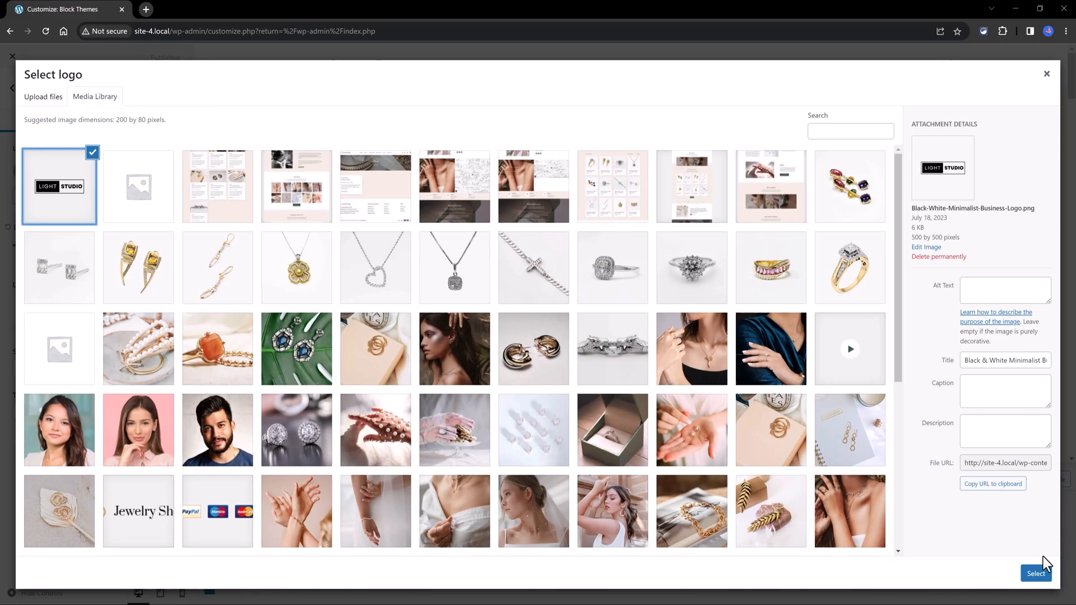
left_click(1036, 573)
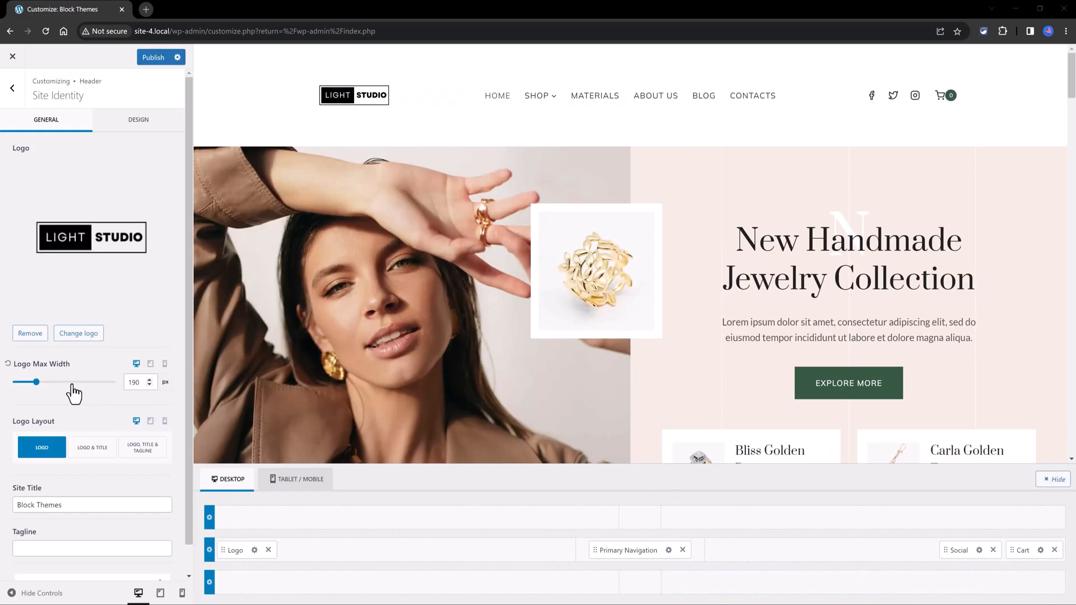
Reduce the Logo Max Width to exactly 100 px.
left_click_drag(36, 382, 32, 382)
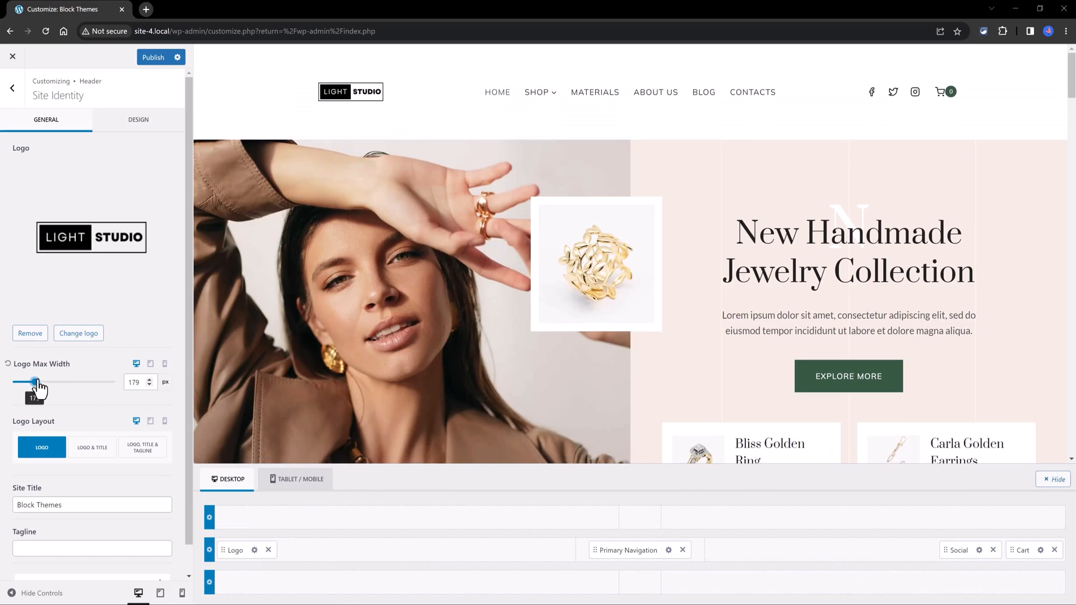
left_click_drag(36, 381, 31, 381)
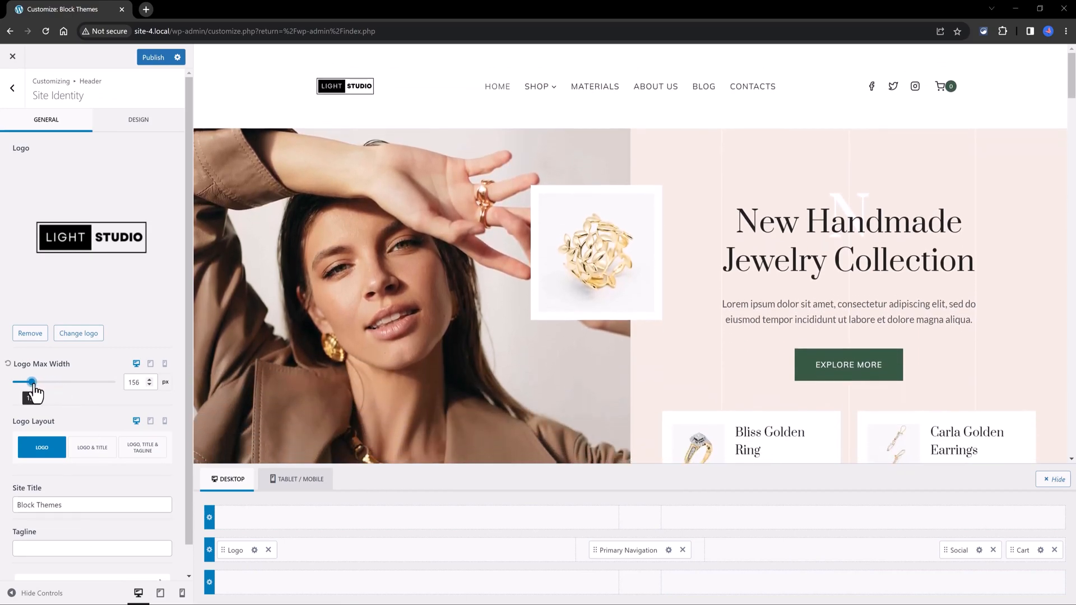
left_click_drag(33, 381, 23, 381)
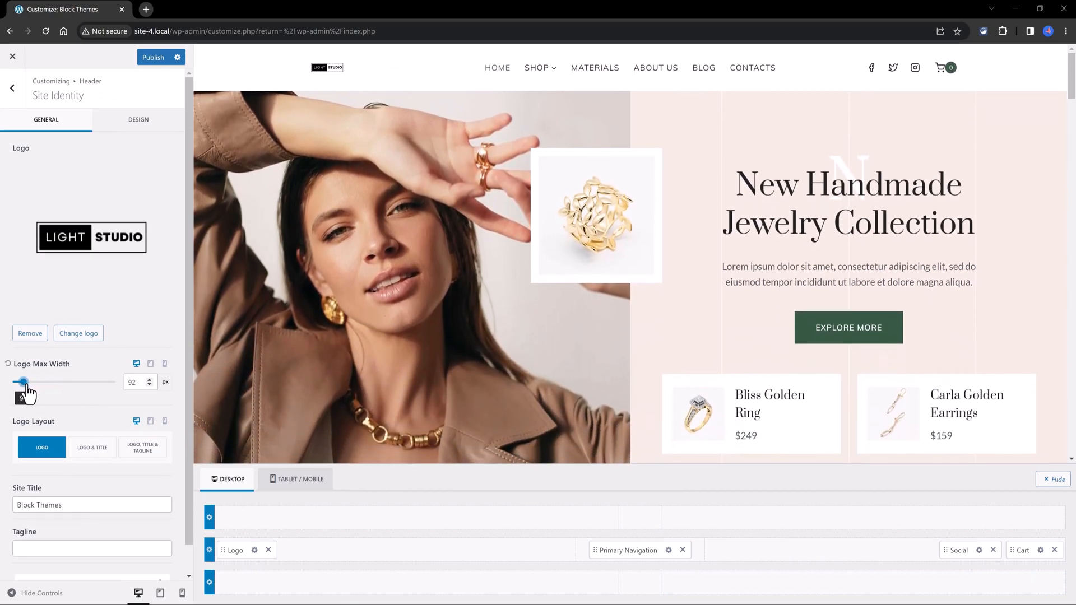
left_click_drag(26, 382, 20, 383)
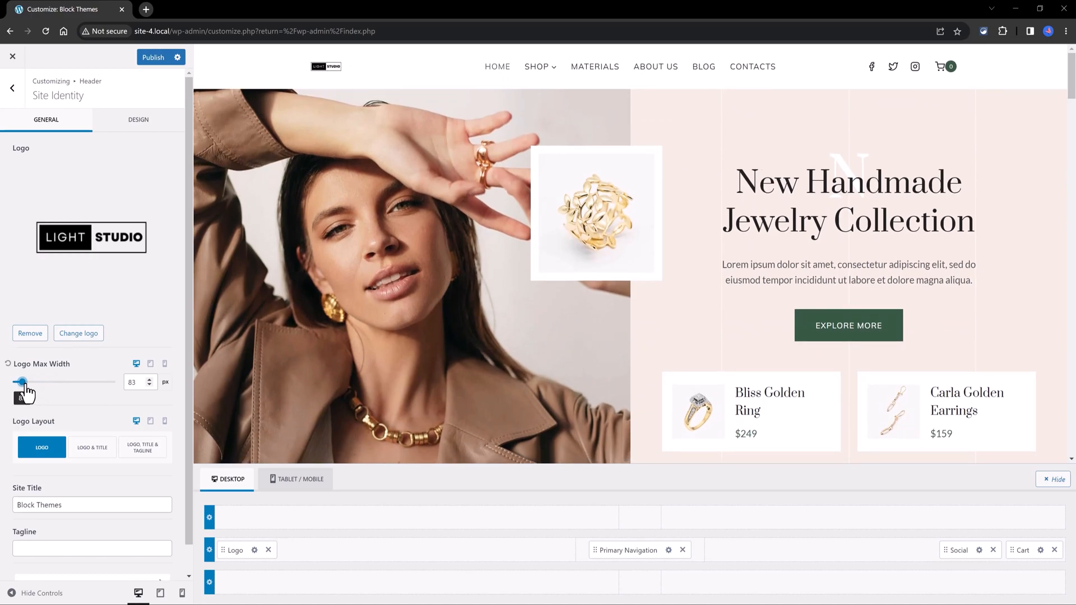
left_click_drag(23, 381, 26, 382)
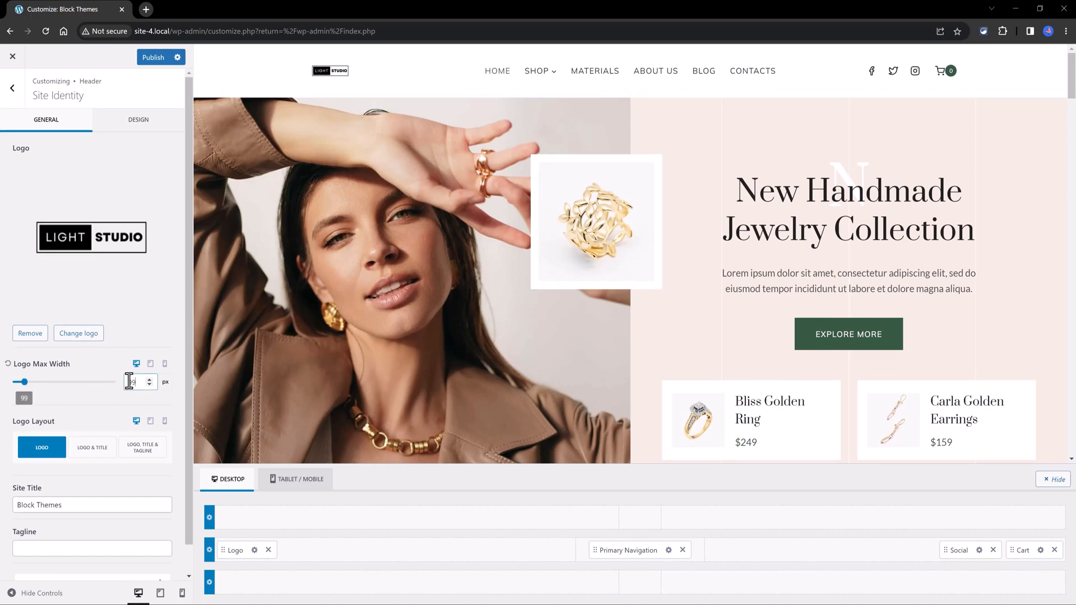
left_click(92, 448)
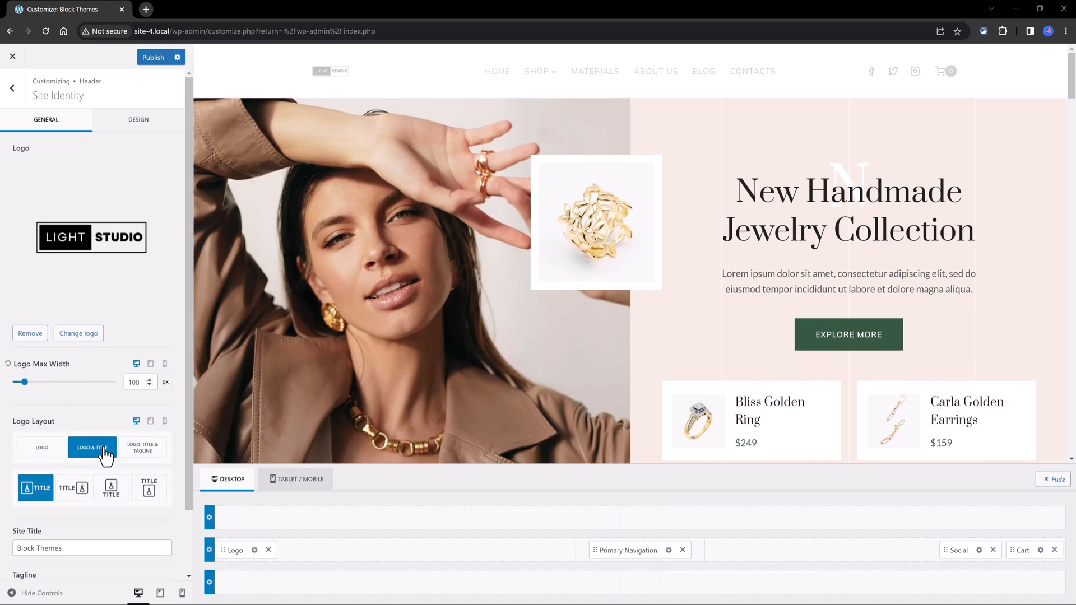
Set the logo layout to Logo & Title, then Logo, Title & Tagline.
left_click(91, 451)
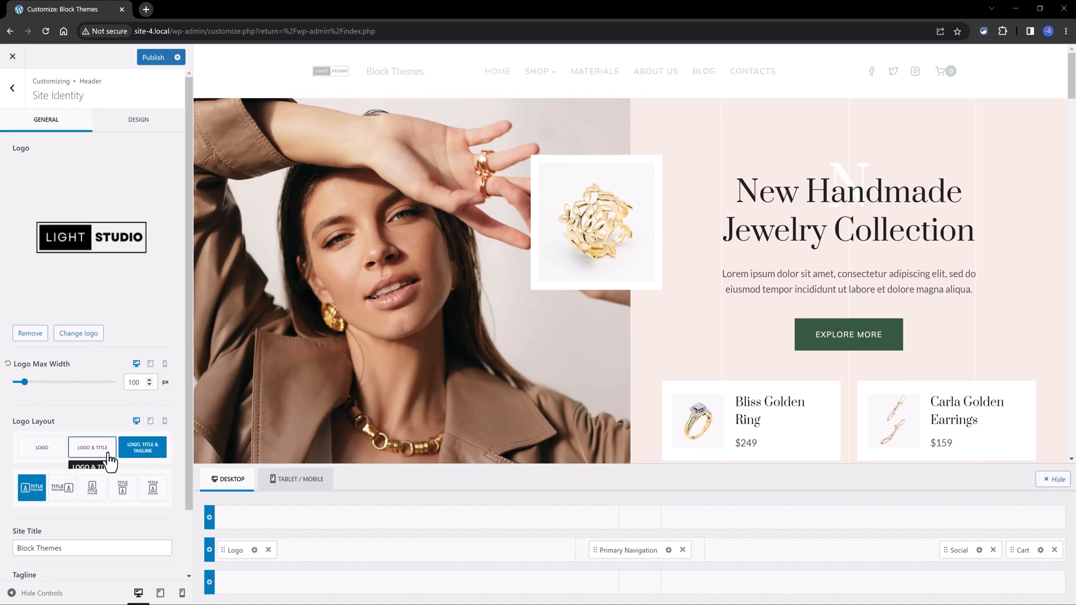
left_click(142, 448)
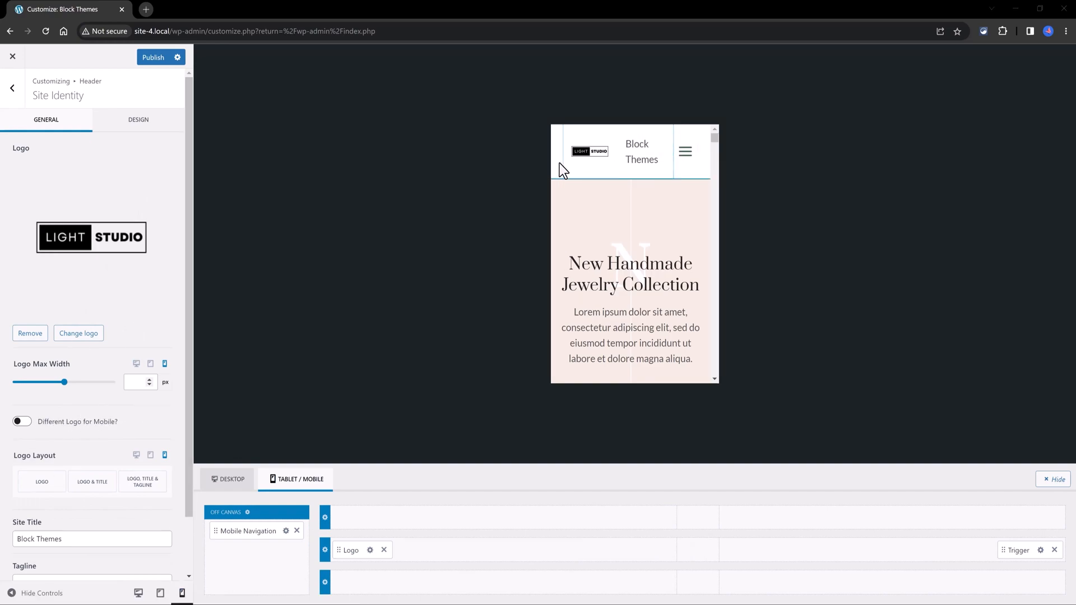
Set the mobile Logo Layout to logo only and publish the Customizer changes.
left_click(41, 482)
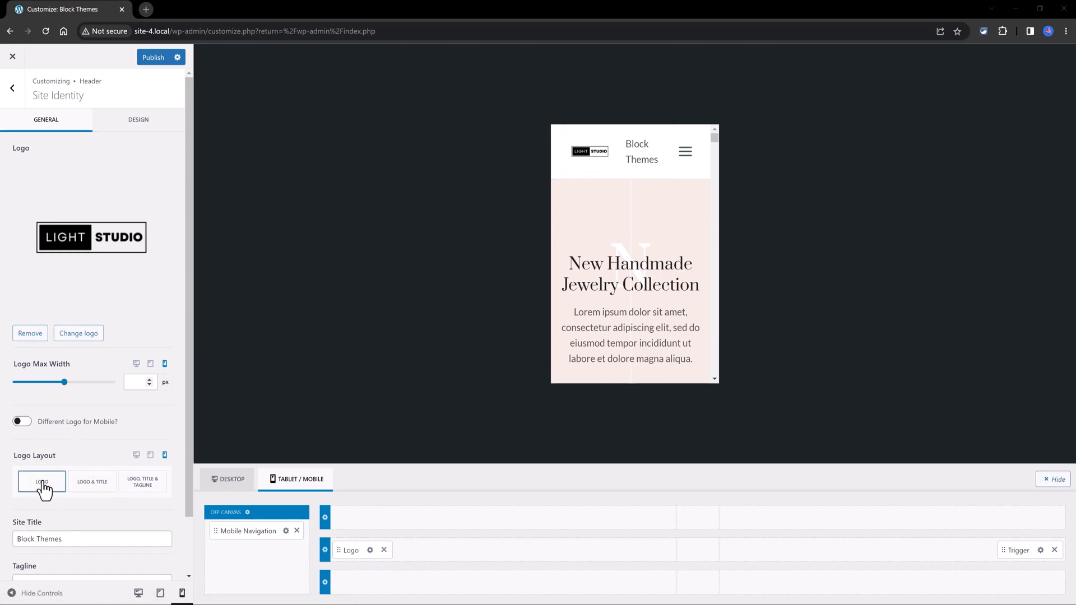
left_click(41, 481)
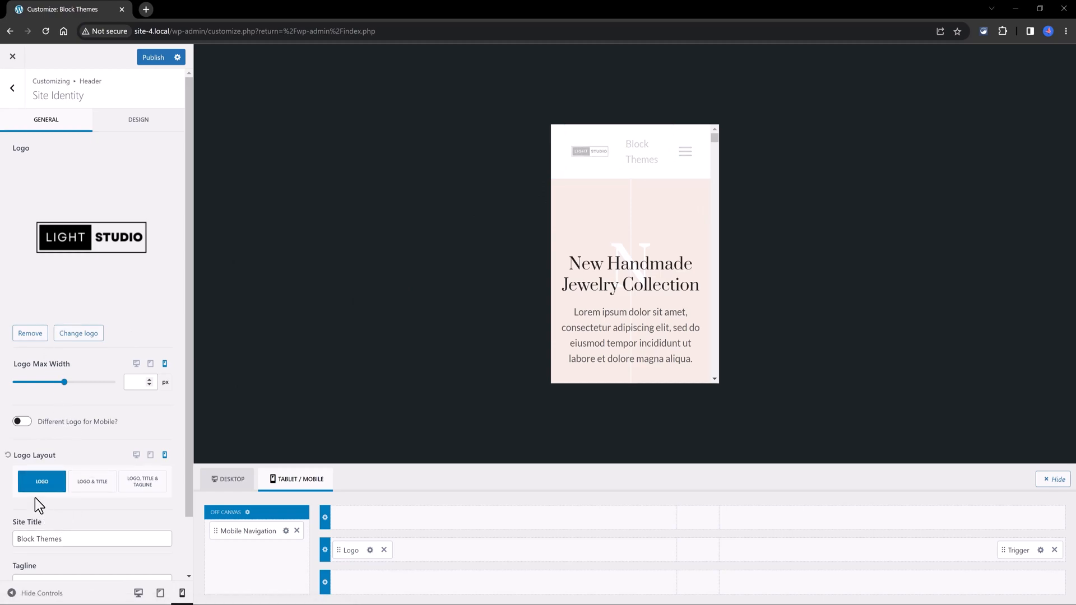
left_click(41, 481)
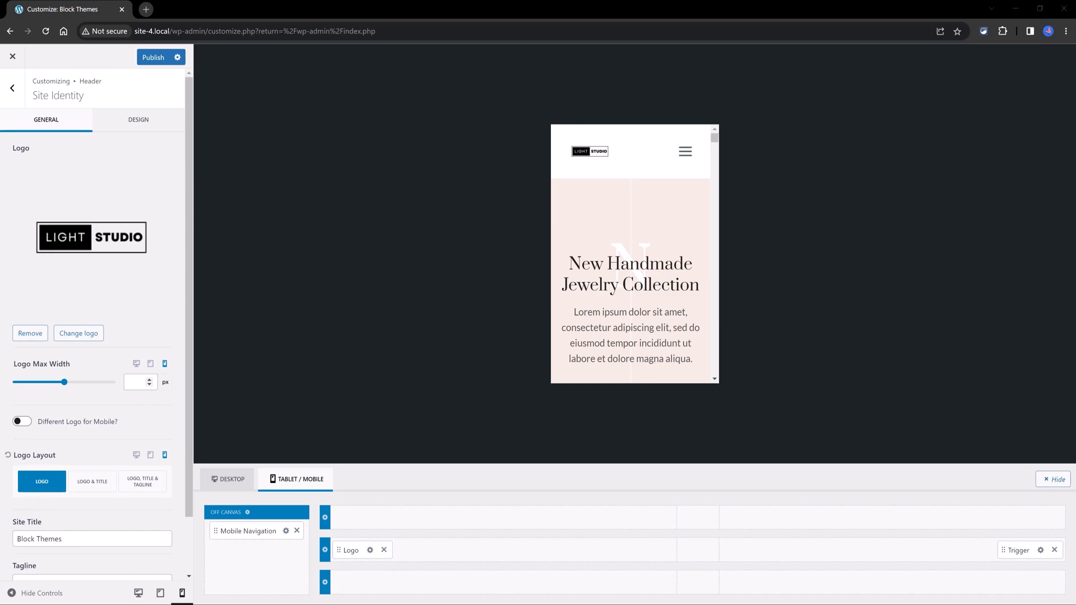
left_click(153, 57)
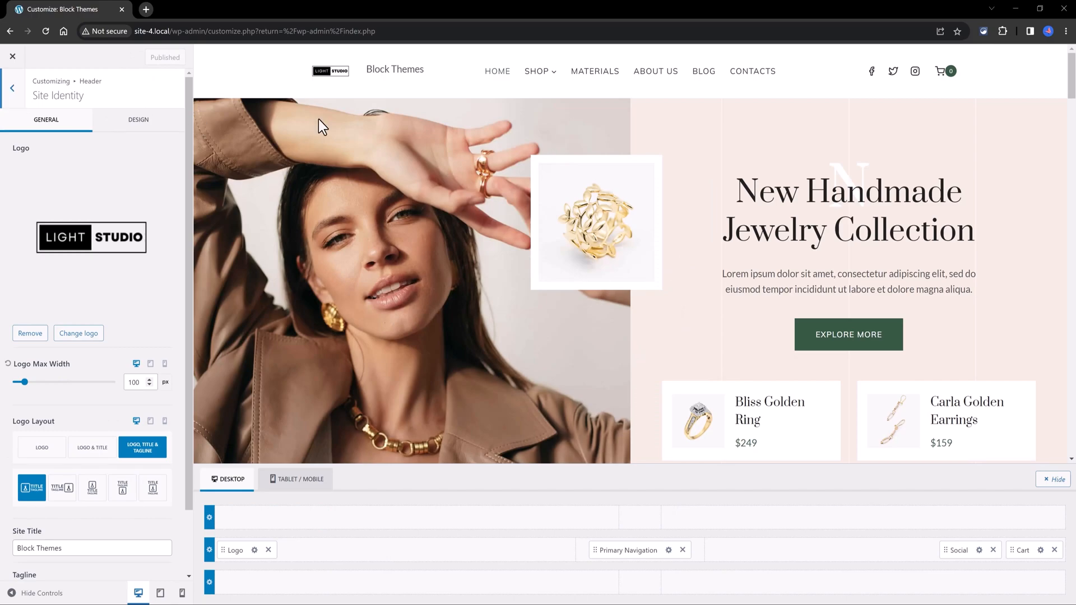
mouse_move(335, 71)
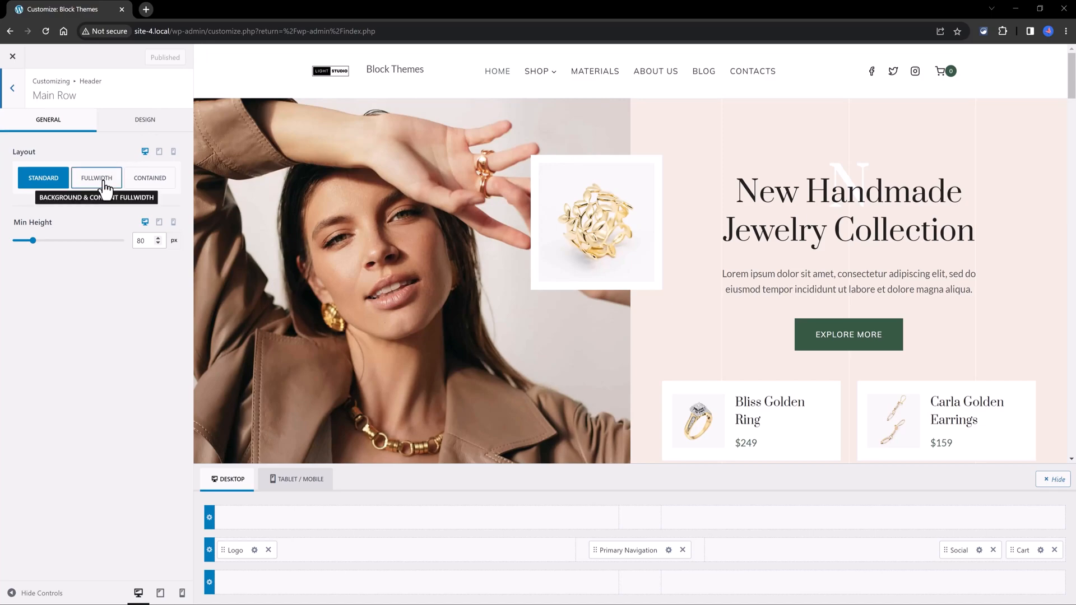
Set the header Main Row layout to Fullwidth and go back to the main Customizer menu.
left_click(97, 178)
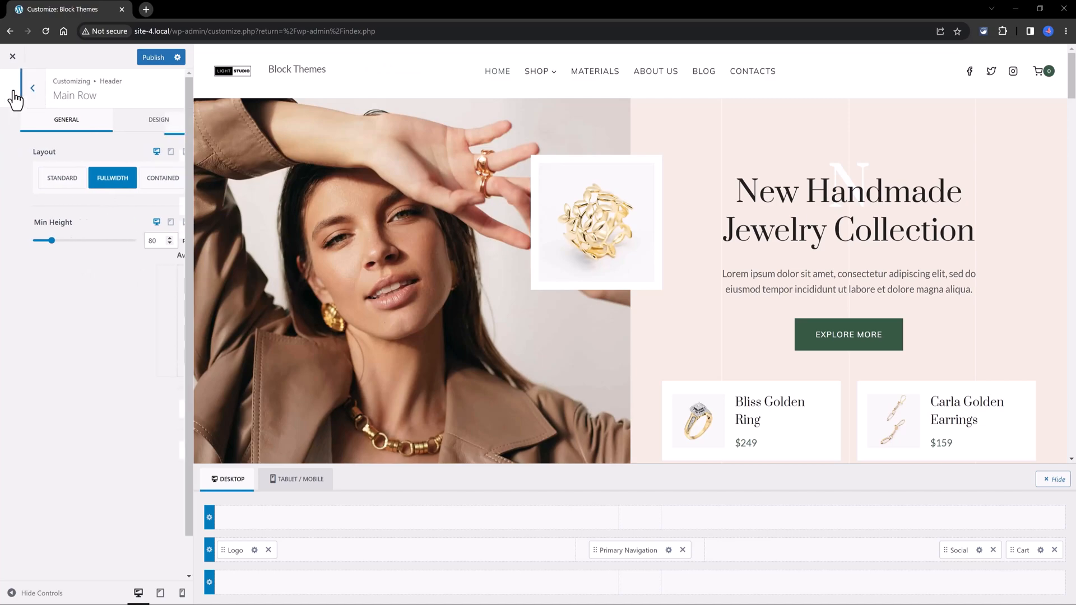
left_click(32, 88)
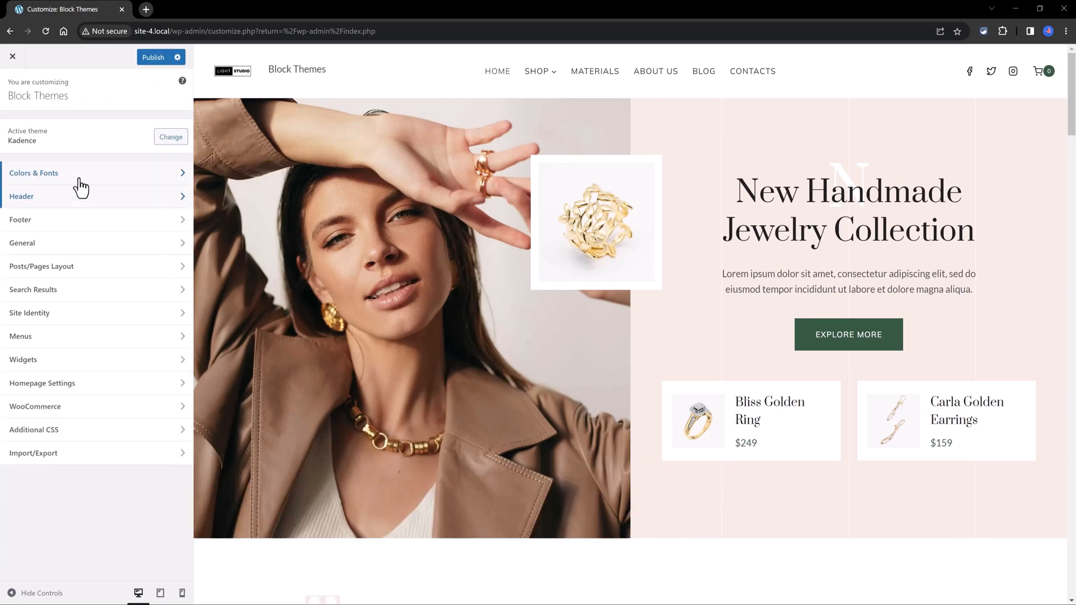
mouse_move(67, 182)
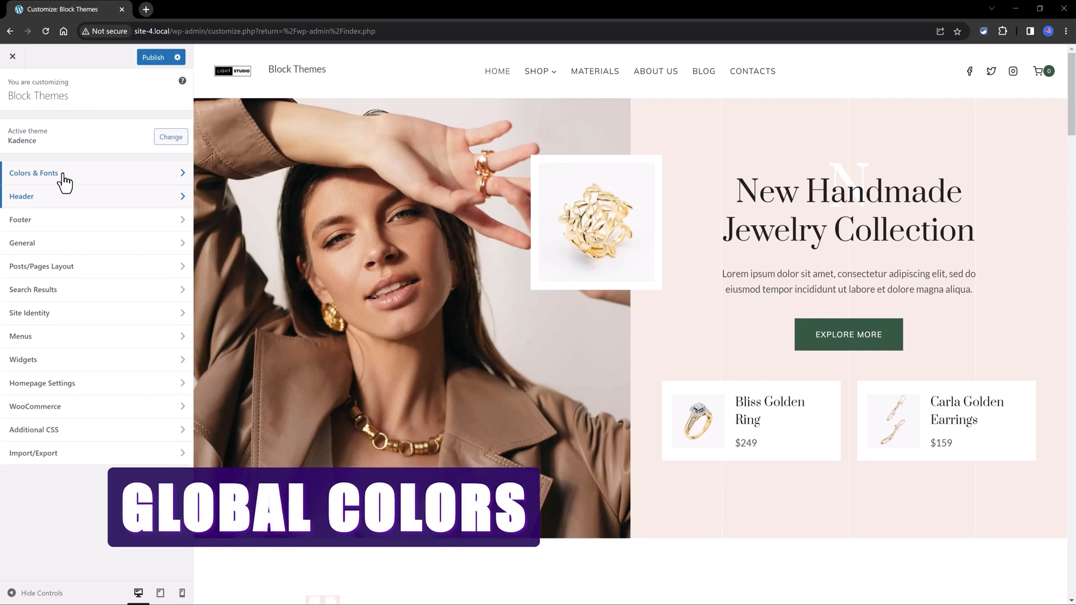
Edit the first accent swatch of the Kadence global palette under Colors & Fonts.
left_click(33, 173)
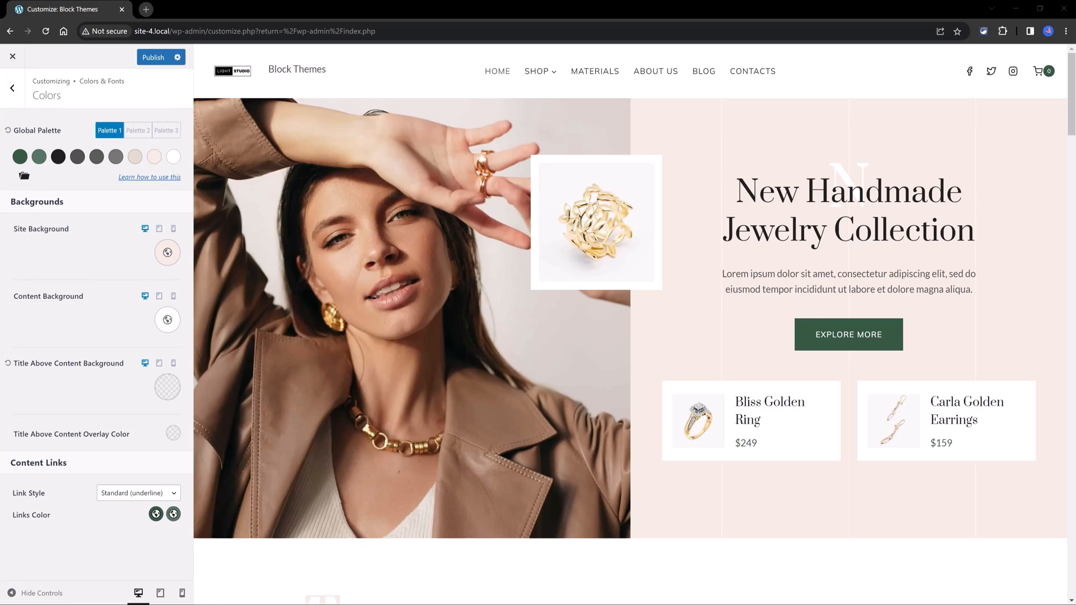
mouse_move(78, 194)
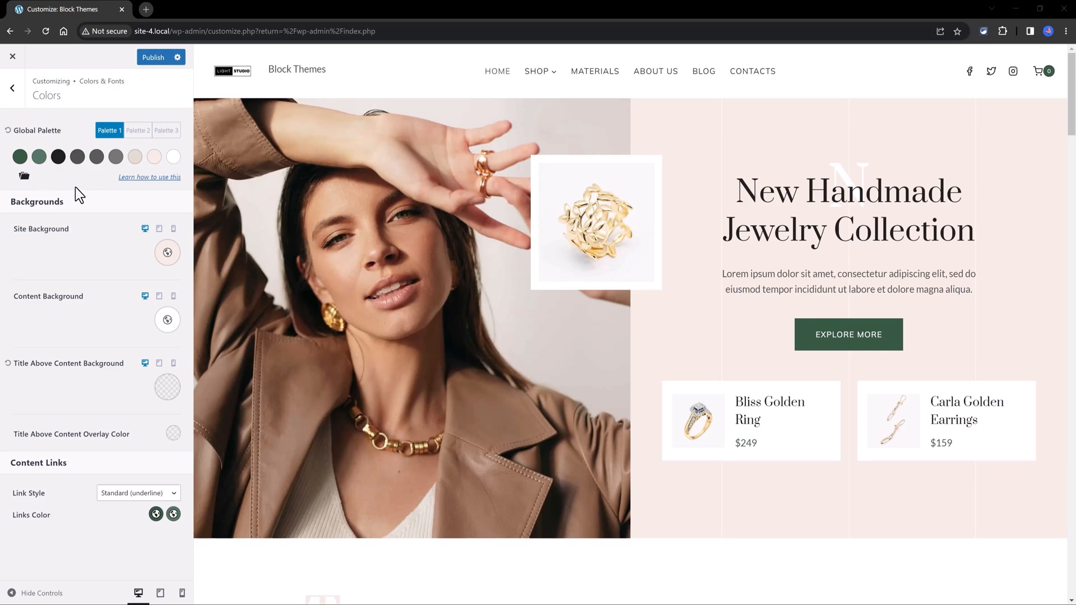
mouse_move(19, 157)
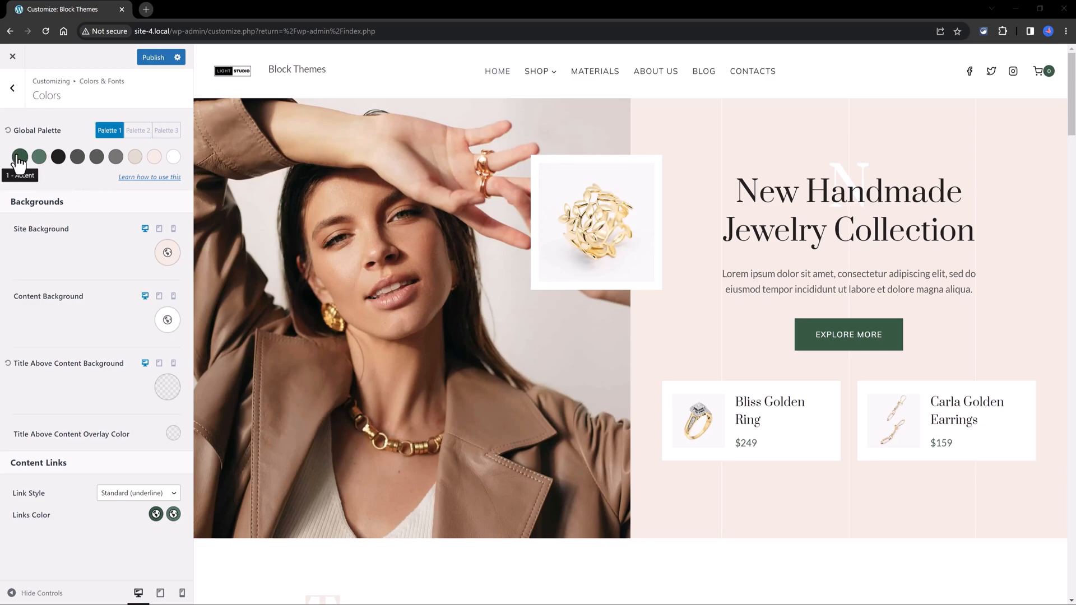
left_click(19, 157)
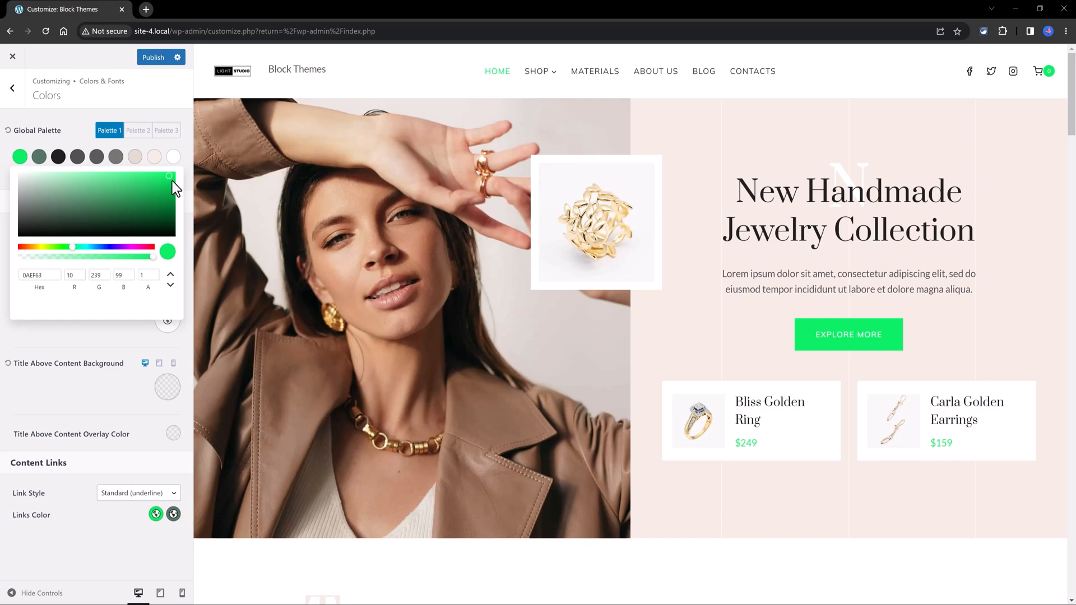
mouse_move(14, 131)
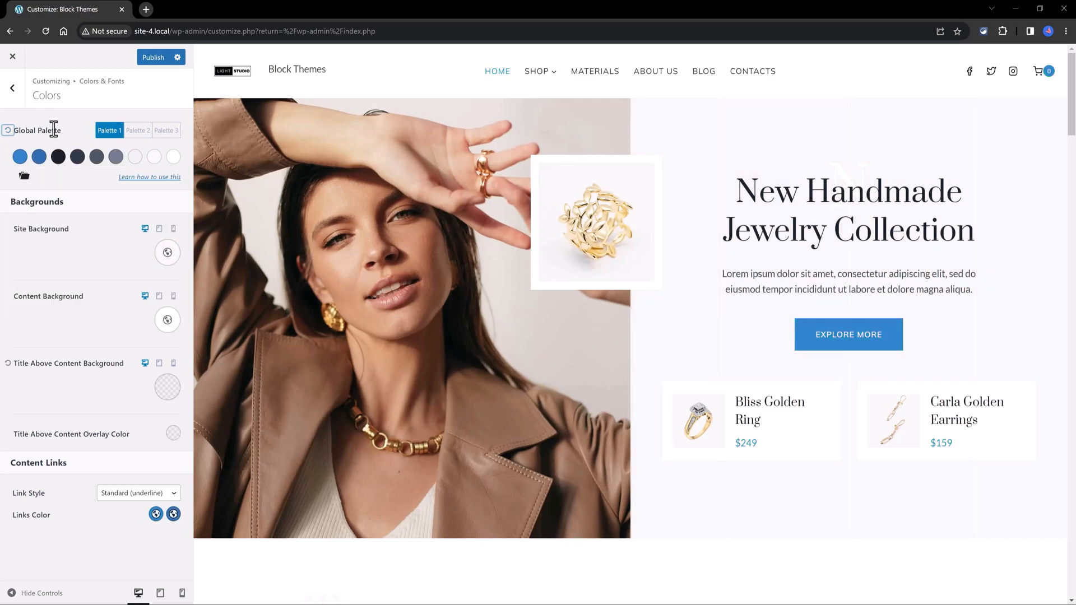
mouse_move(14, 87)
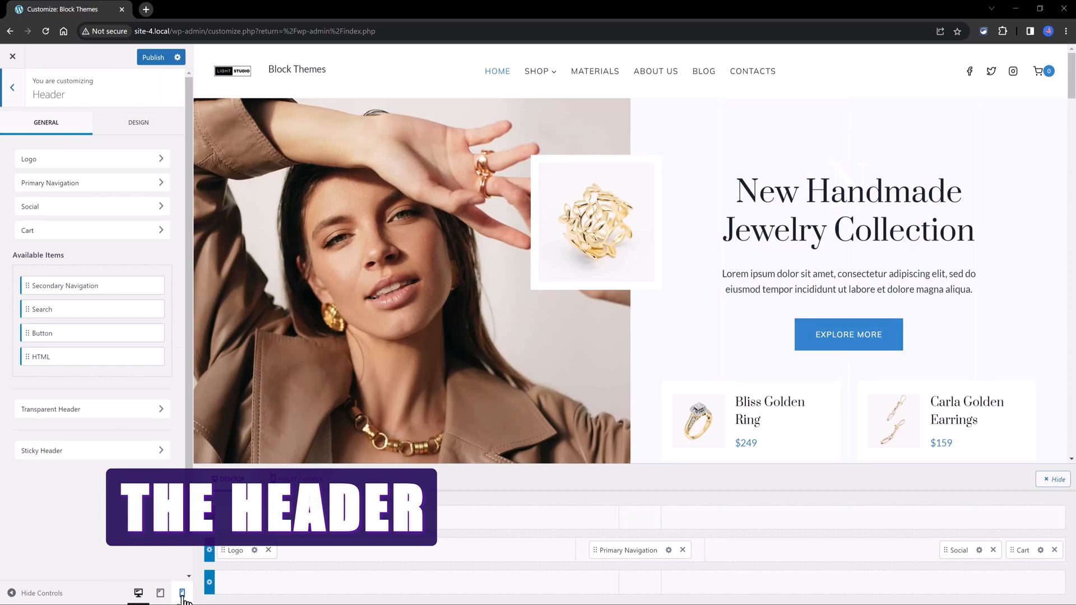
Switch to mobile preview and bring up the header's Sticky Header design options.
left_click(181, 593)
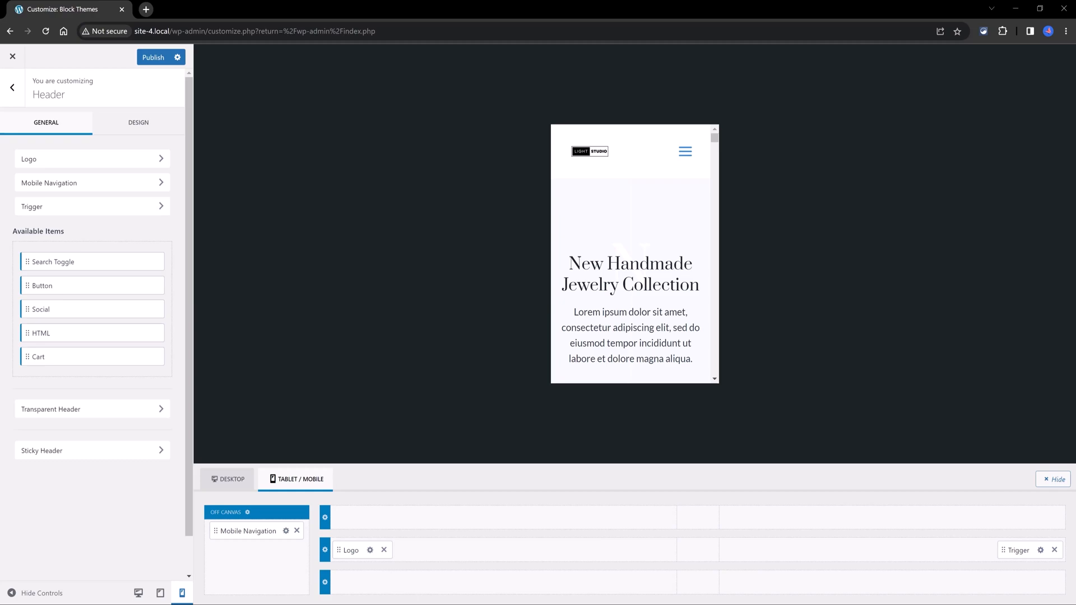
left_click(138, 123)
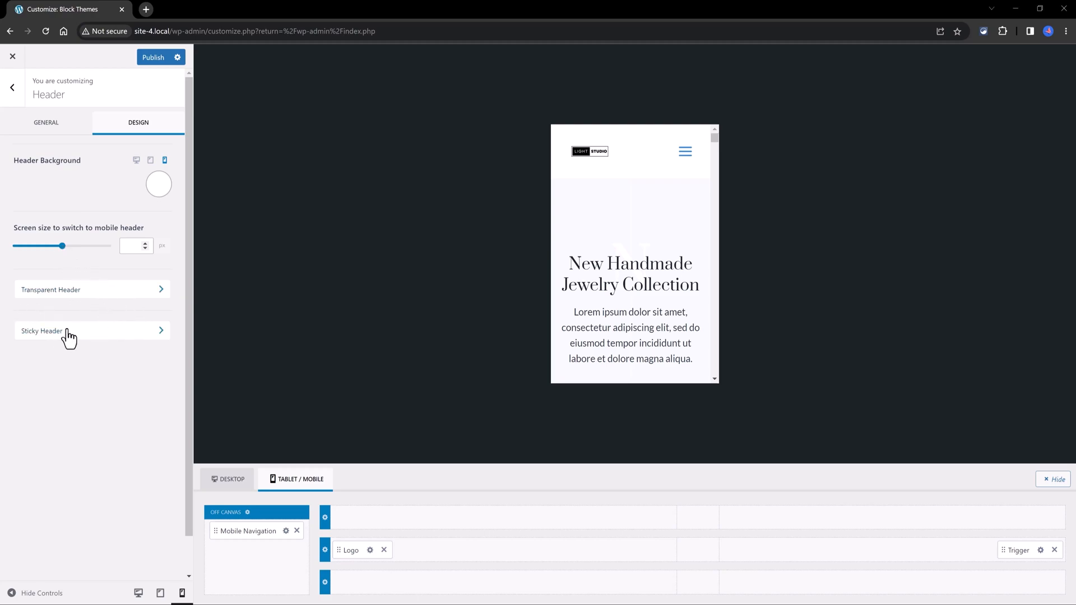
left_click(97, 244)
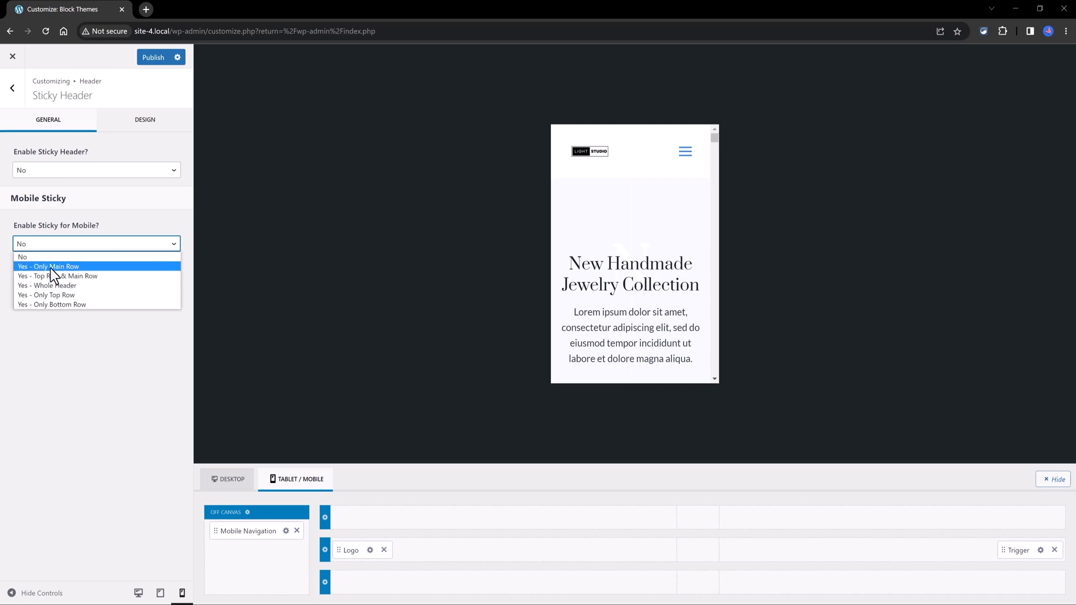
mouse_move(36, 274)
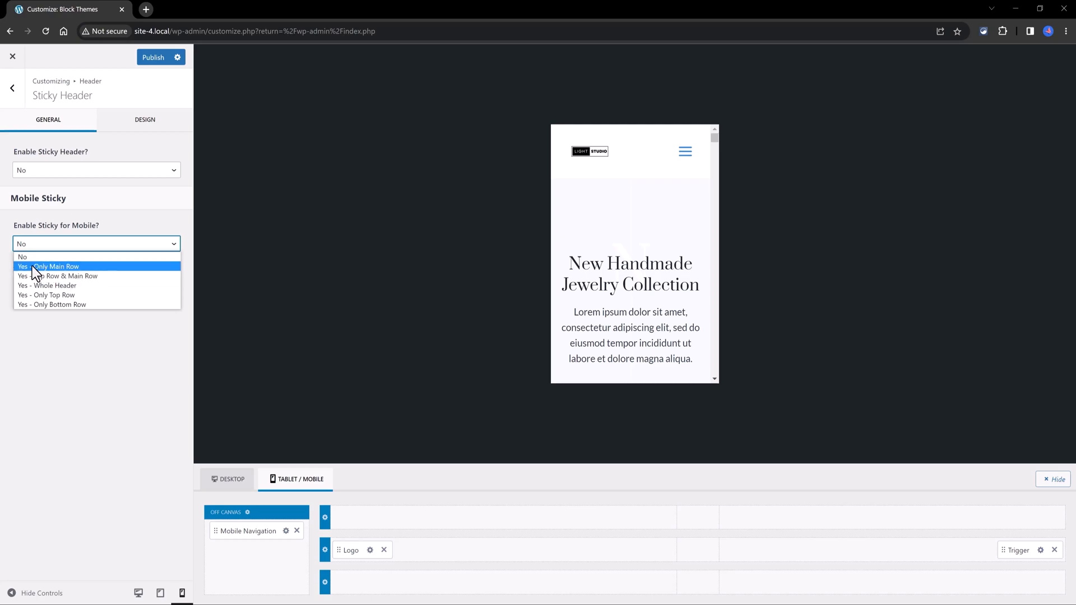
Set 'Enable Sticky for Mobile?' to 'Yes - Only Main Row' and scroll-test the preview.
left_click(50, 267)
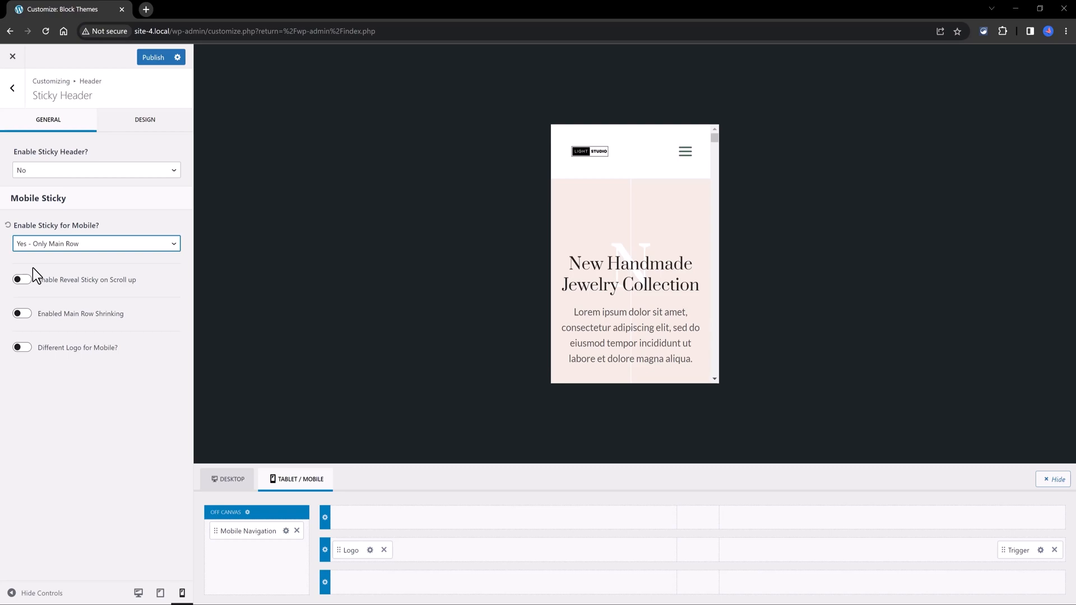
mouse_move(593, 214)
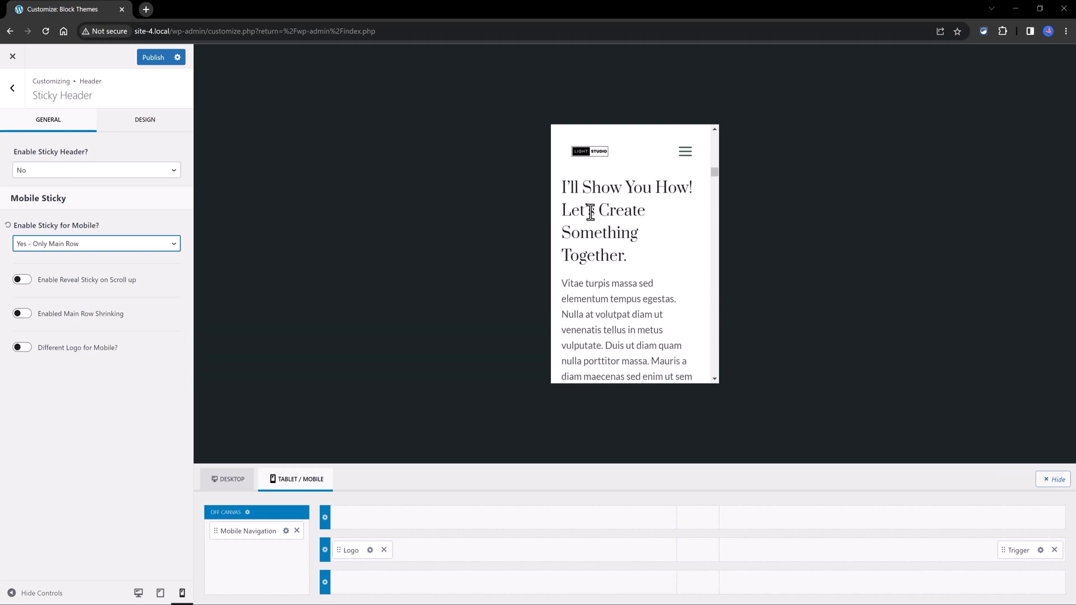
scroll("down", 3)
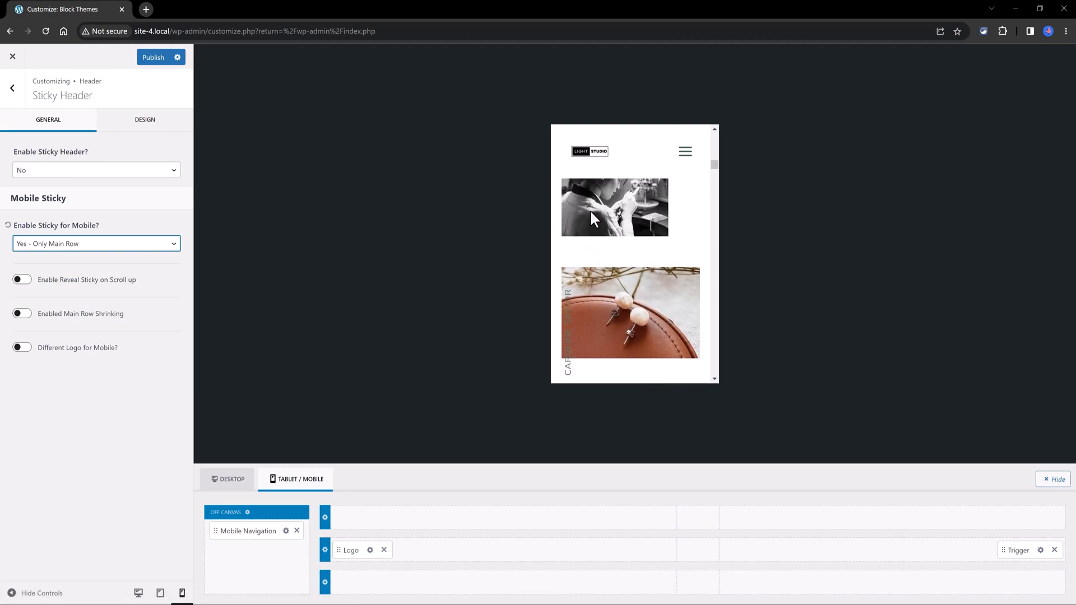
scroll("down", 3)
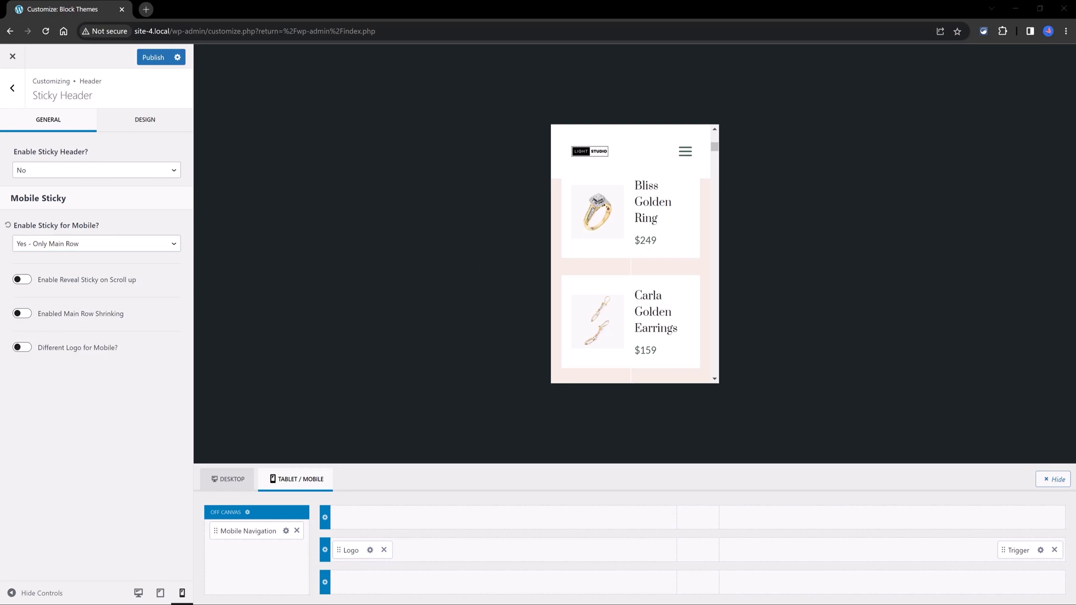
mouse_move(159, 252)
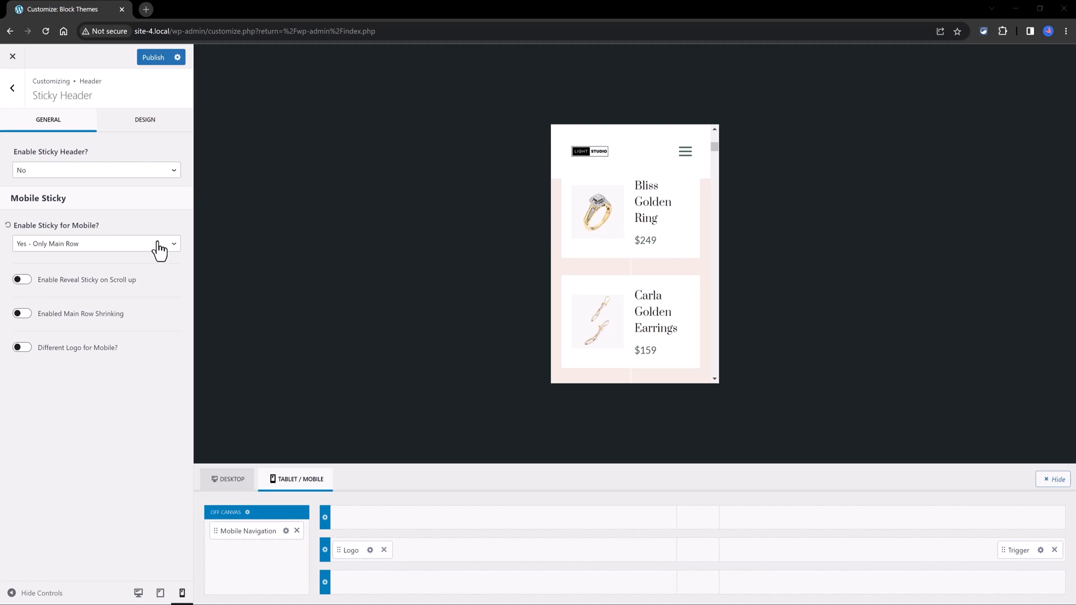
Publish the sticky header change and return to the header's main settings.
left_click(95, 243)
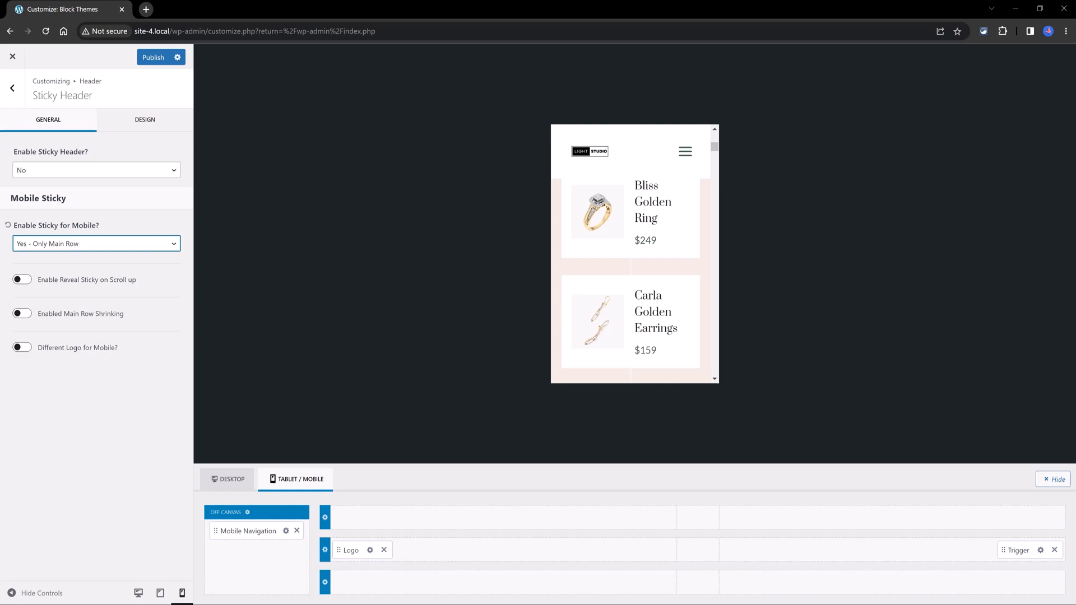
left_click(22, 279)
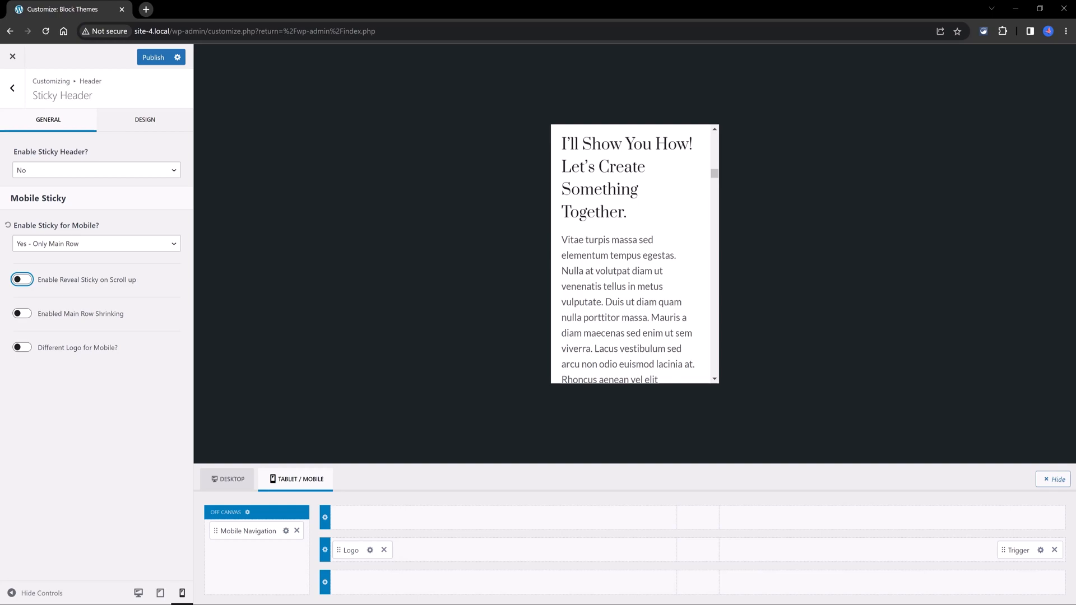
left_click(227, 479)
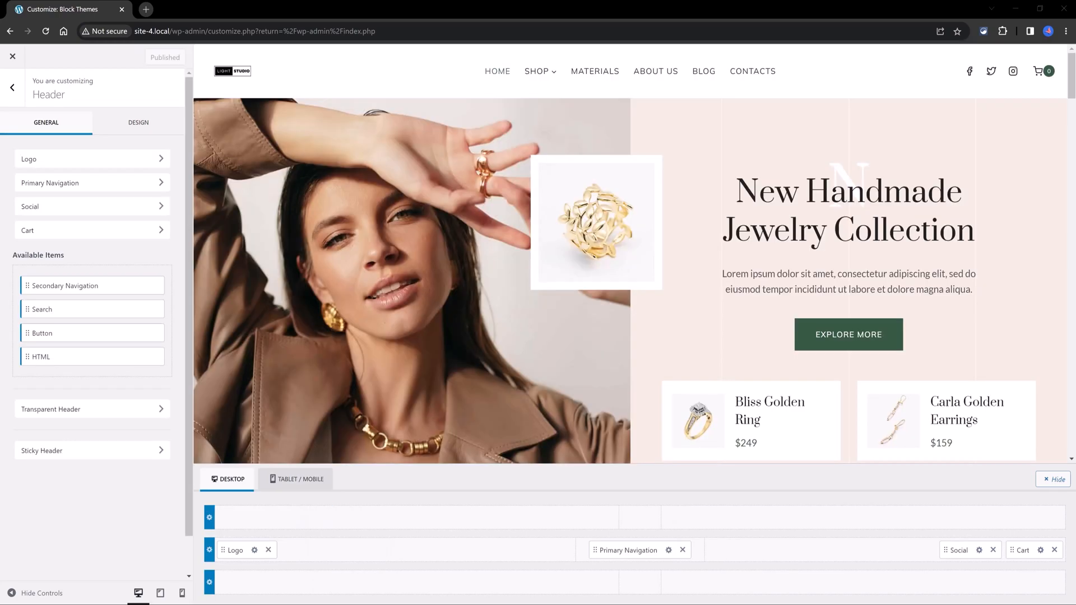
mouse_move(23, 118)
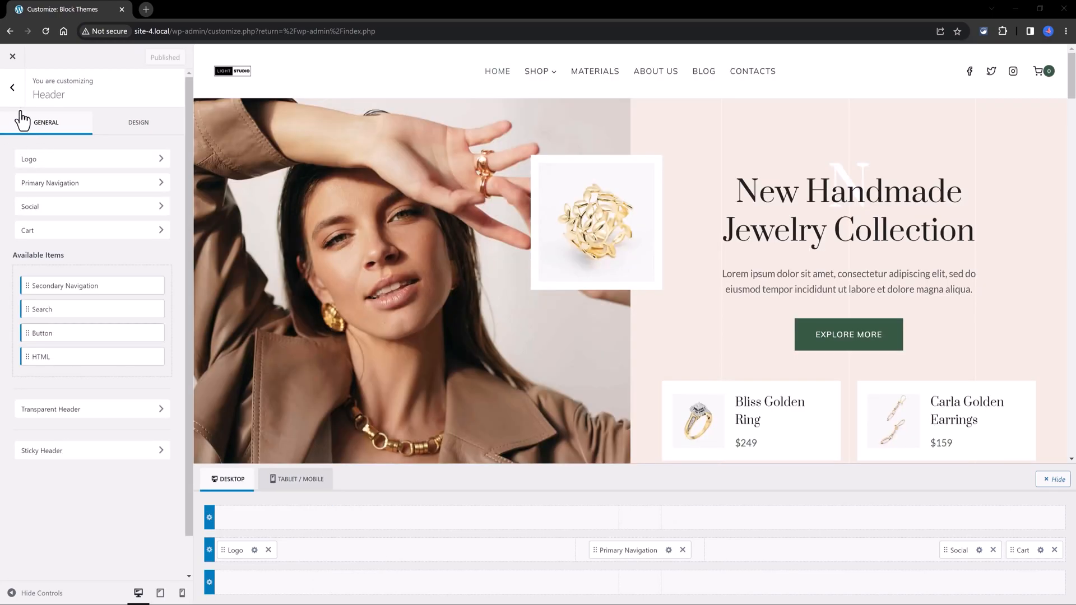
Go back into the Footer panel and select the middle row's settings.
left_click(12, 87)
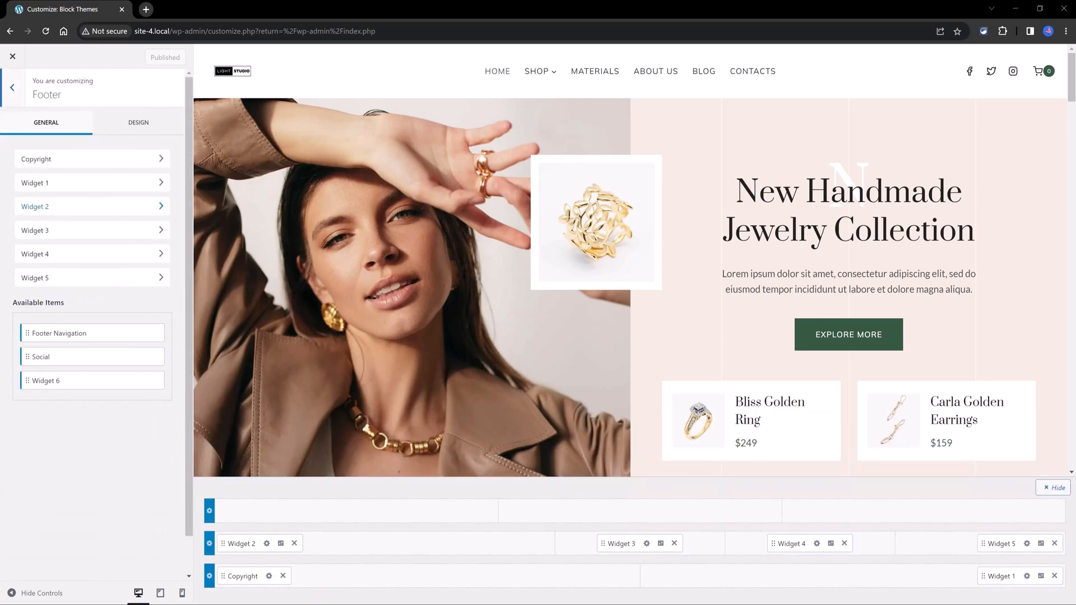
scroll("down", 3)
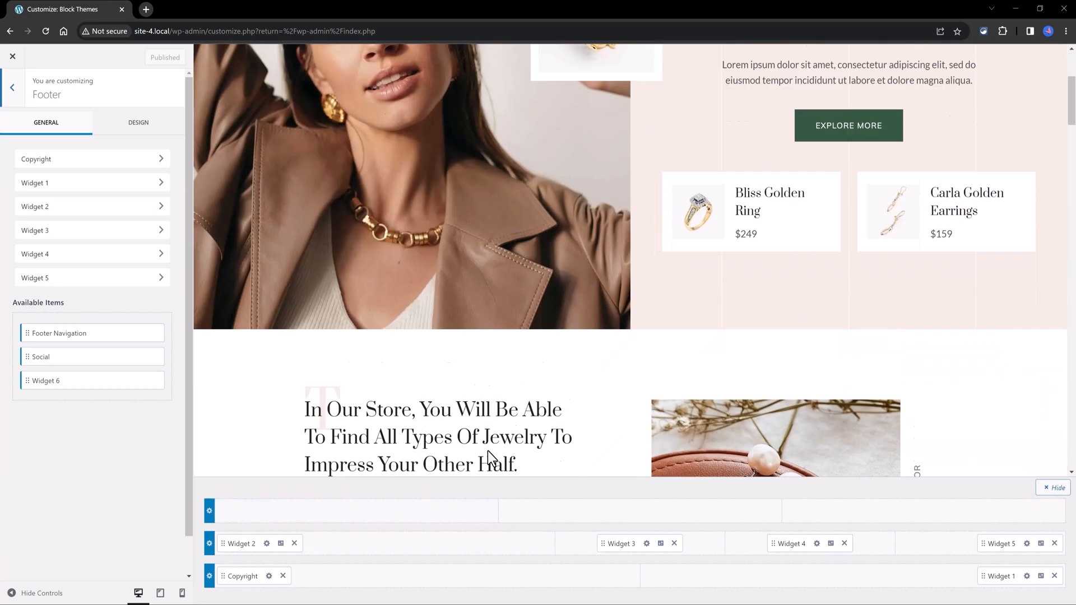
scroll("down", 3)
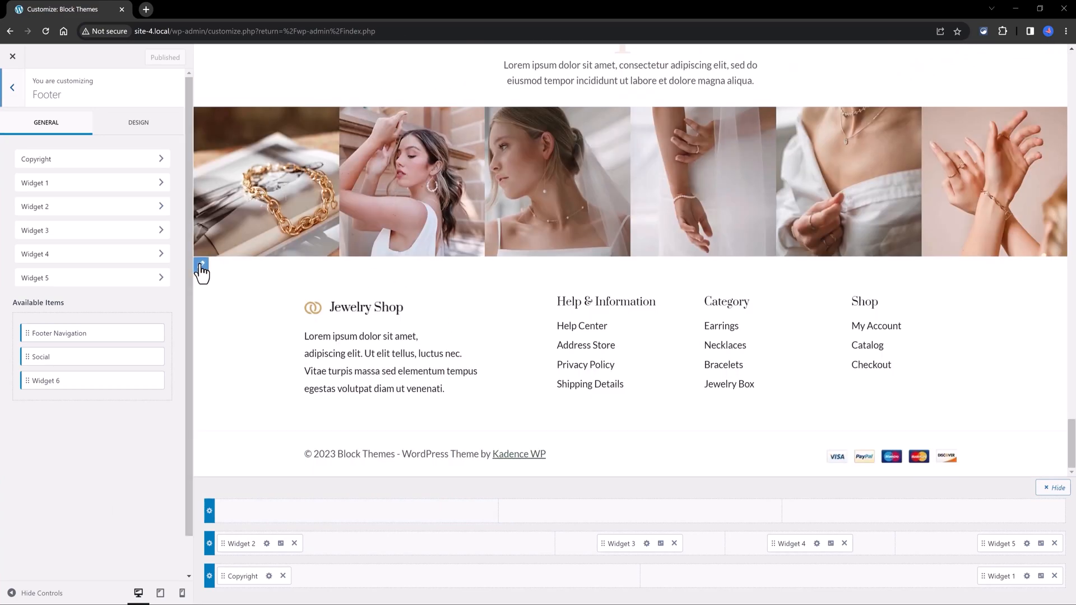
left_click(201, 268)
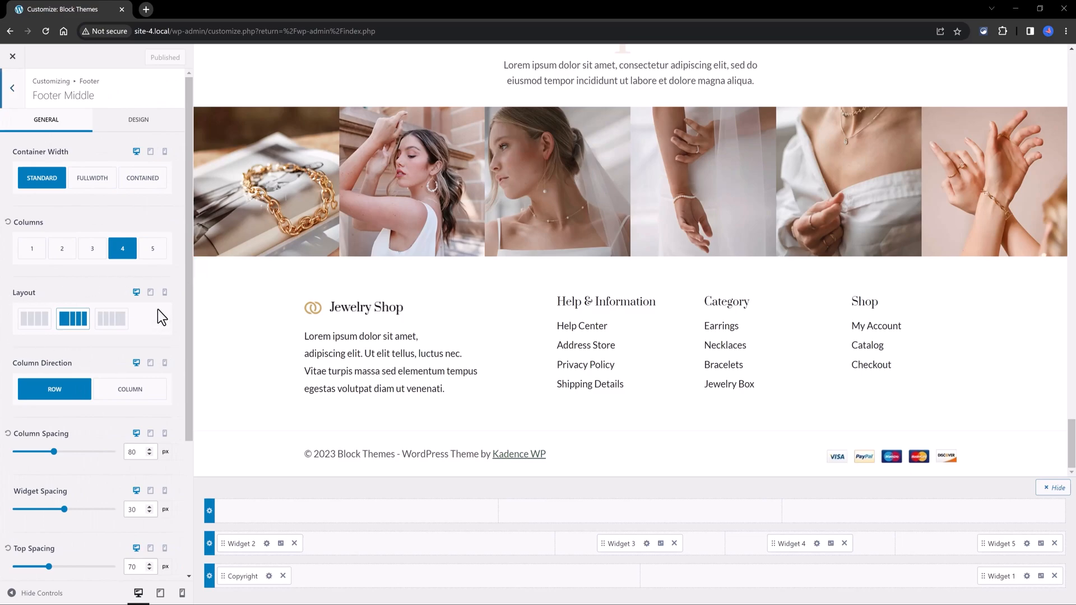
mouse_move(169, 327)
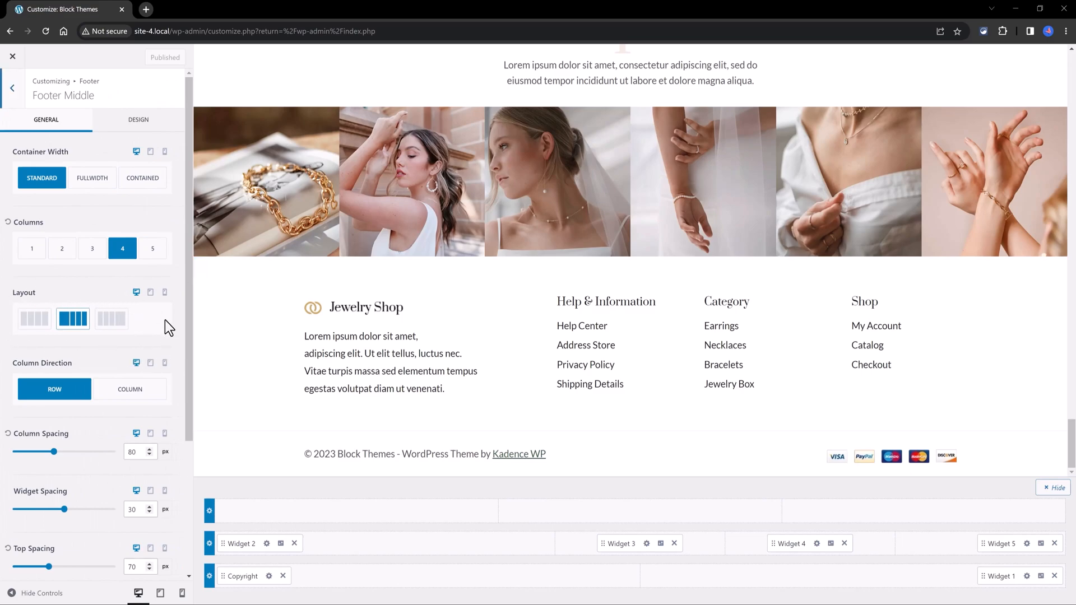
Give the footer middle row a thin dark top border and a Fullwidth container.
left_click(145, 120)
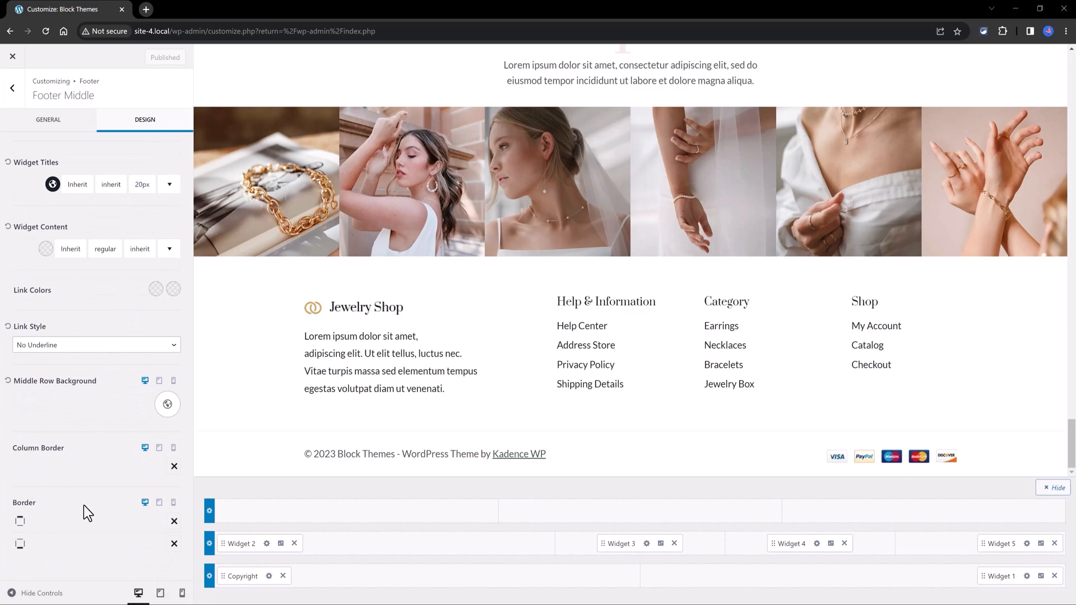
left_click(167, 405)
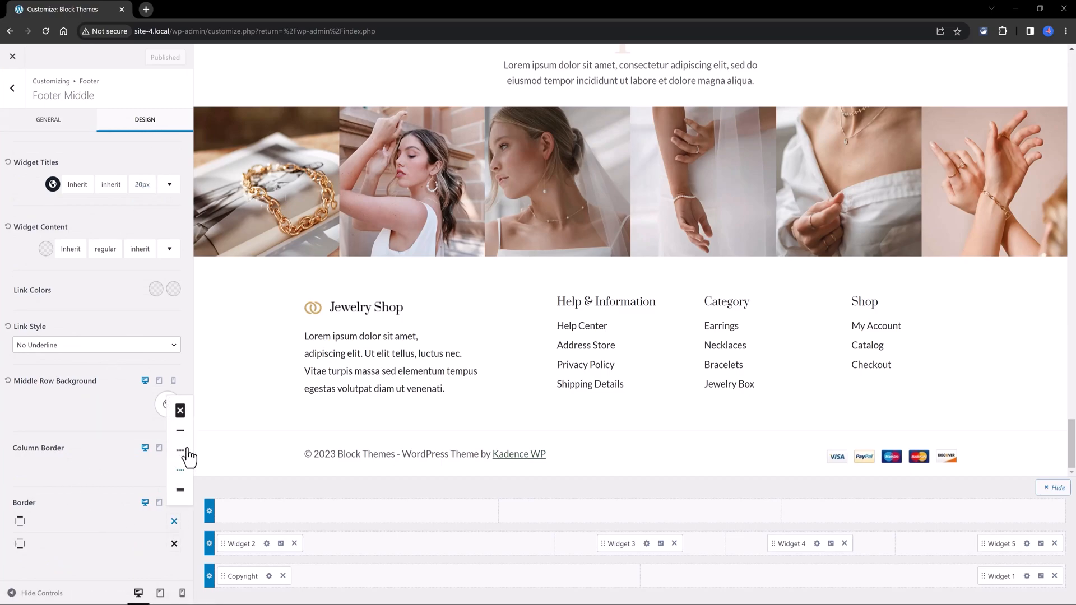
left_click(180, 453)
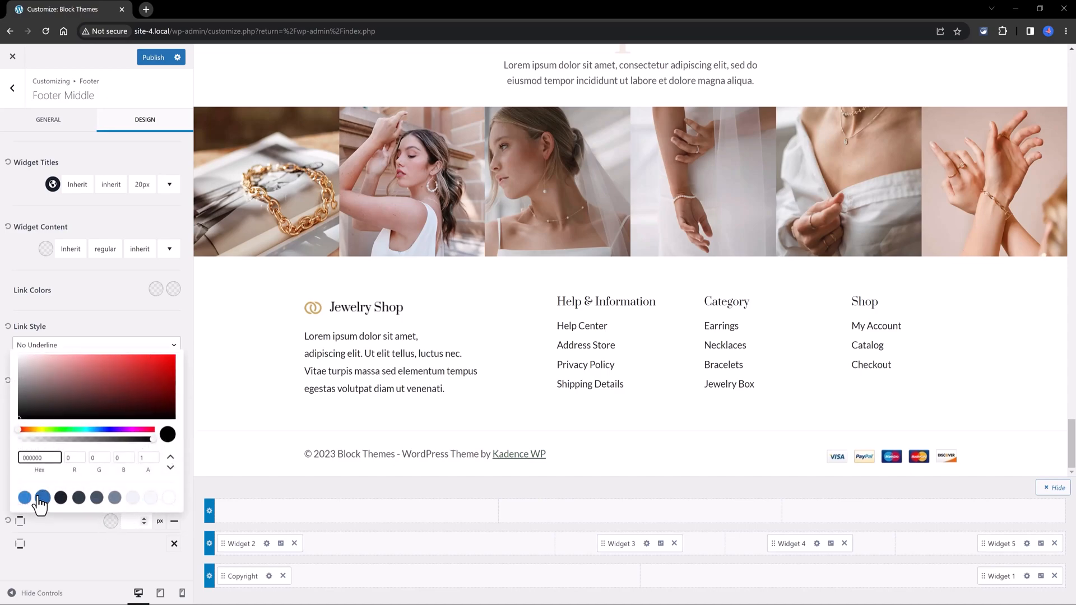
left_click(43, 498)
type("2")
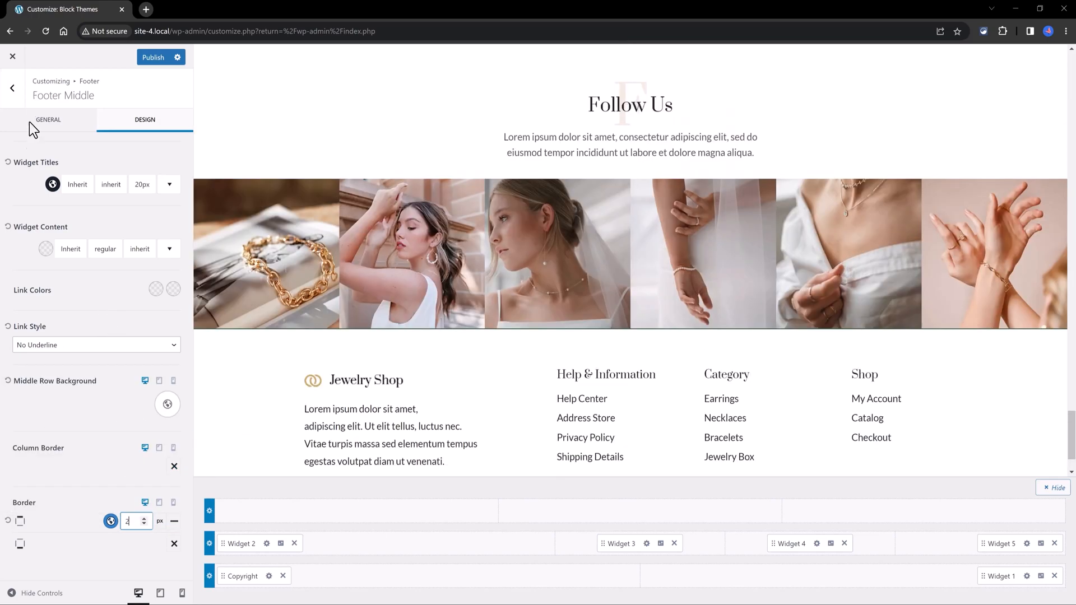
left_click(48, 120)
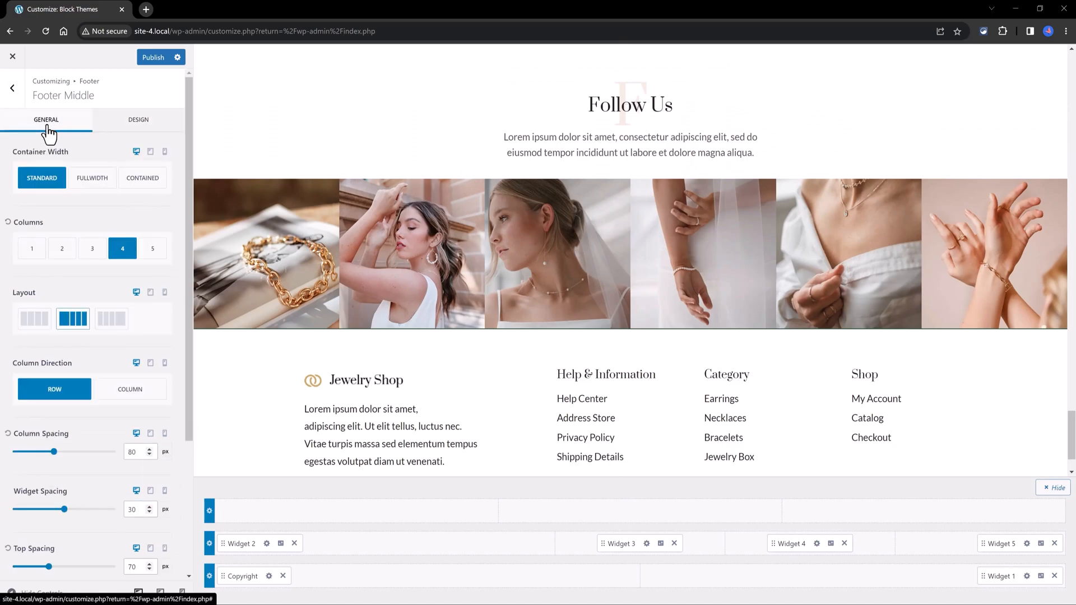
left_click(92, 179)
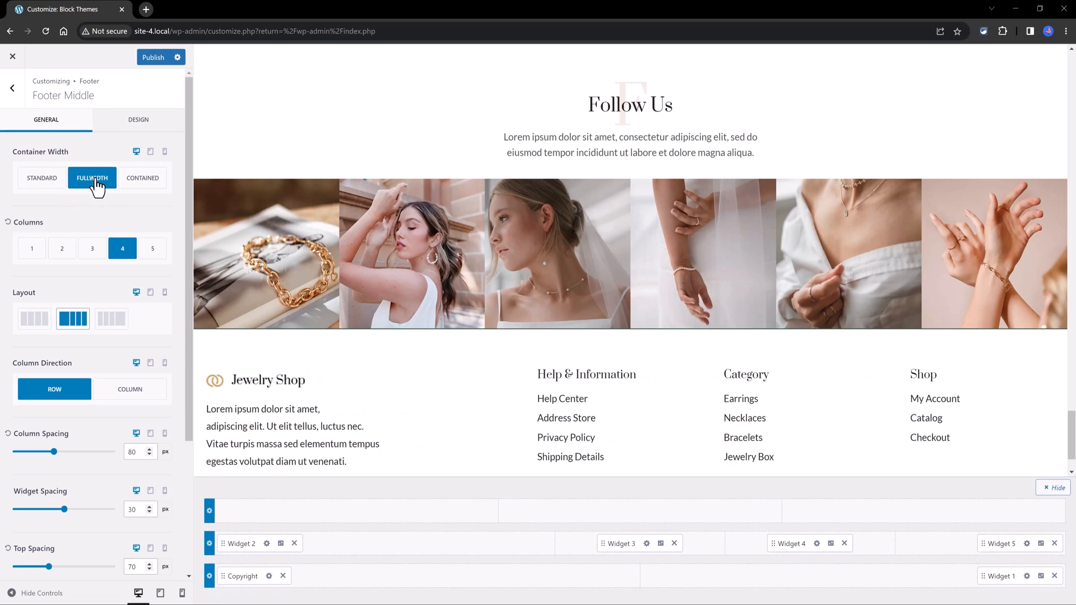
mouse_move(97, 185)
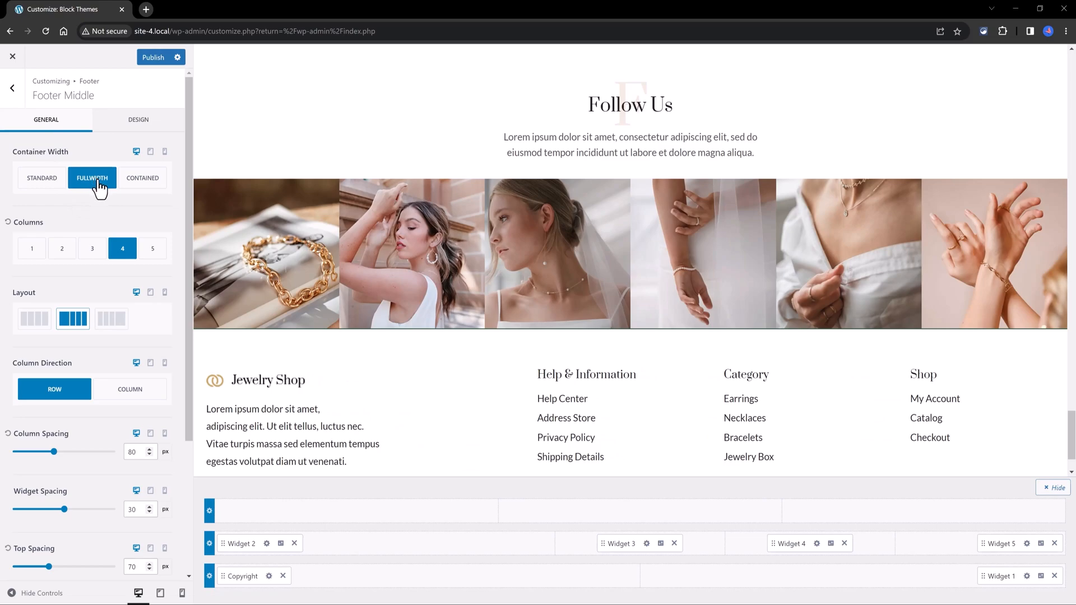
mouse_move(101, 279)
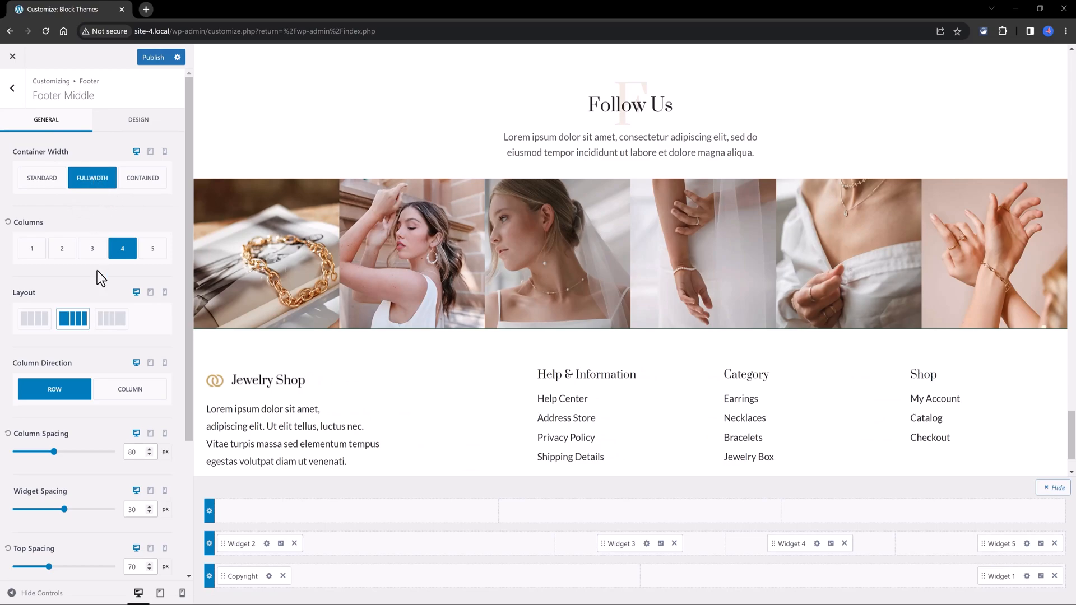
On mobile preview, drag the footer Widget Spacing slider up to about 159px.
left_click(182, 593)
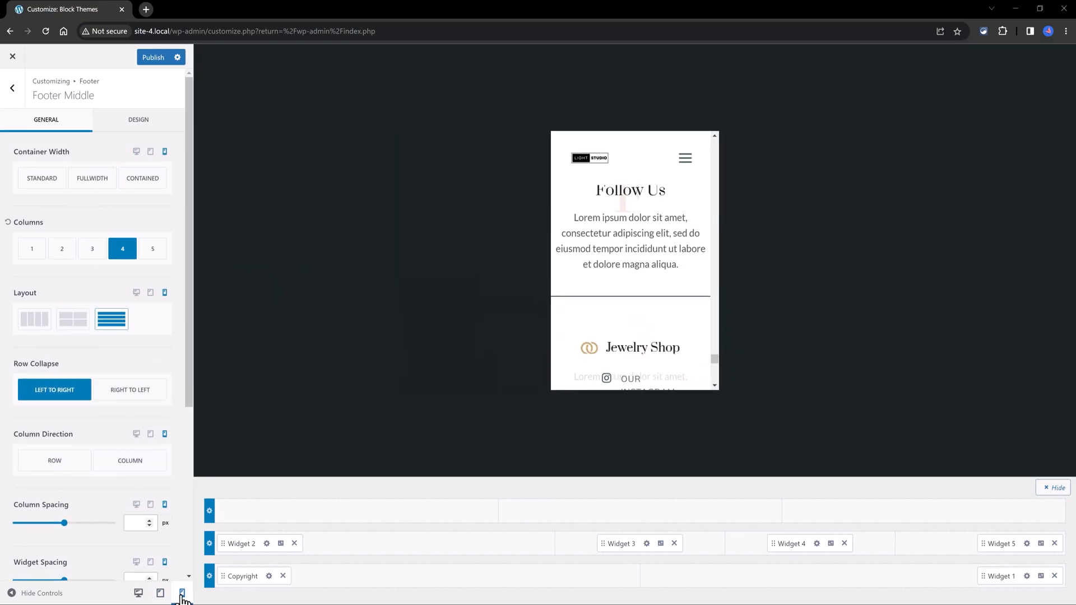
mouse_move(696, 222)
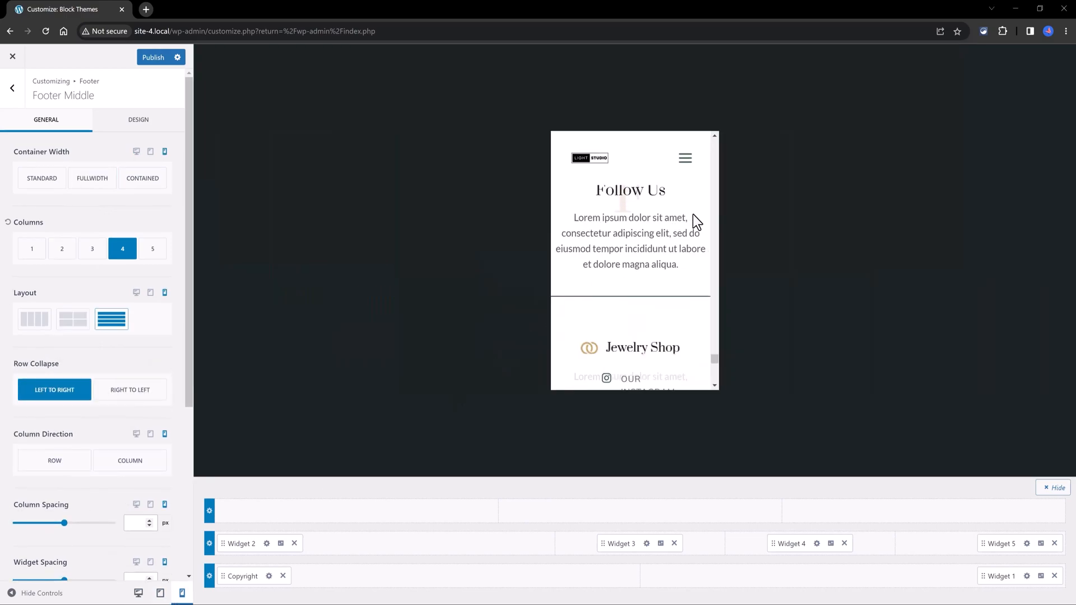
scroll("down", 3)
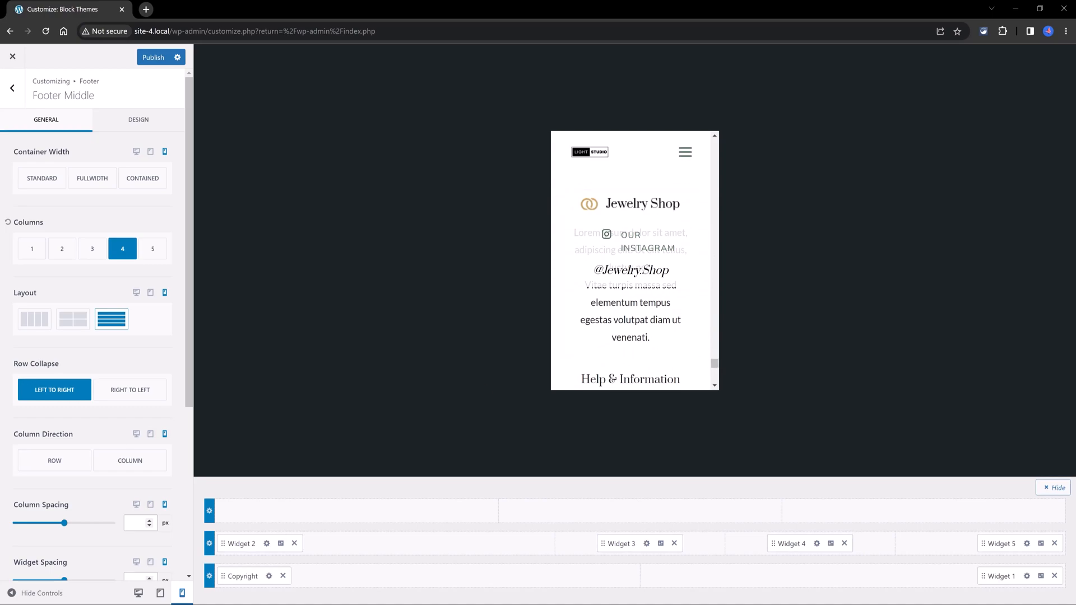
mouse_move(631, 262)
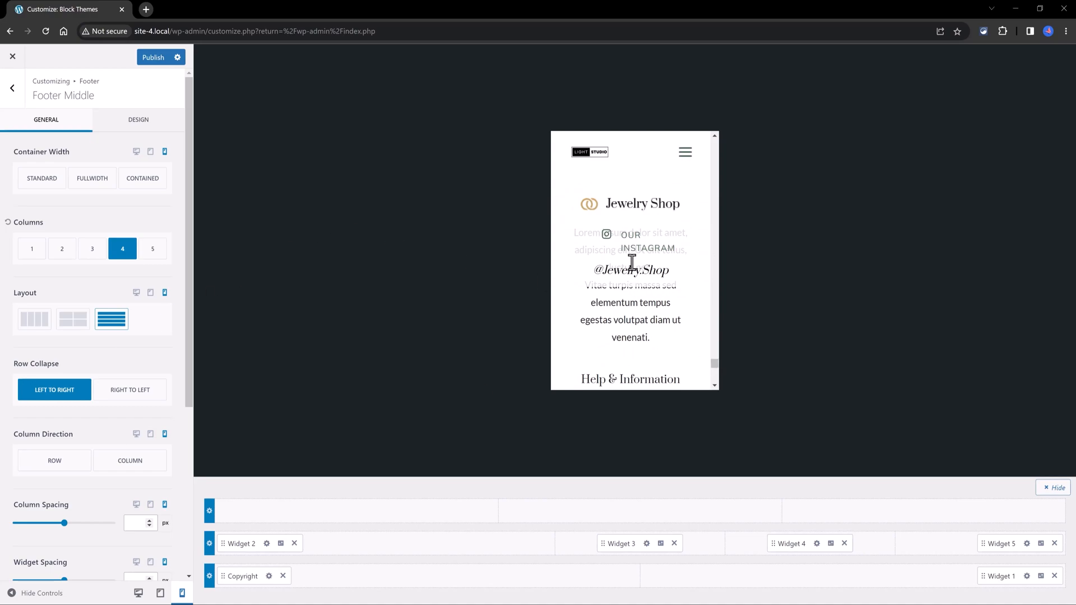
scroll("down", 3)
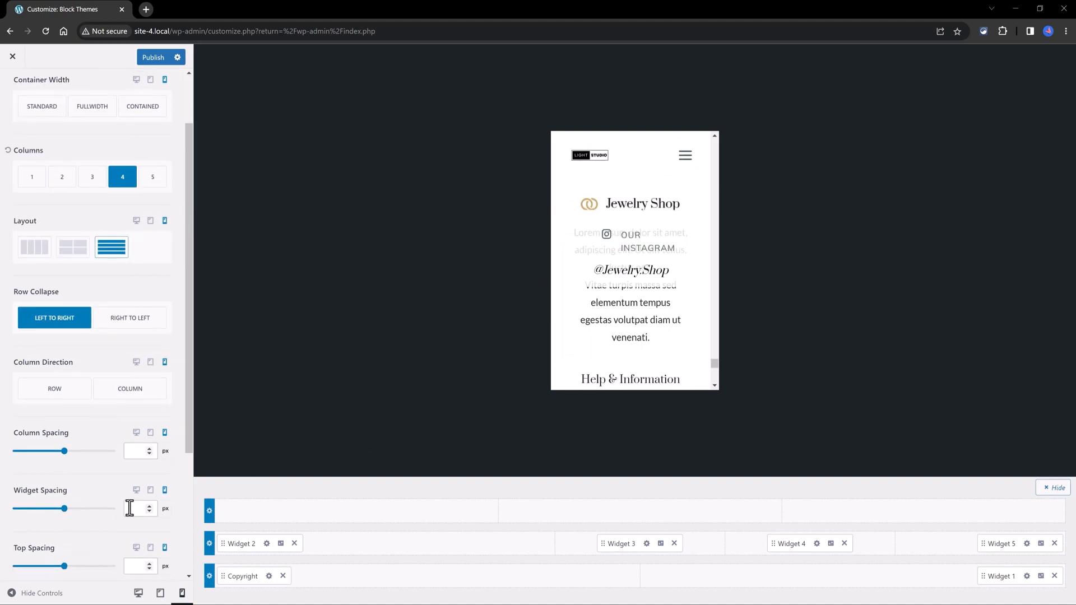
left_click_drag(61, 509, 65, 509)
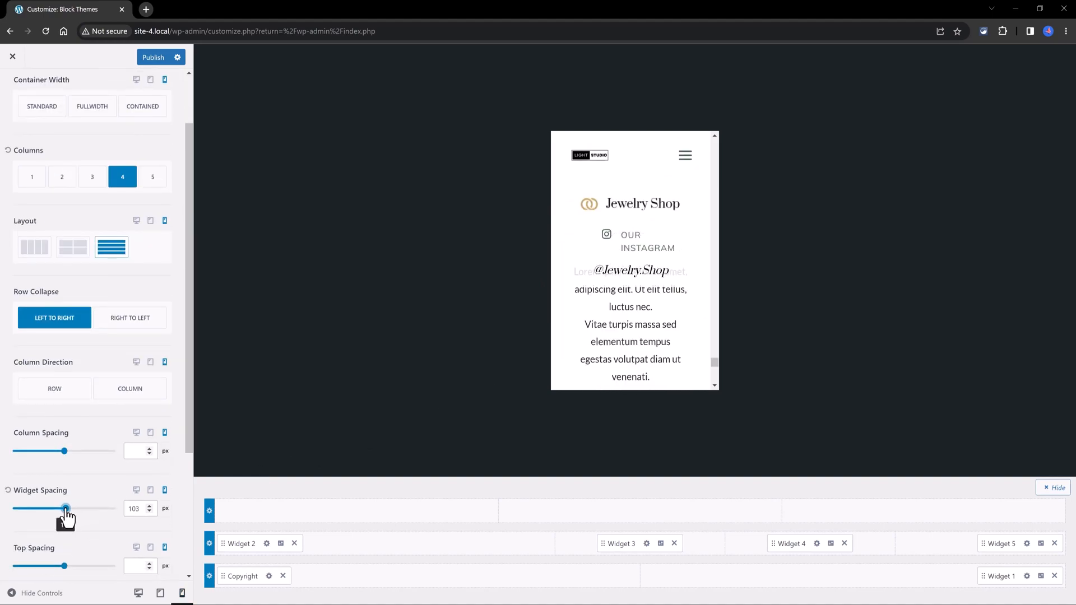
left_click_drag(65, 509, 94, 509)
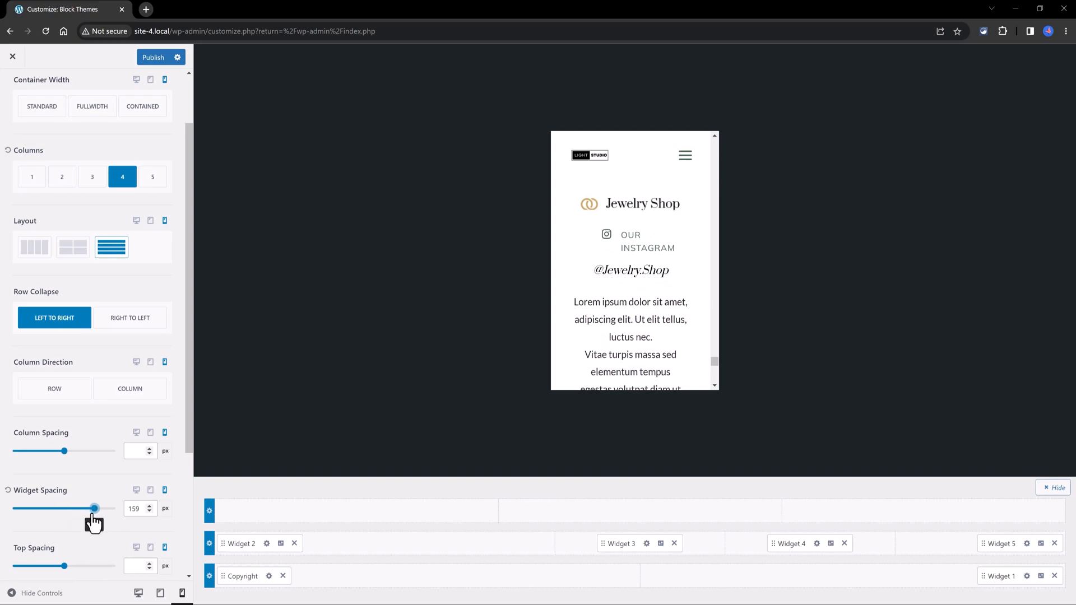
left_click_drag(94, 508, 89, 508)
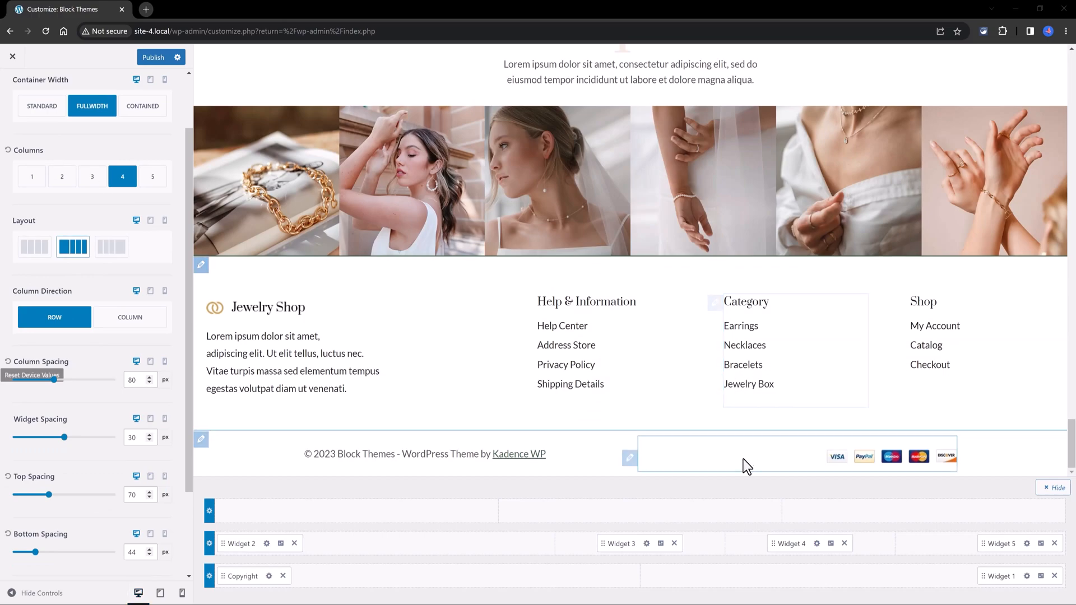
mouse_move(769, 466)
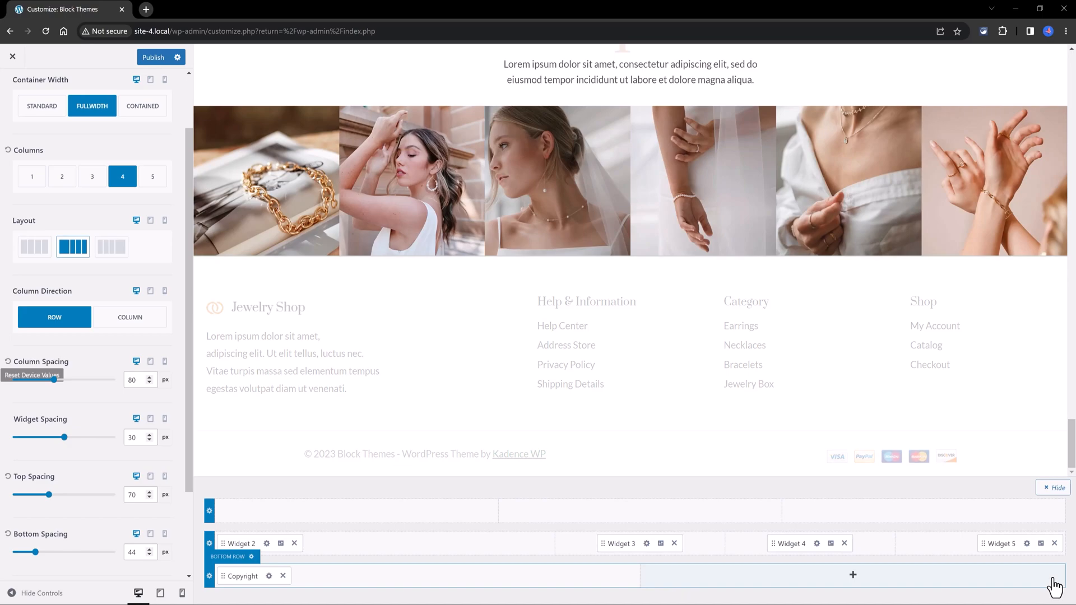
Add a Social widget to the right side of the footer's bottom row.
left_click(854, 575)
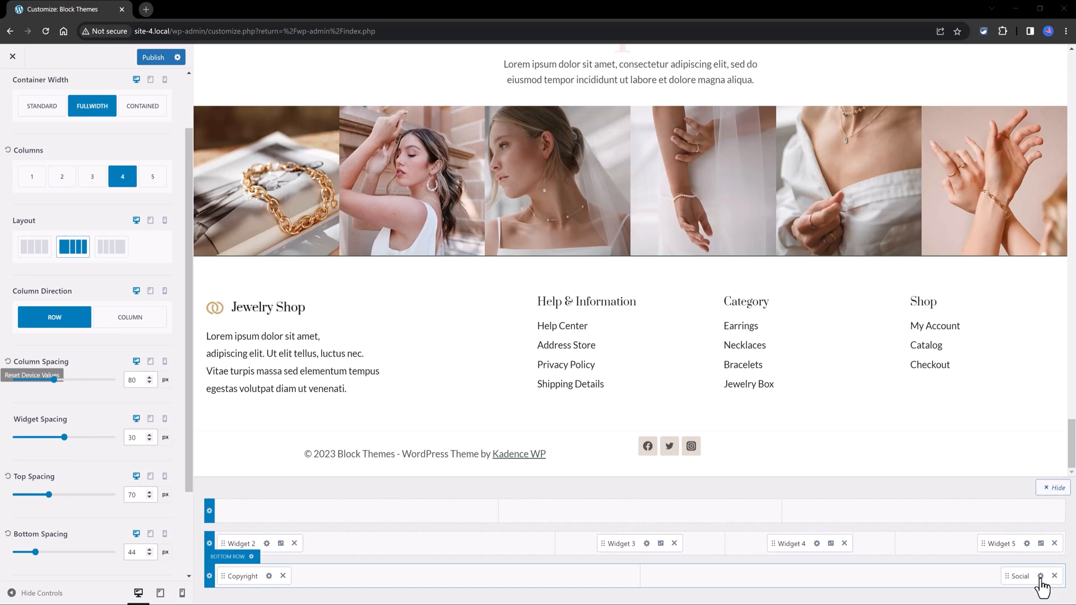
Set Footer Social icons to right alignment, 0.80em item spacing and middle vertical alignment.
left_click(1040, 576)
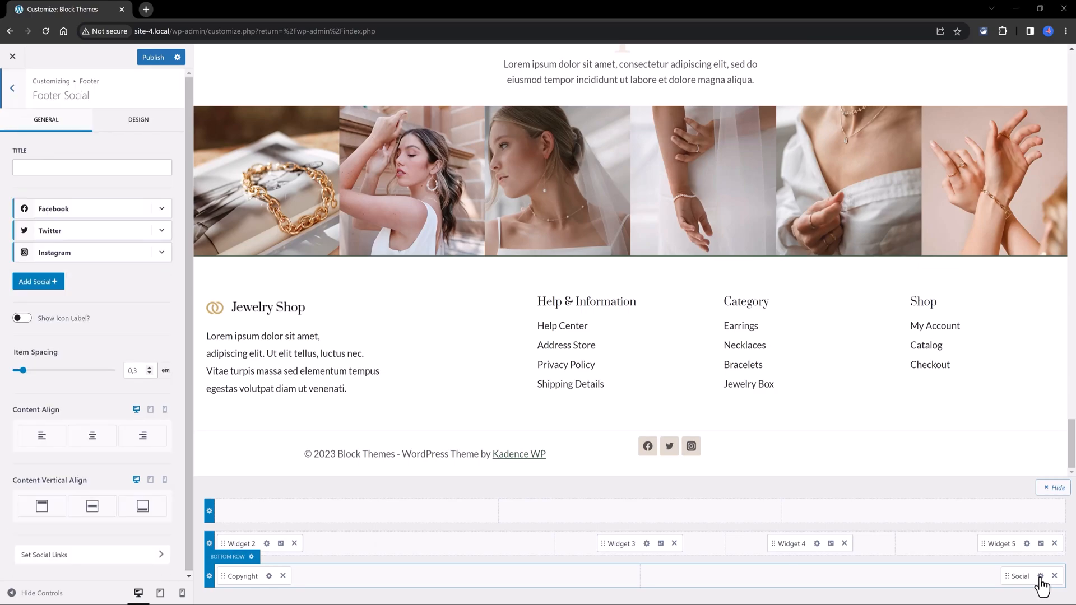
left_click(142, 436)
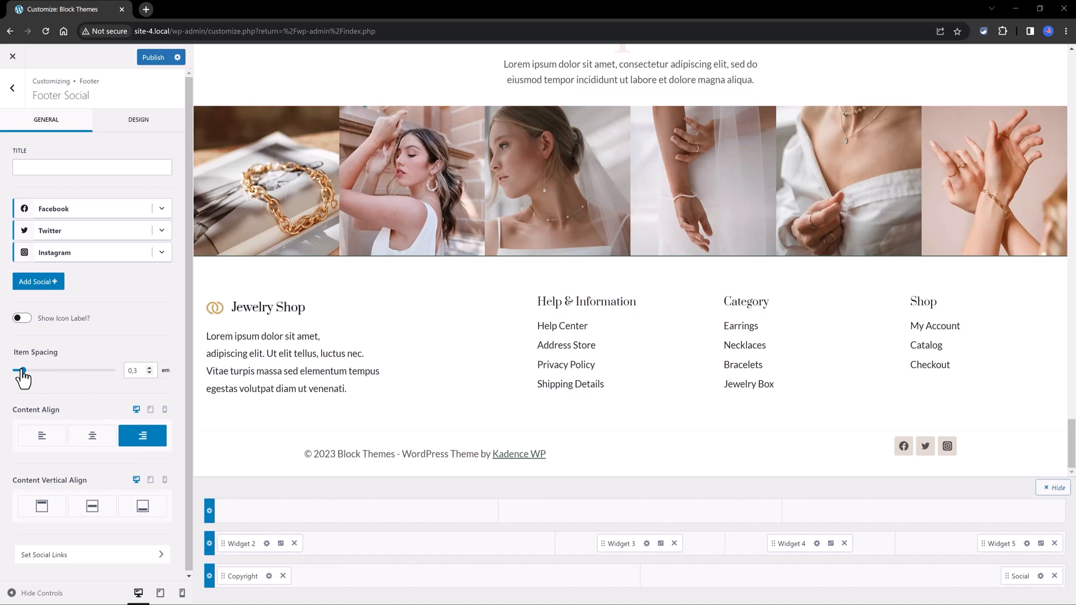
left_click_drag(22, 370, 44, 370)
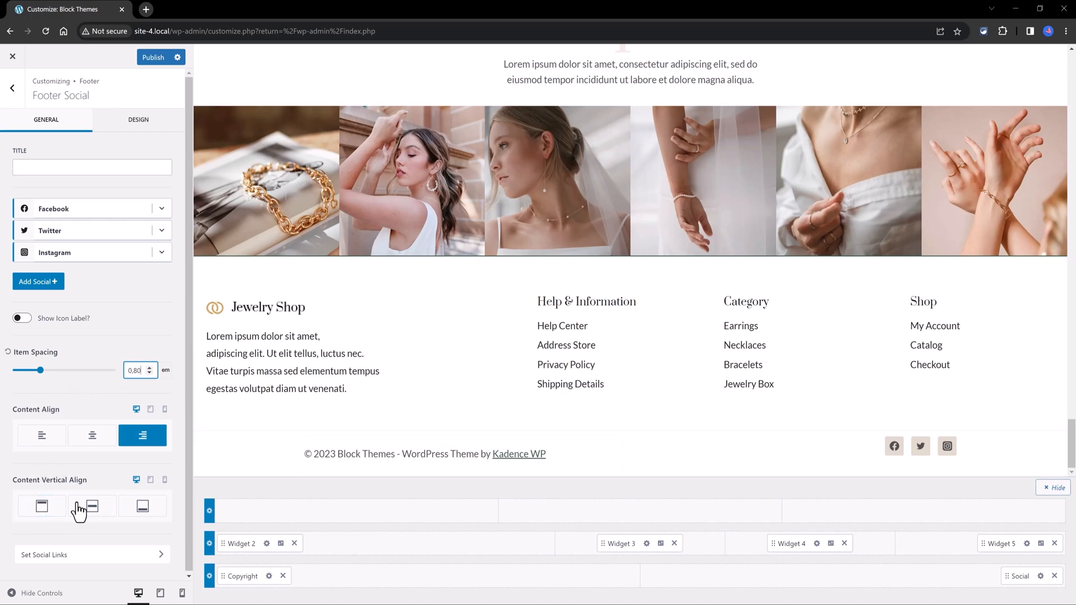
left_click(92, 506)
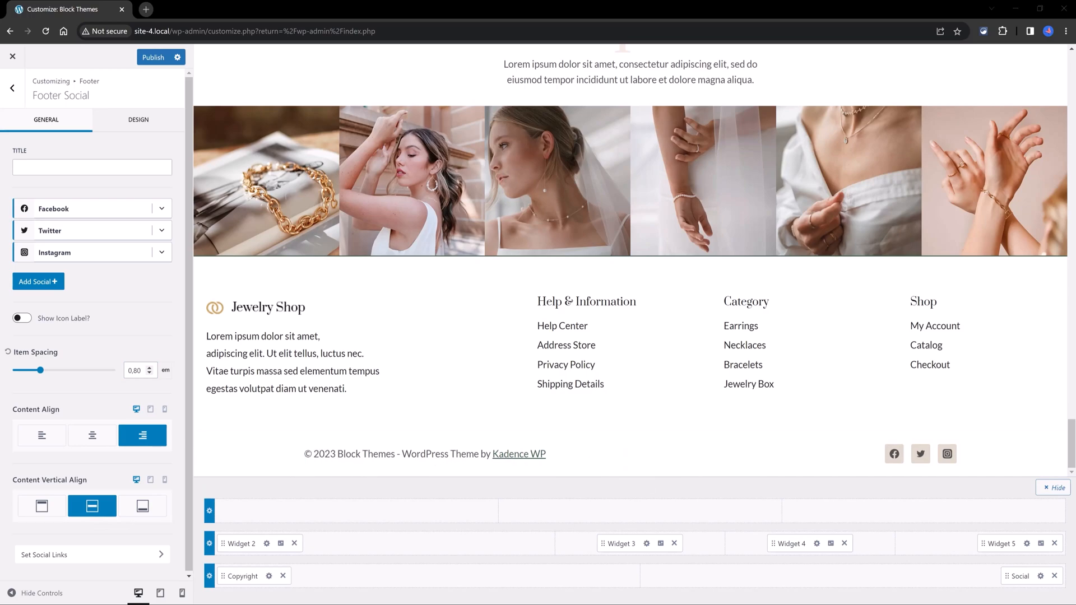
left_click(182, 593)
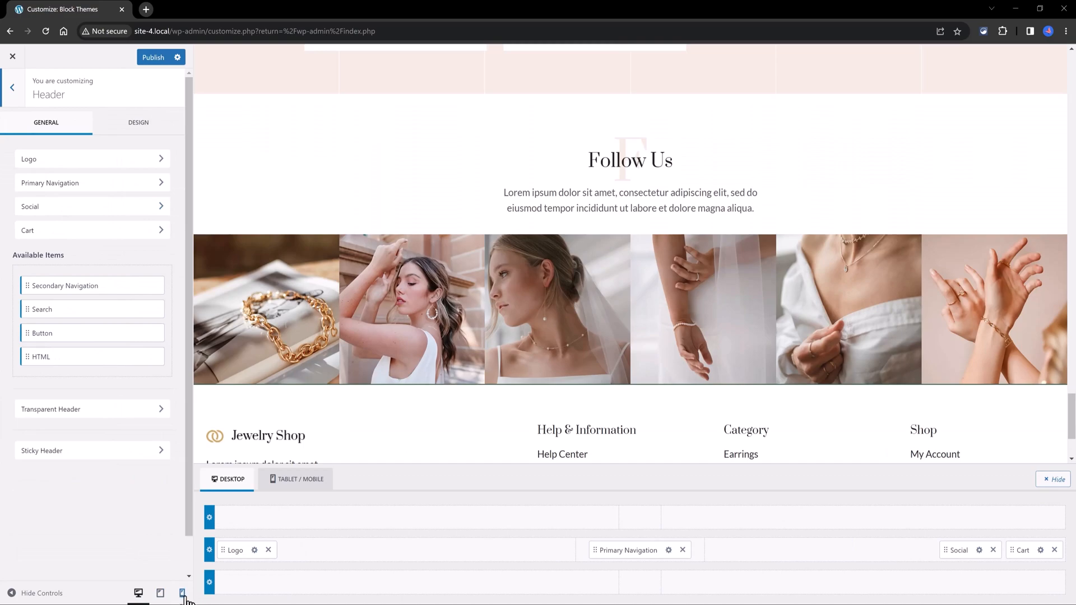
On mobile preview, set the Off Canvas menu drawer Layout to Fullwidth.
left_click(161, 593)
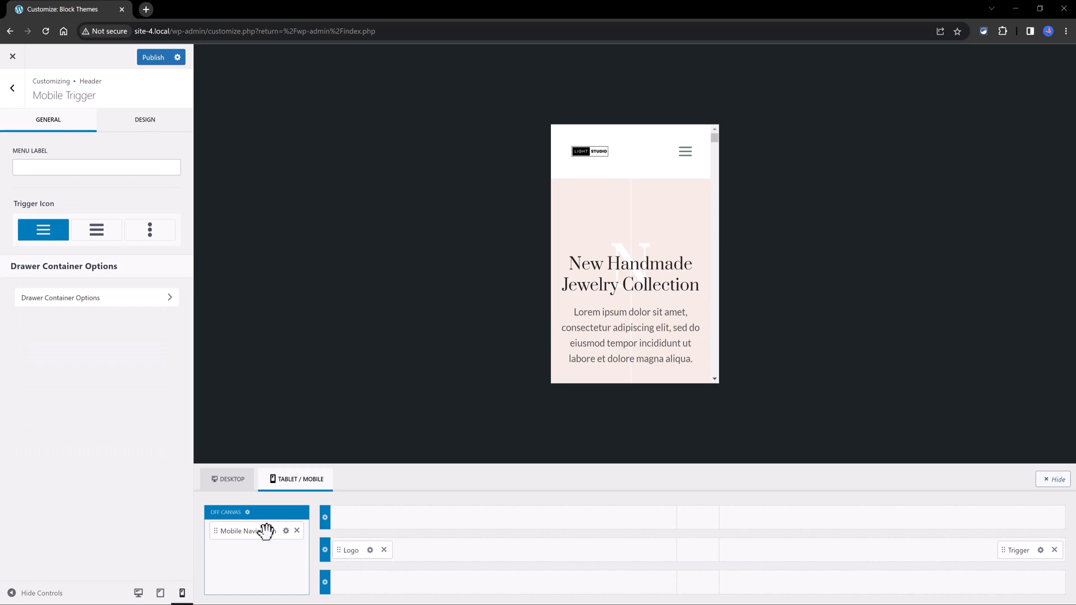
left_click(248, 513)
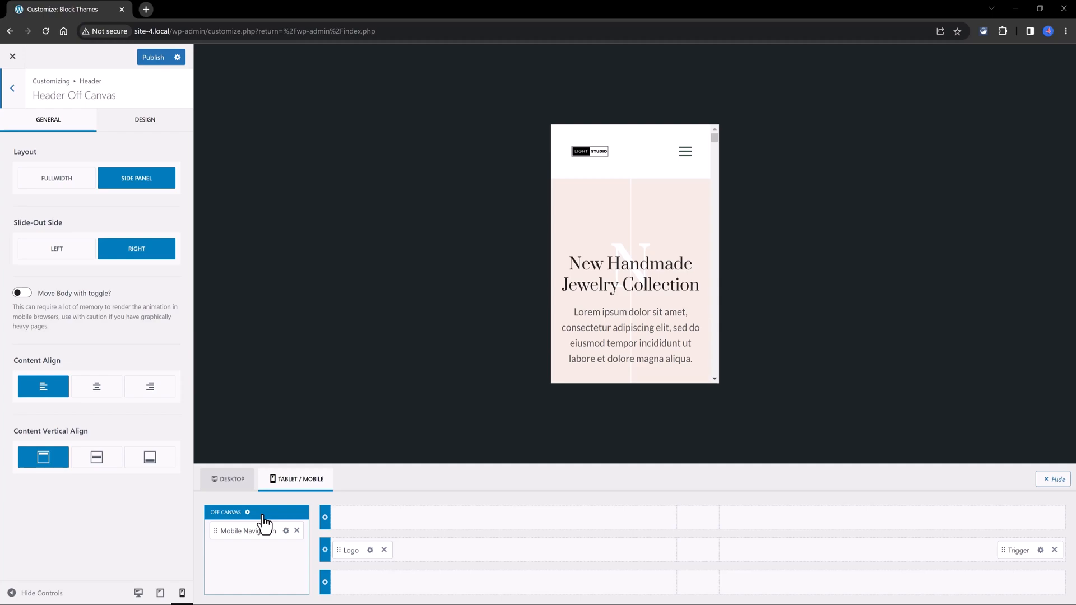
mouse_move(56, 178)
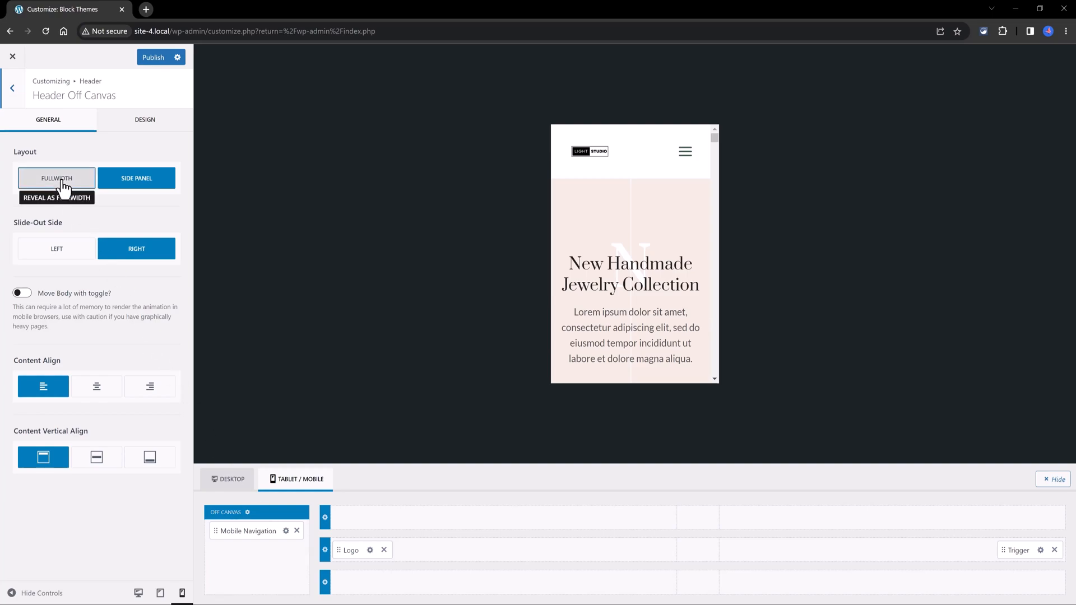
left_click(135, 178)
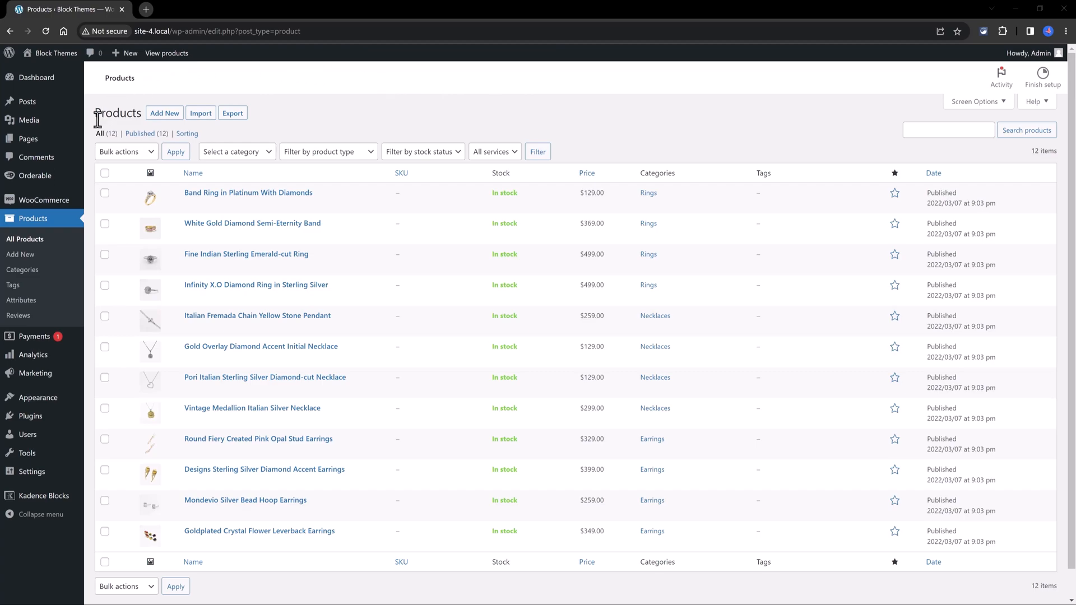
Add media-library images to the Band Ring in Platinum With Diamonds product gallery.
left_click(221, 204)
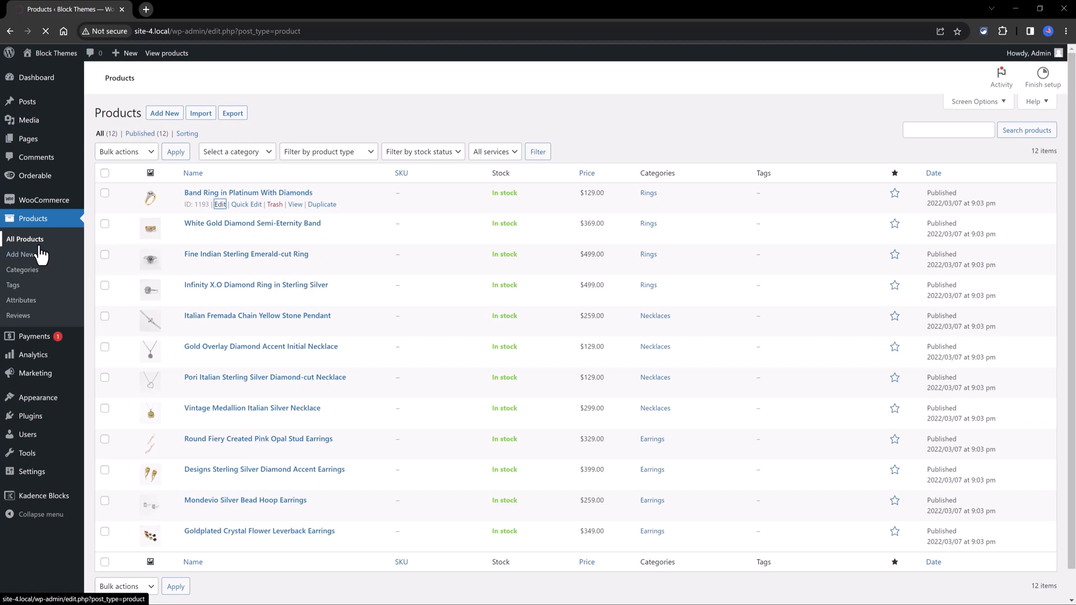
left_click(248, 193)
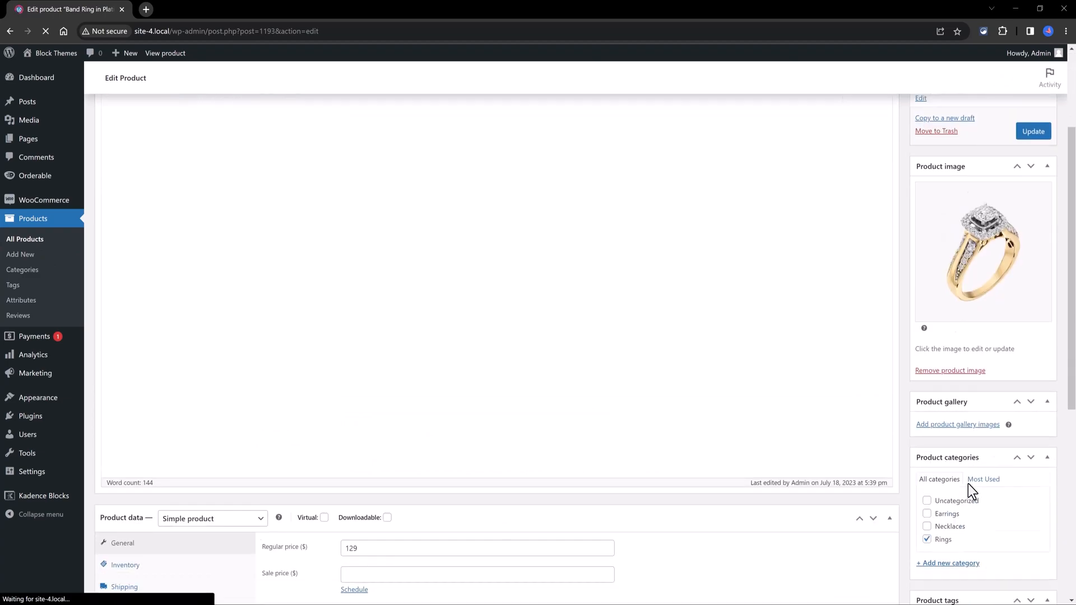
scroll("down", 3)
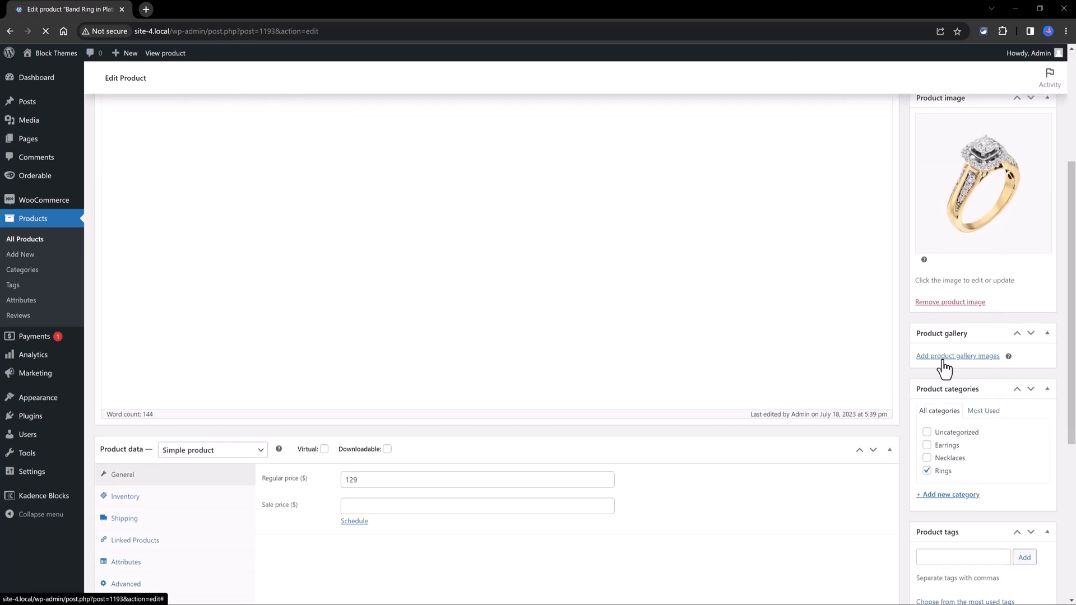
left_click(959, 355)
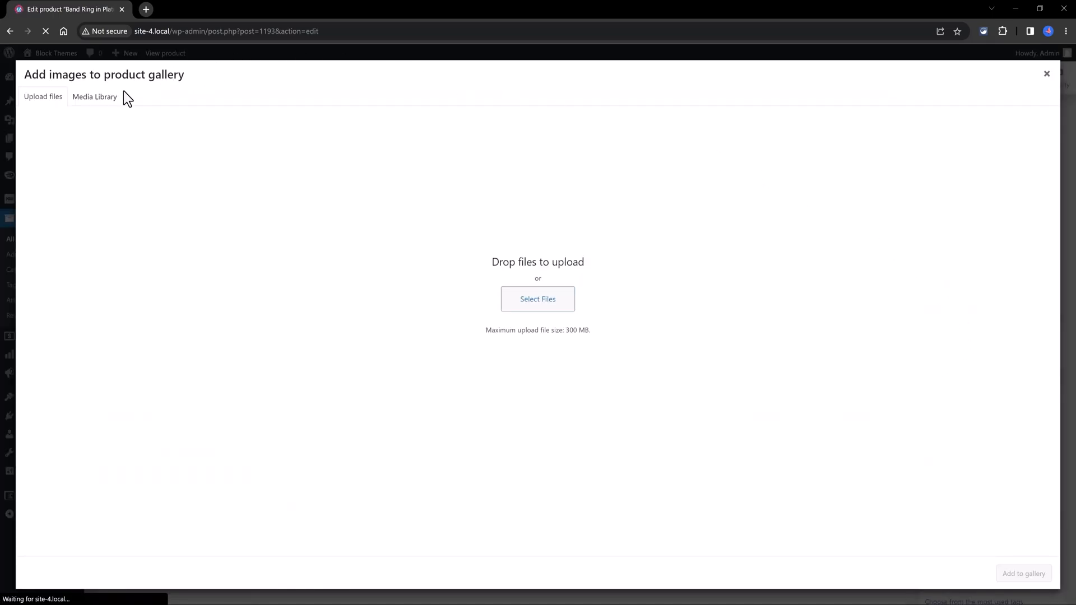
left_click(94, 96)
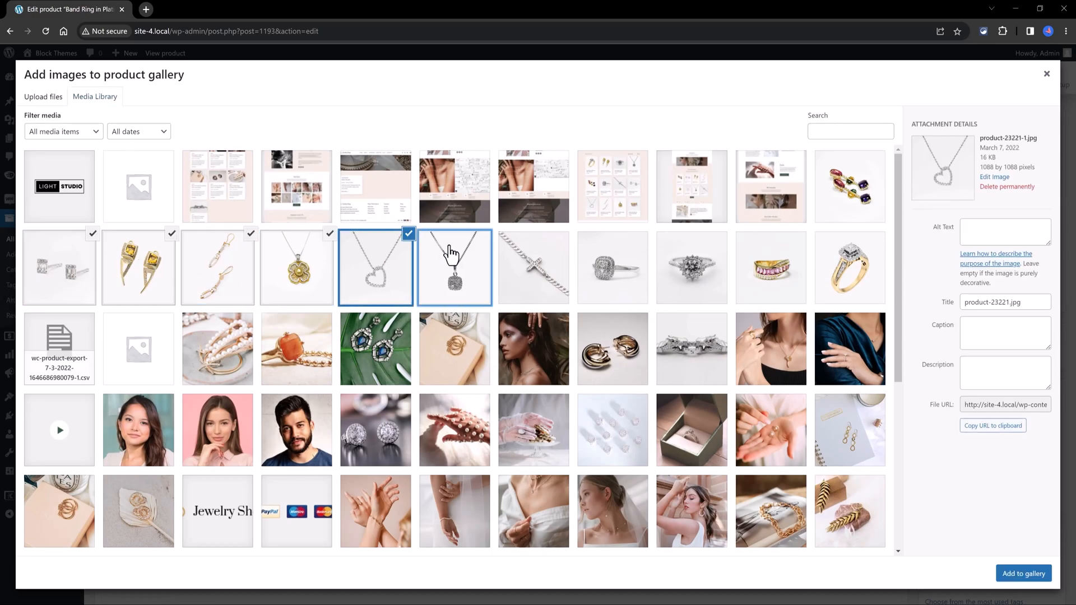
left_click(1023, 573)
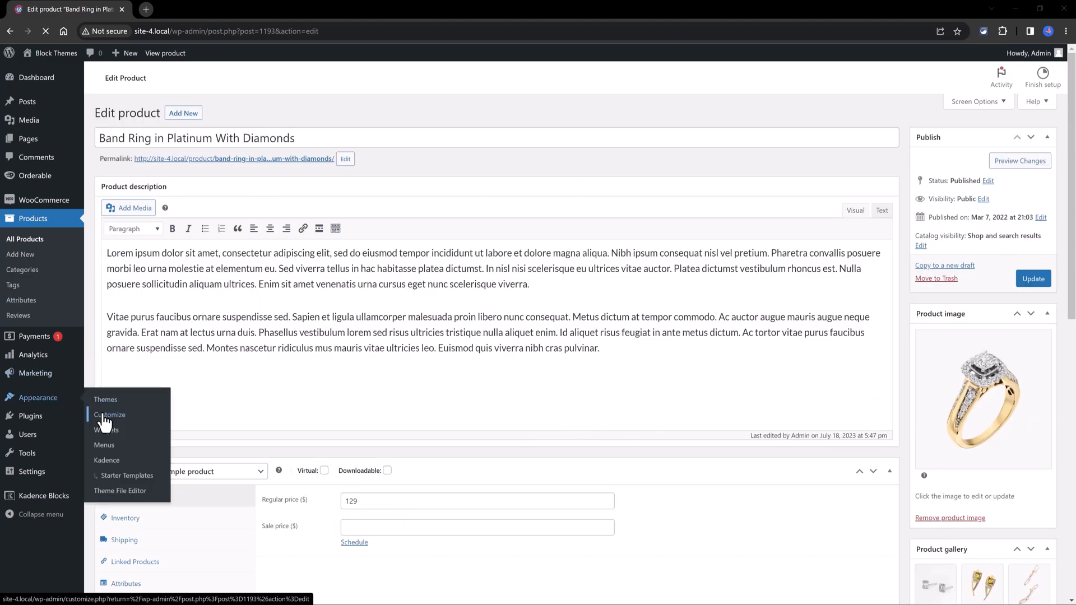
Reach the WooCommerce Product Catalog settings in the customizer.
left_click(110, 415)
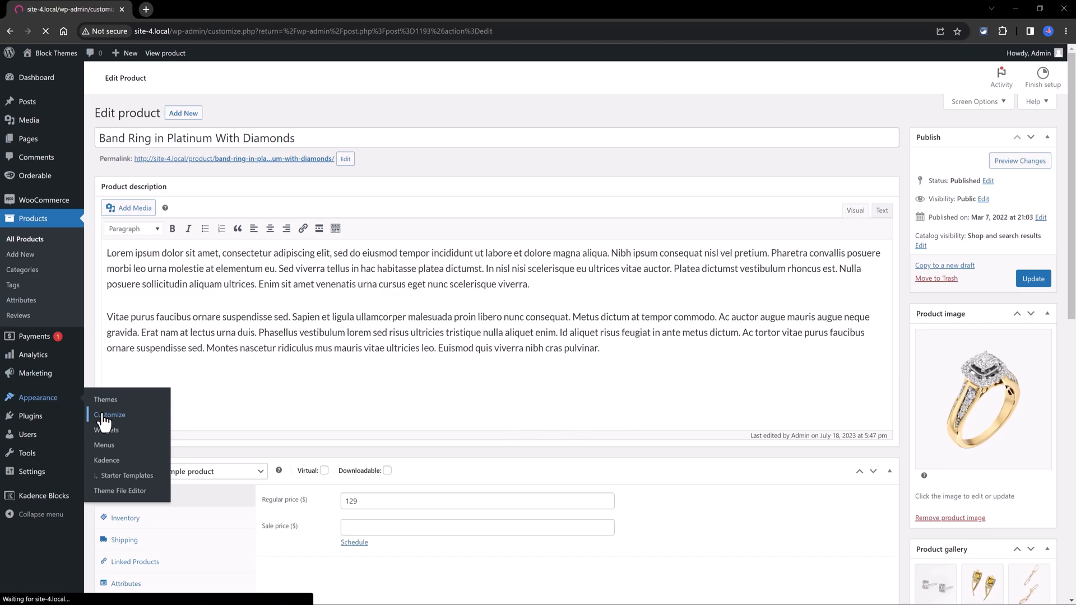
left_click(111, 415)
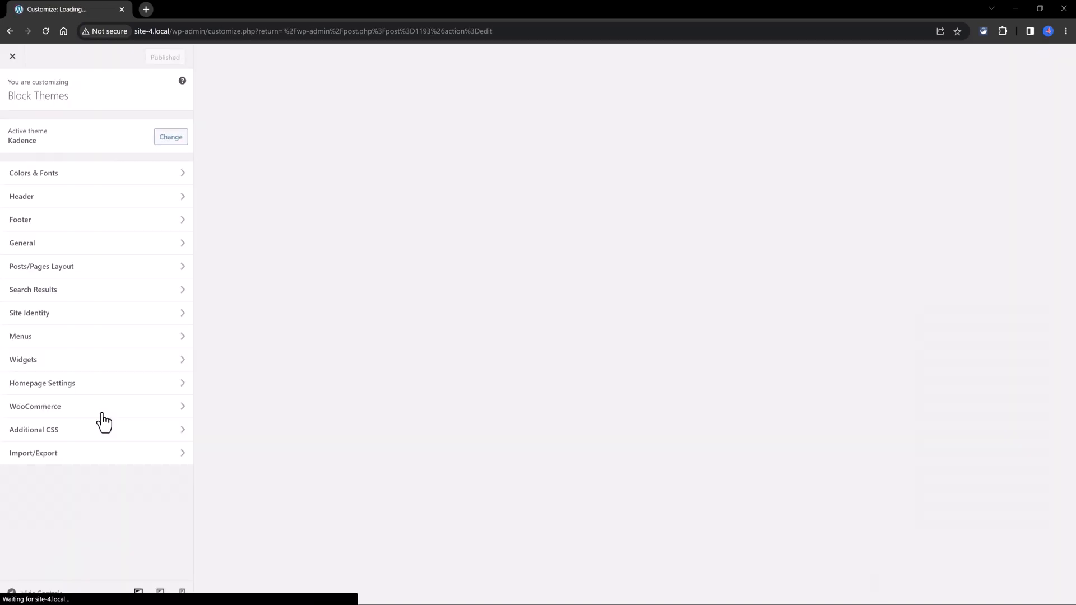
mouse_move(115, 394)
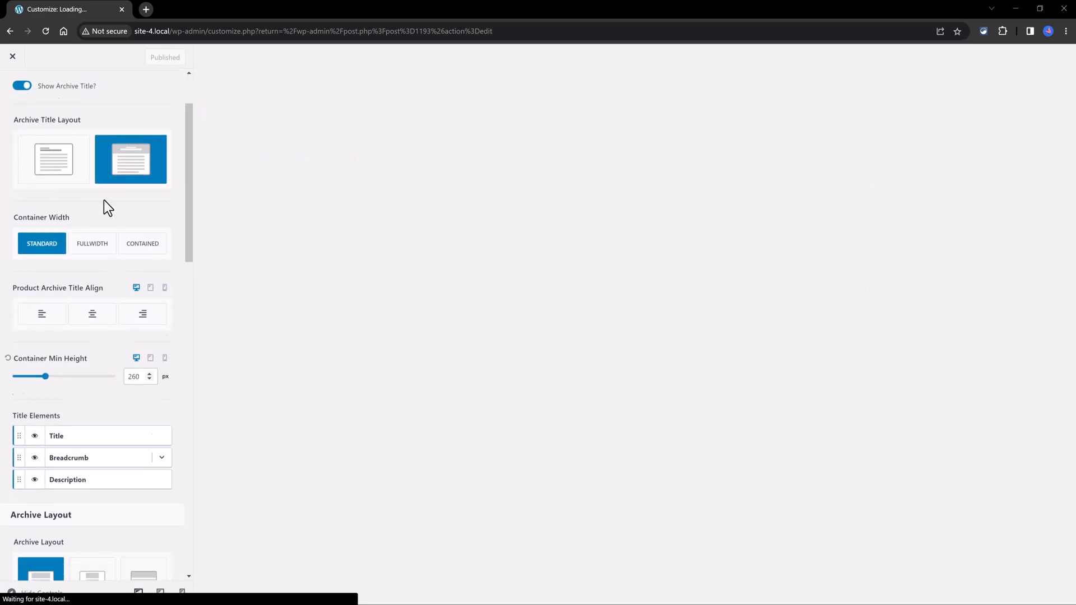
scroll("down", 3)
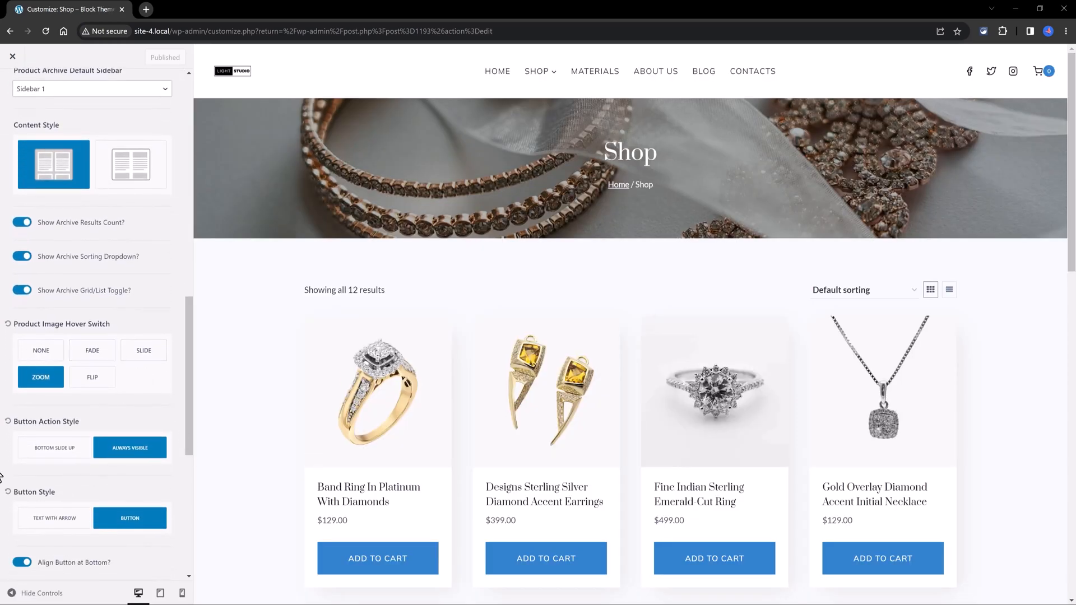
scroll("down", 3)
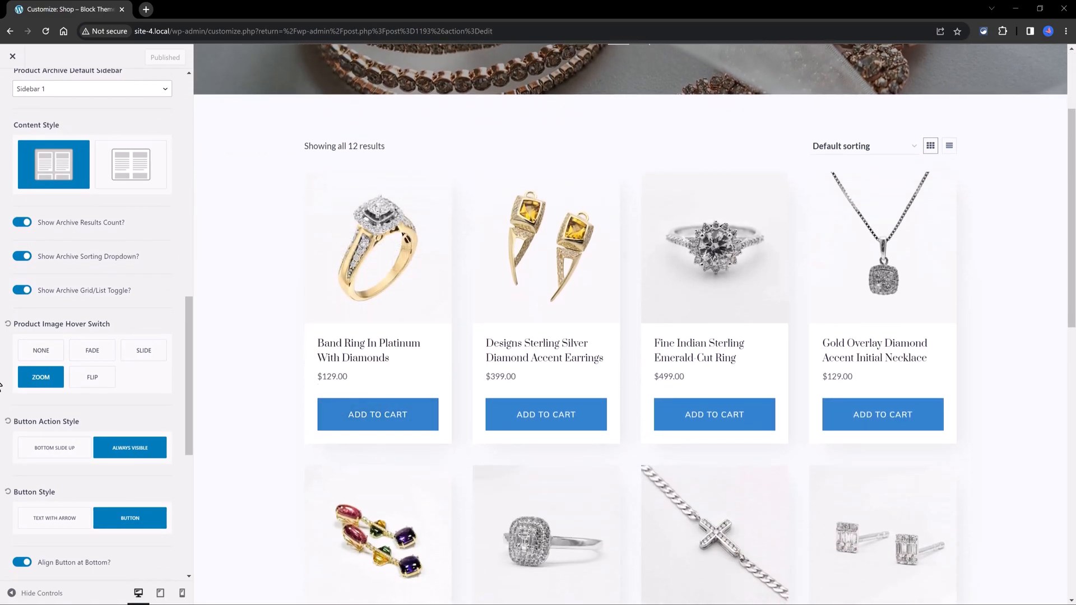
Set Product Image Hover Switch to Flip, keep always-visible standard cart buttons, and publish.
left_click(90, 350)
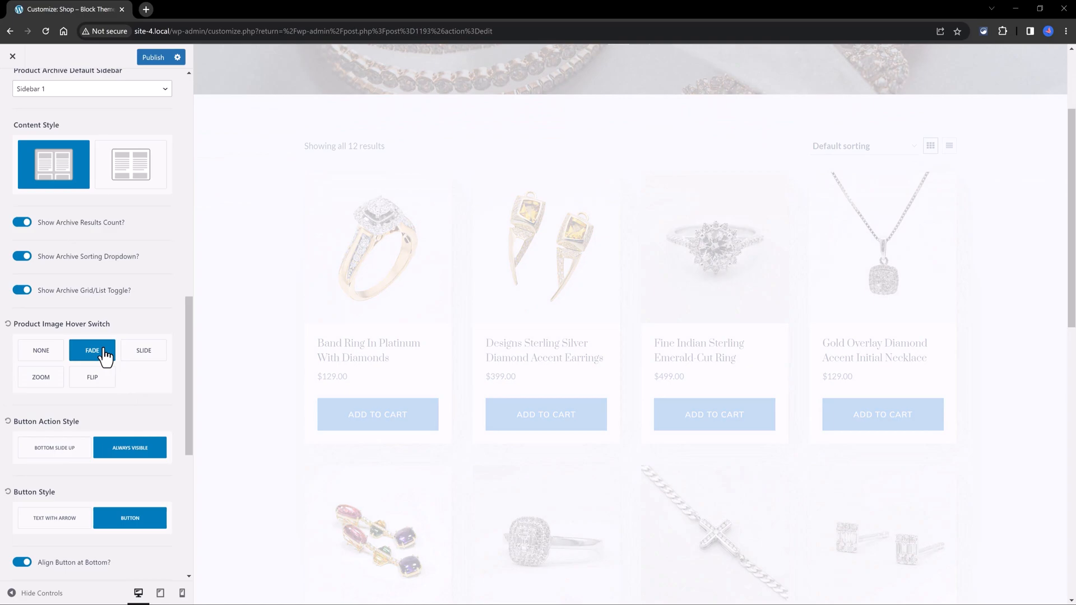
left_click(144, 350)
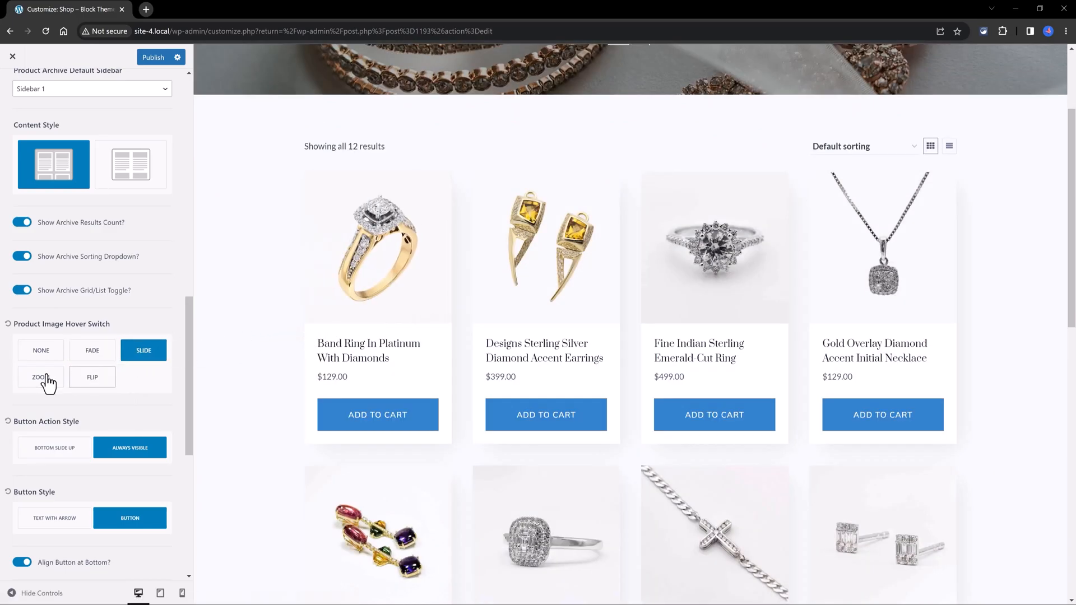
left_click(40, 376)
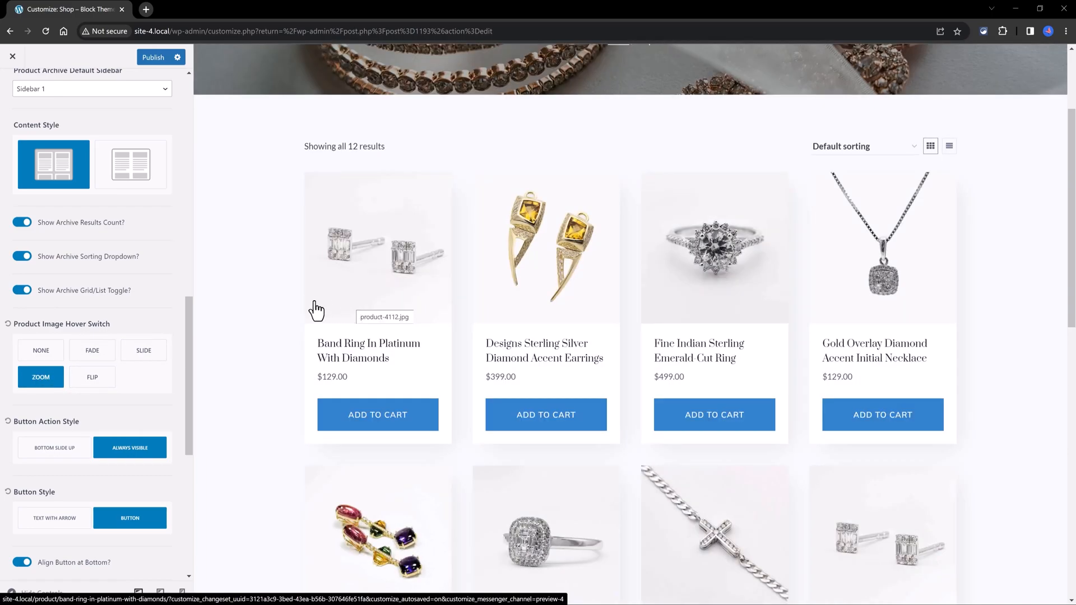
left_click(90, 377)
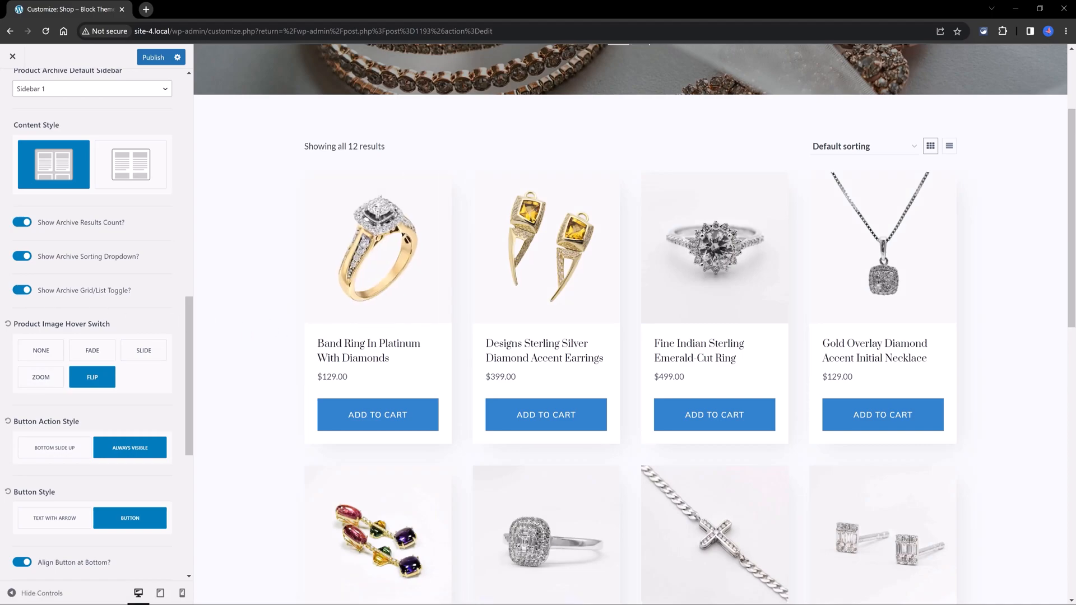
left_click(54, 448)
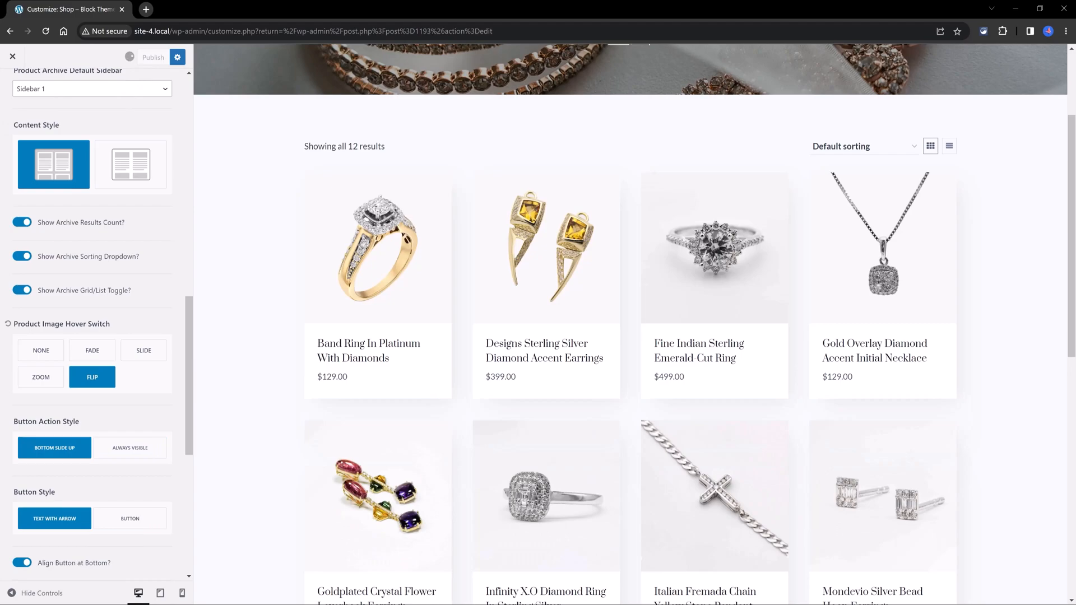
left_click(153, 58)
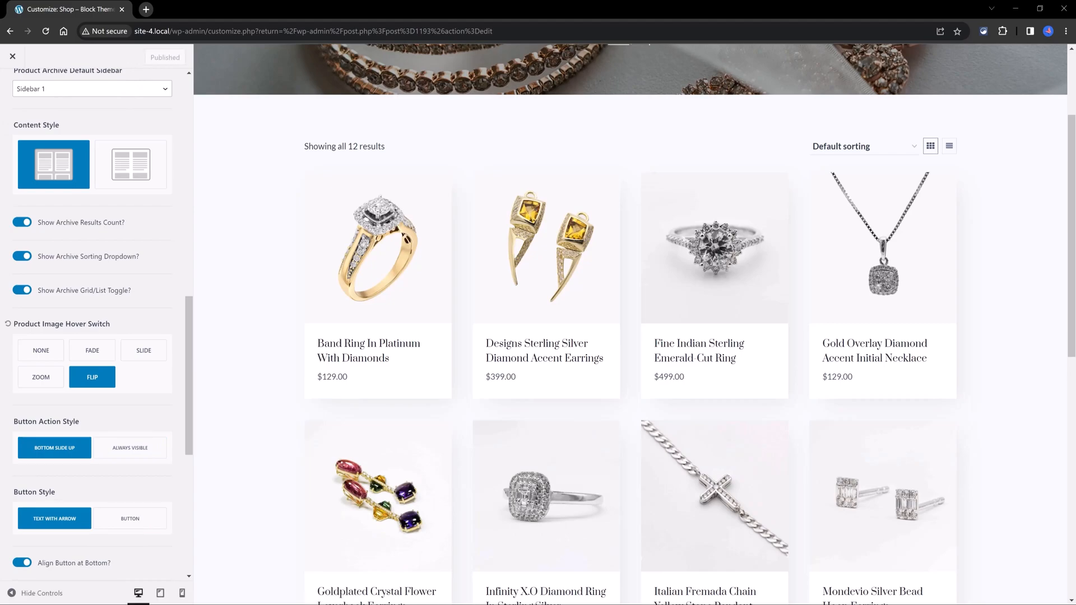
left_click(130, 447)
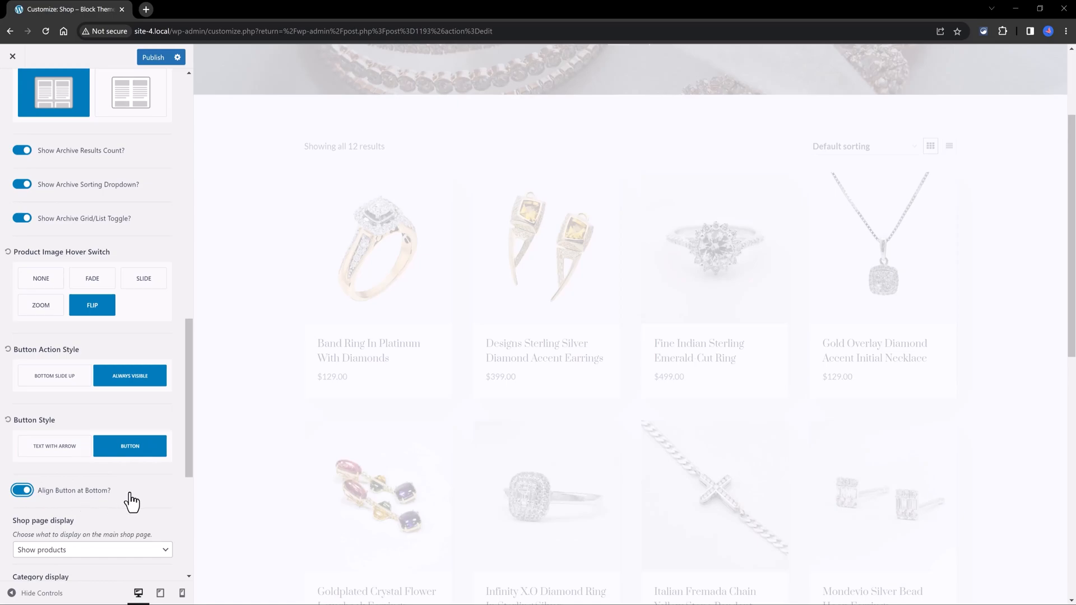
Publish the catalog settings, then choose the Narrow layout under WooCommerce Single Product Layout.
left_click(23, 490)
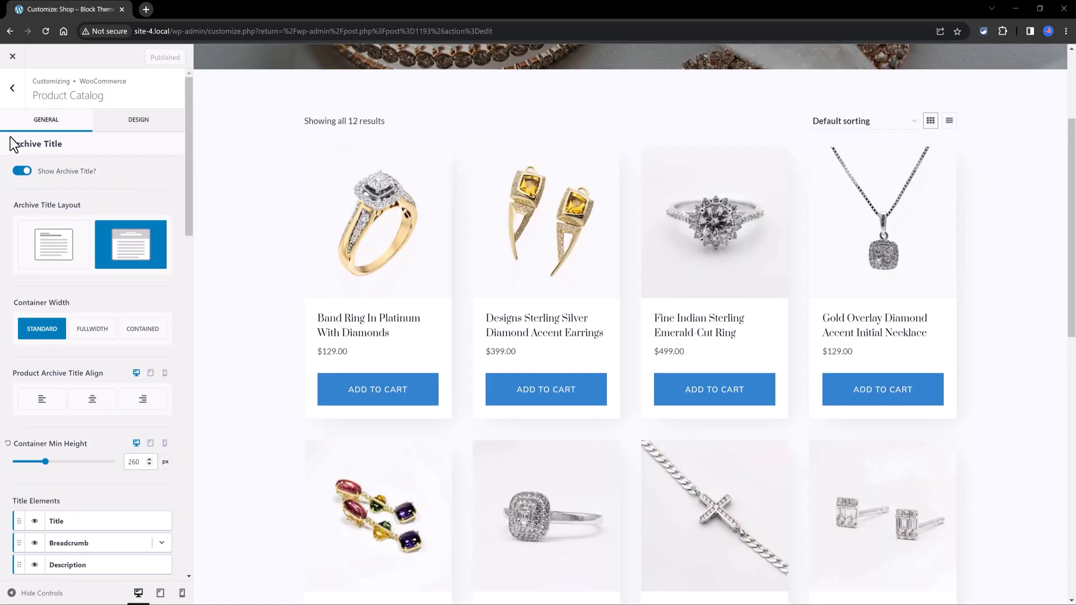
left_click(11, 88)
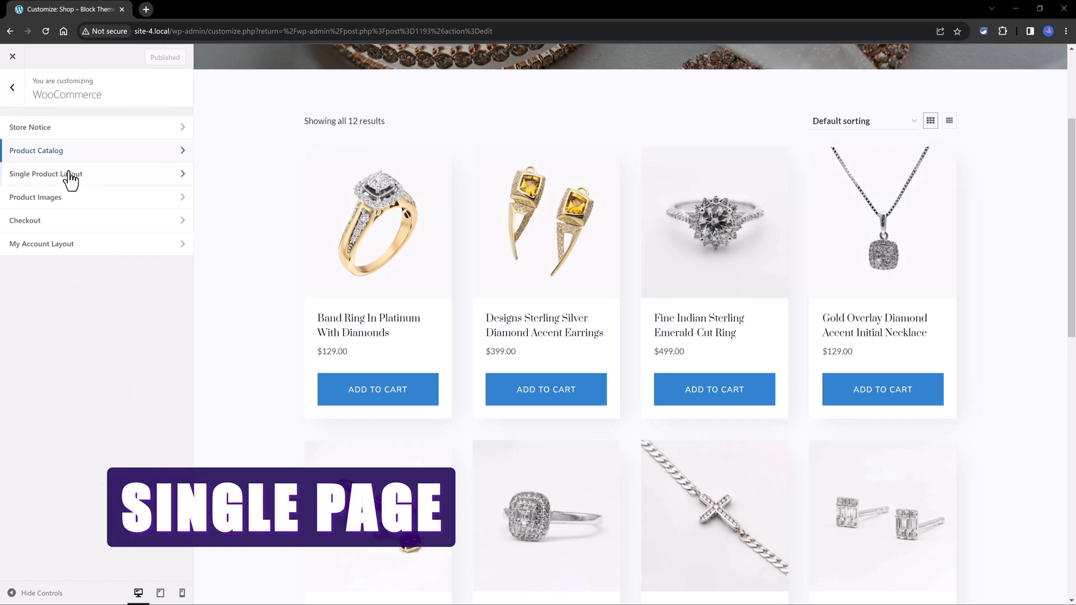
left_click(45, 174)
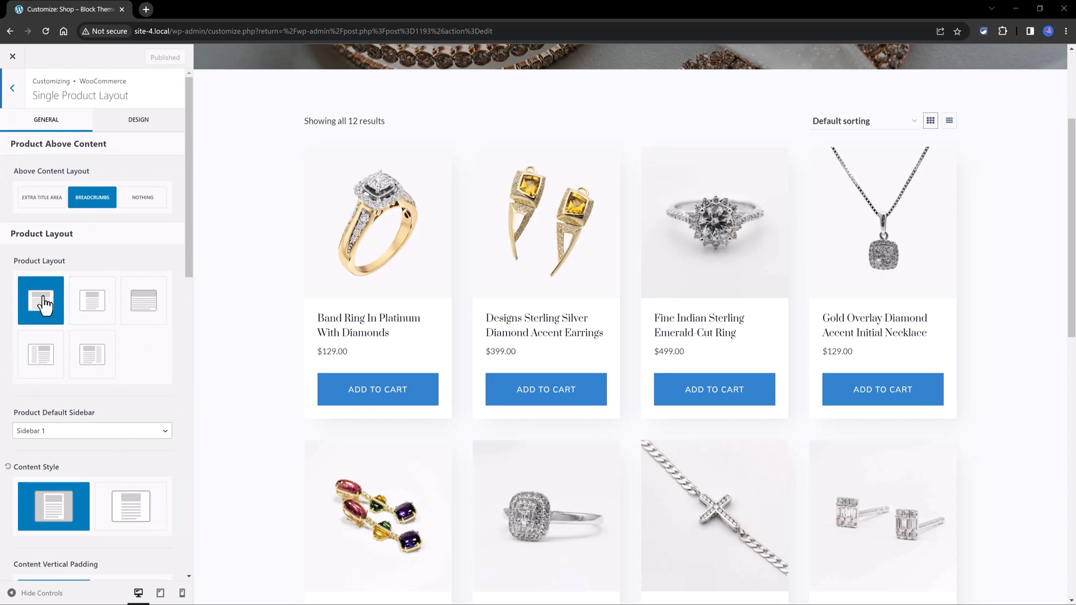
mouse_move(92, 300)
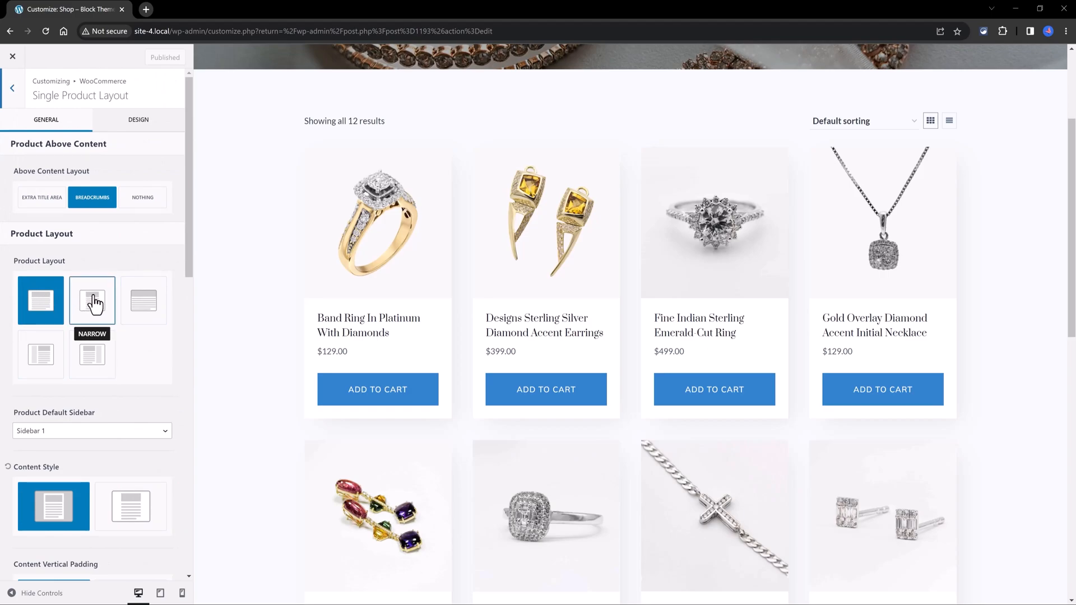
left_click(91, 300)
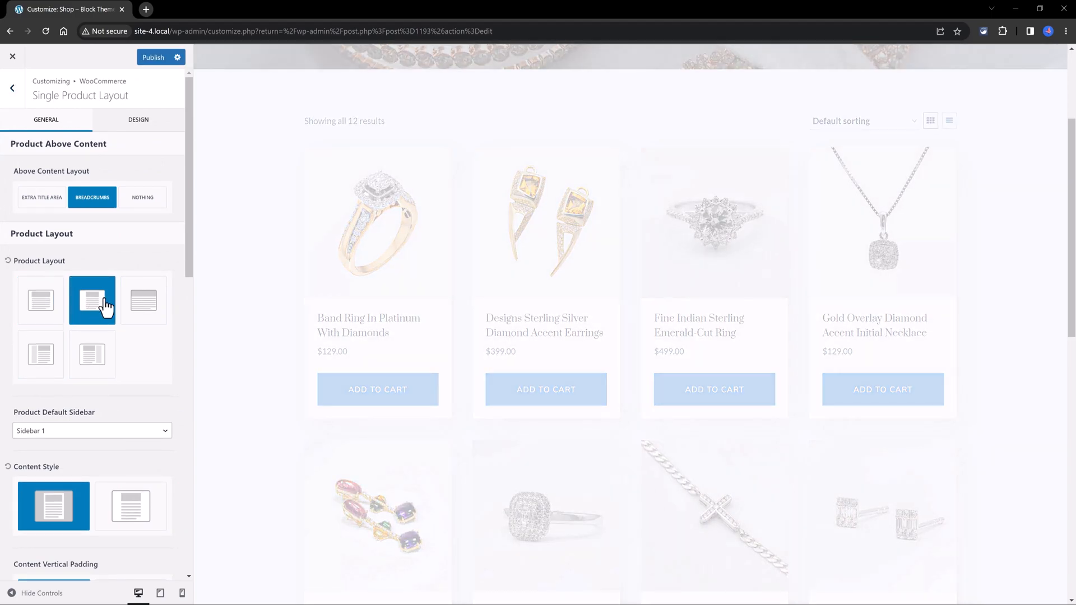
mouse_move(142, 301)
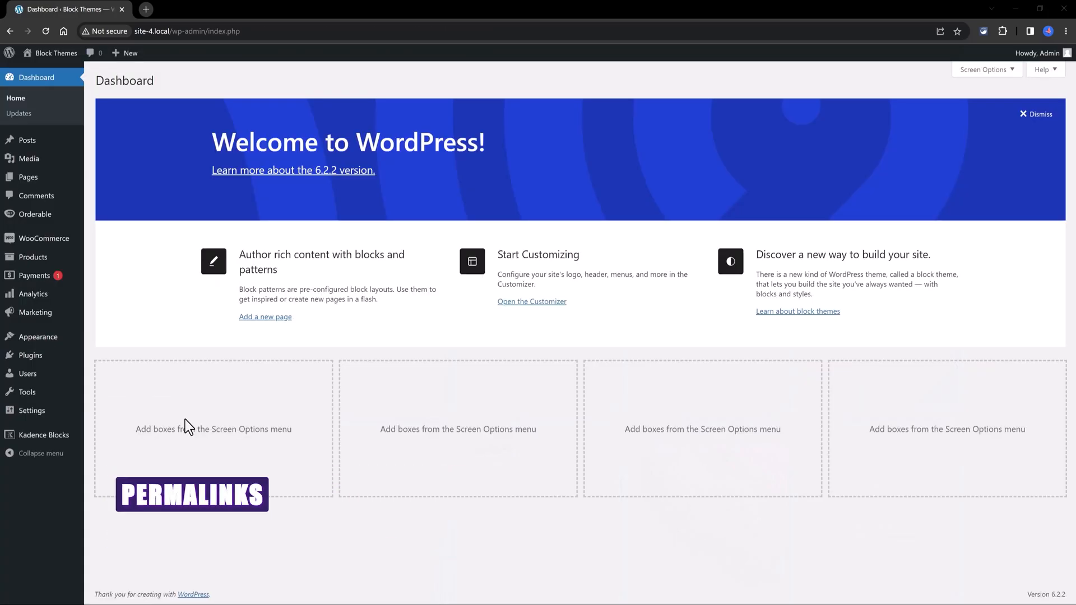
mouse_move(30, 410)
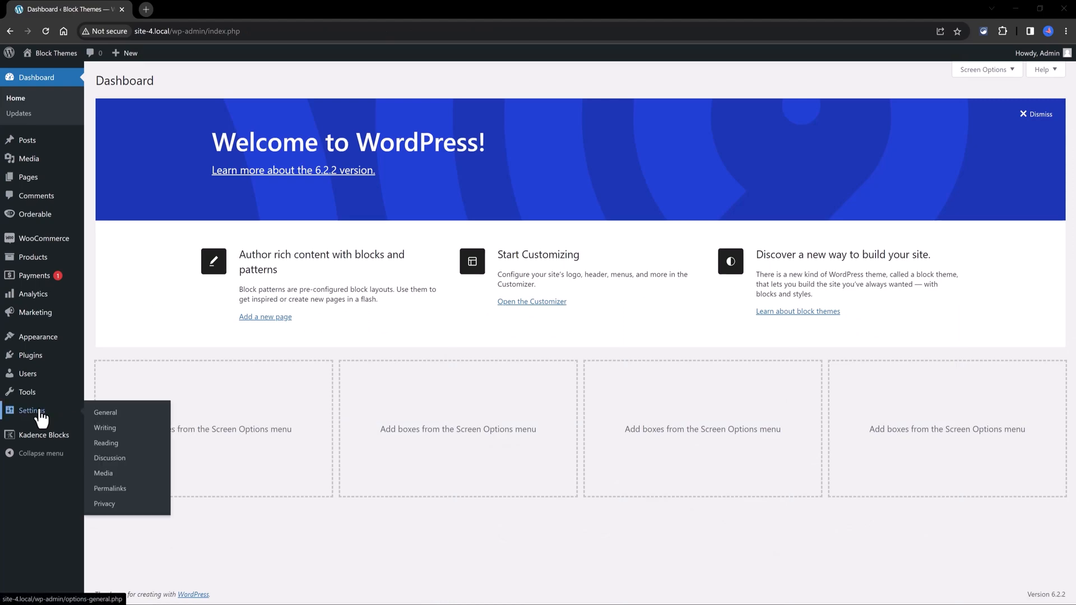
Open Settings > Permalinks showing the Day and name structure, then return to the Dashboard.
left_click(109, 489)
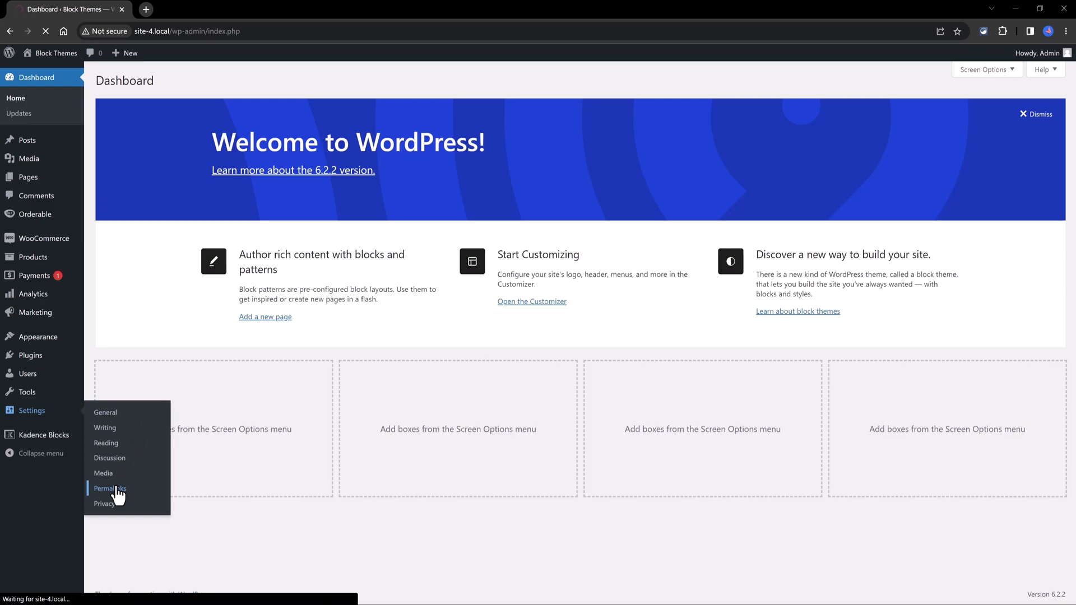
left_click(109, 489)
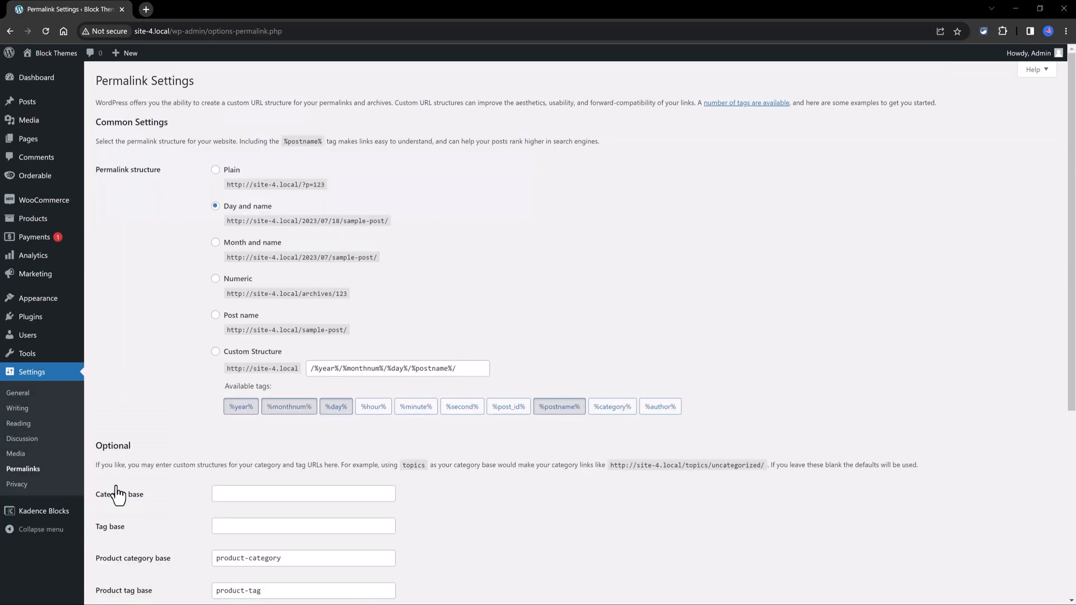
mouse_move(126, 478)
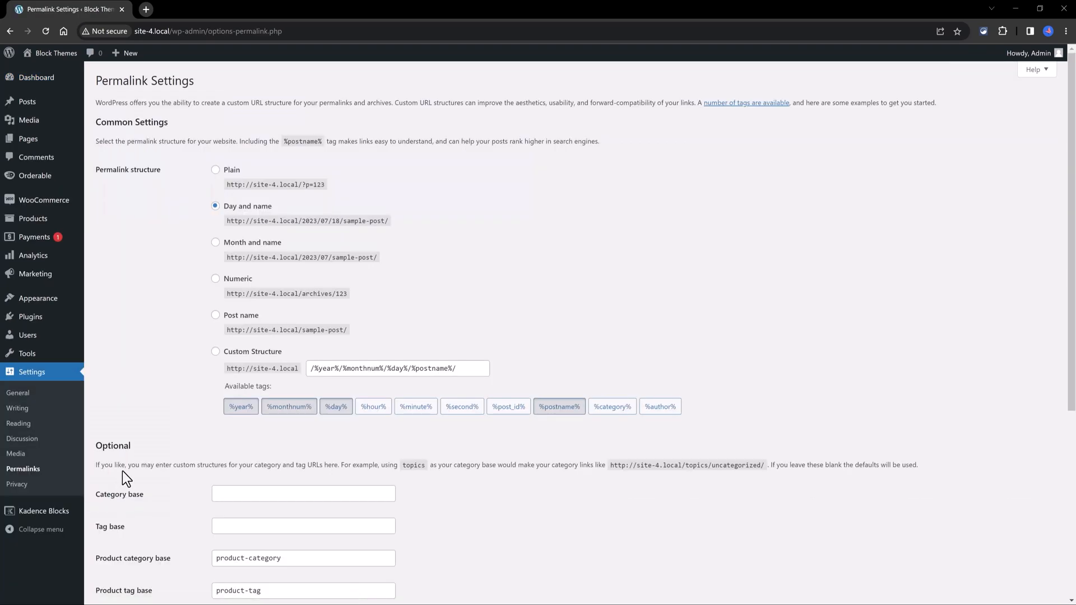
mouse_move(145, 256)
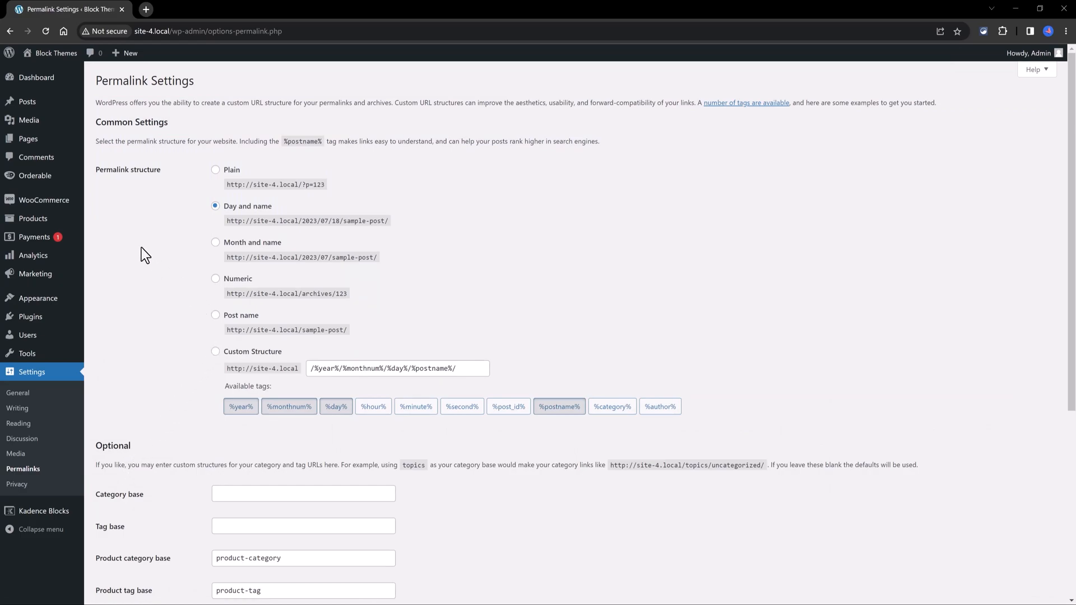
mouse_move(213, 55)
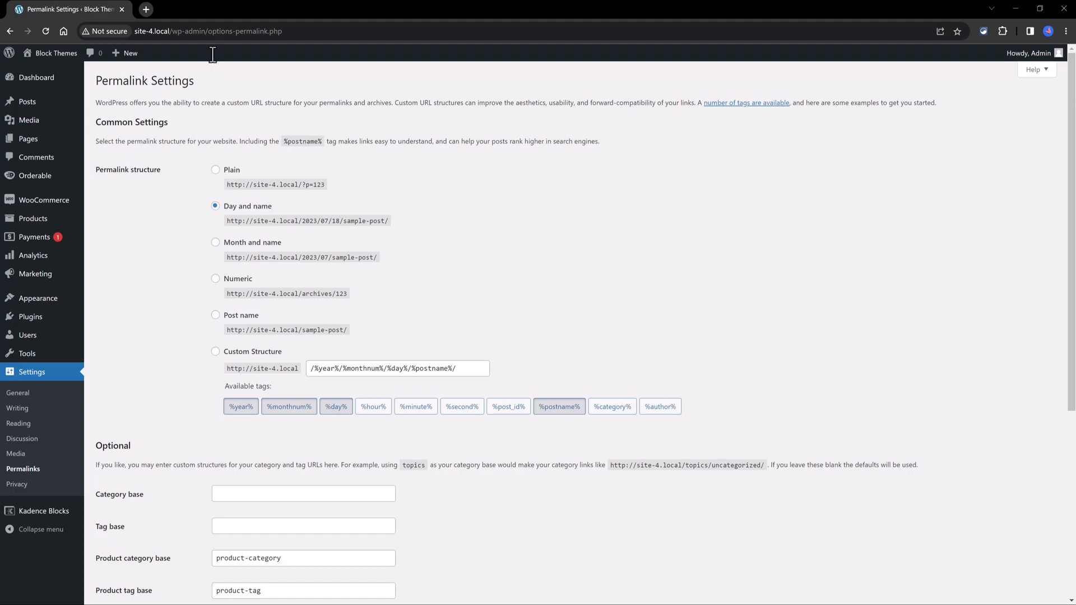
mouse_move(176, 290)
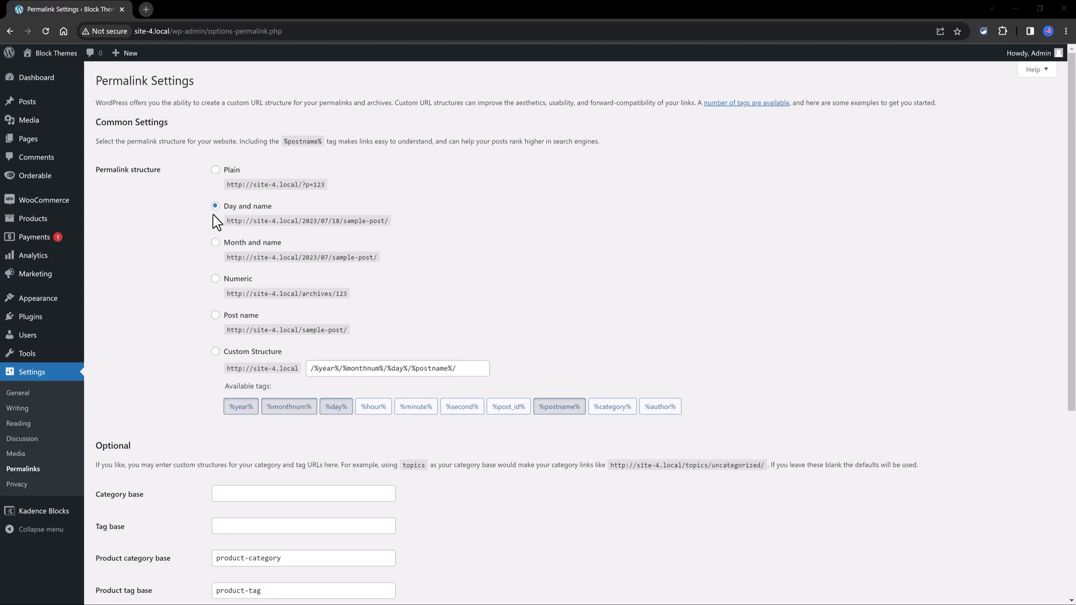
mouse_move(228, 235)
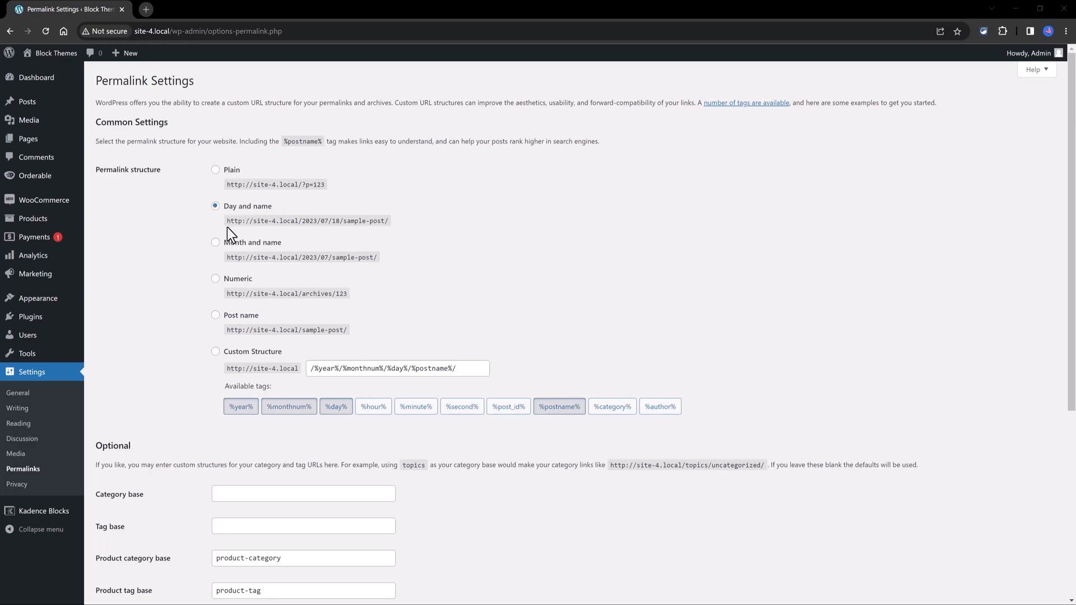
left_click(215, 315)
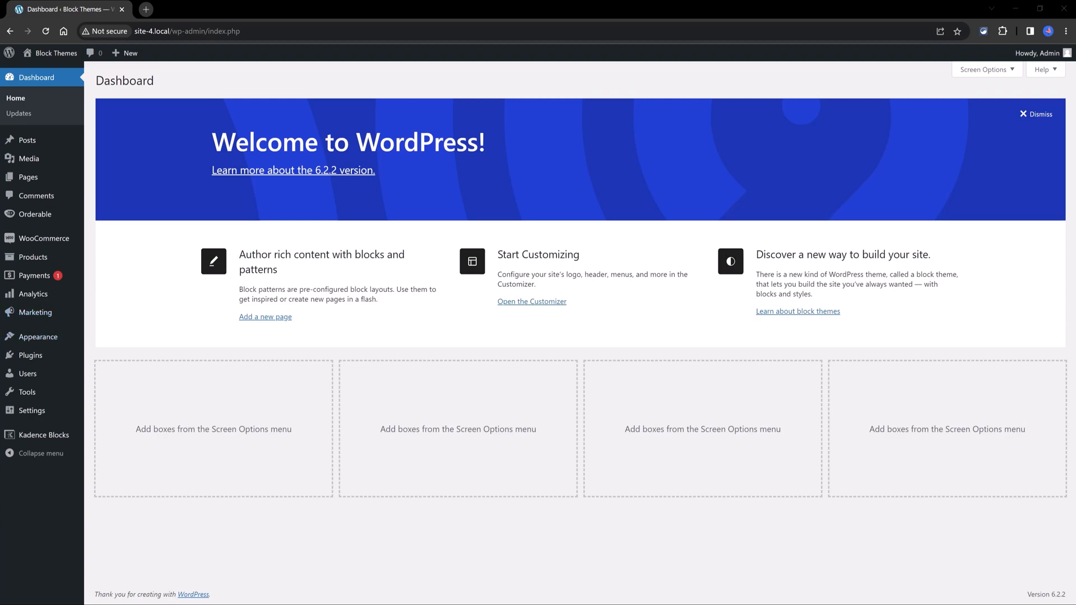
mouse_move(28, 177)
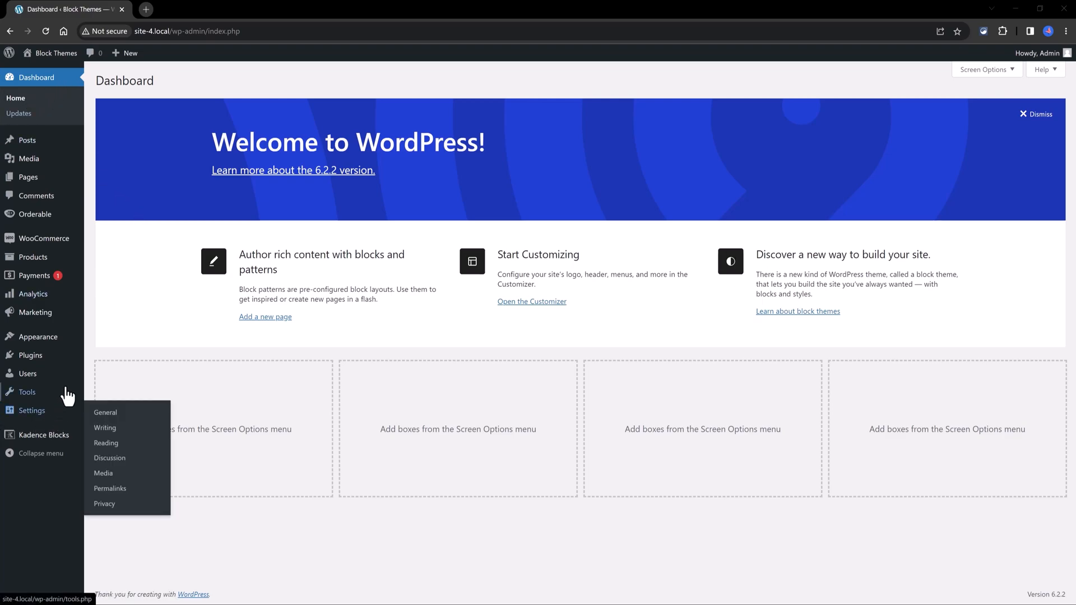
mouse_move(32, 257)
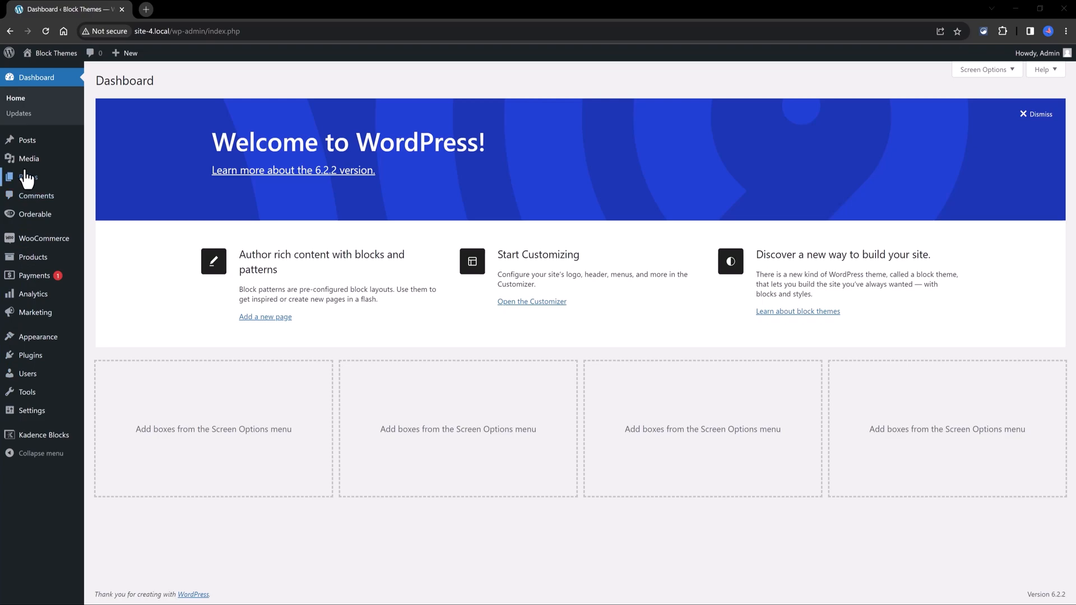
mouse_move(27, 177)
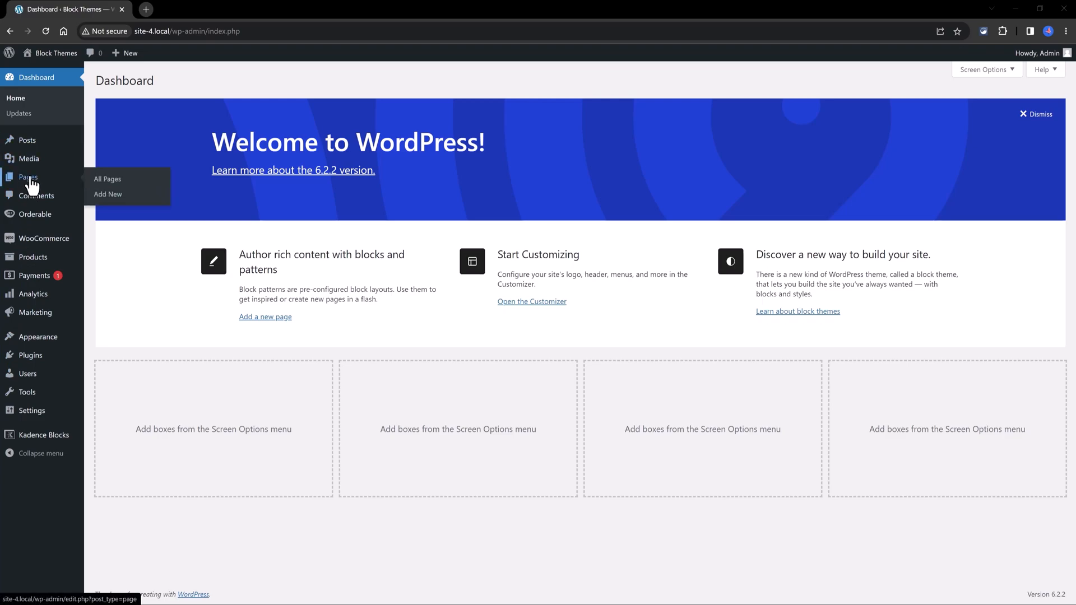
mouse_move(54, 53)
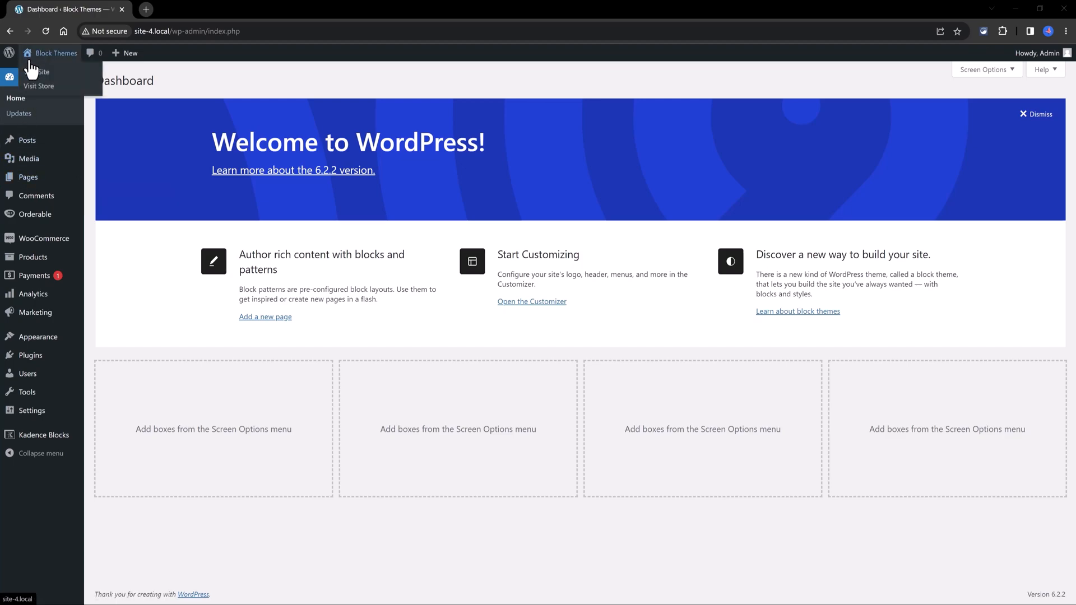
mouse_move(39, 61)
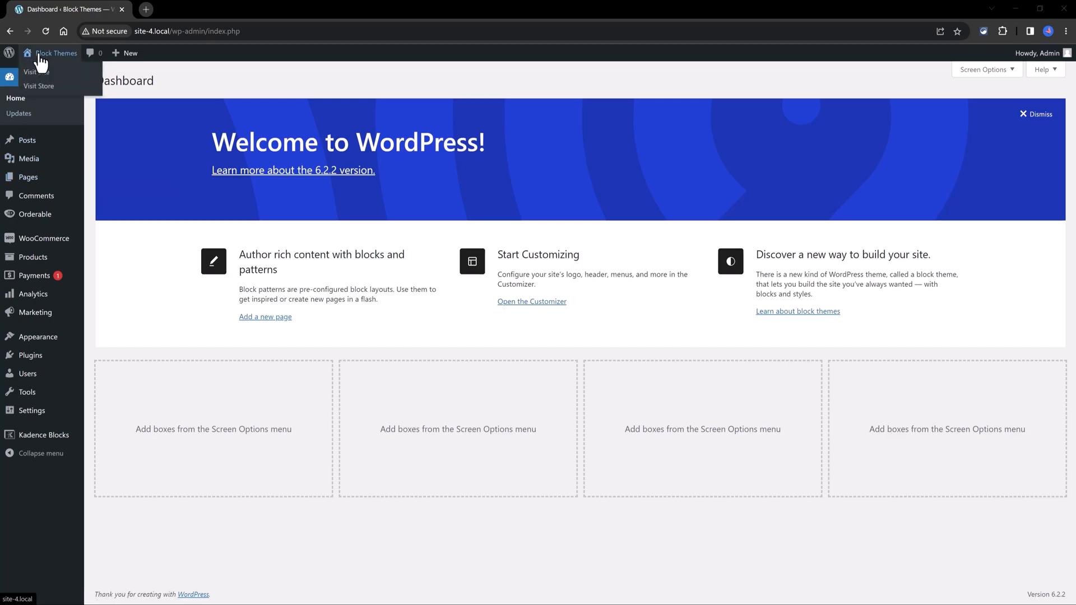
Go to the admin Dashboard from the toolbar.
left_click(39, 87)
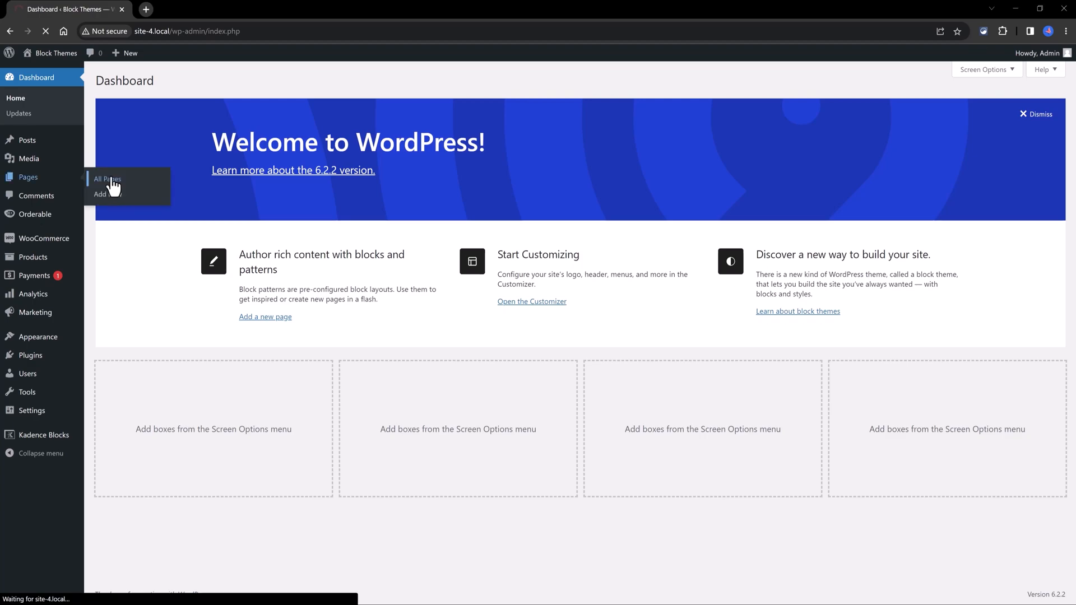
Add a new page titled 'Tutorial' in the block editor, then return to the pages list.
left_click(108, 179)
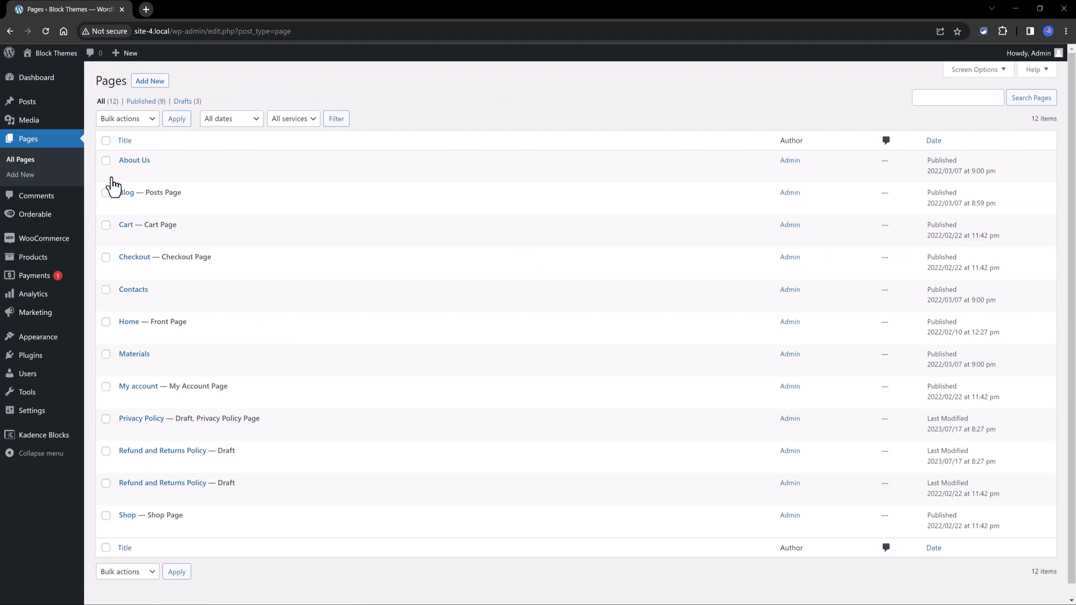
mouse_move(149, 523)
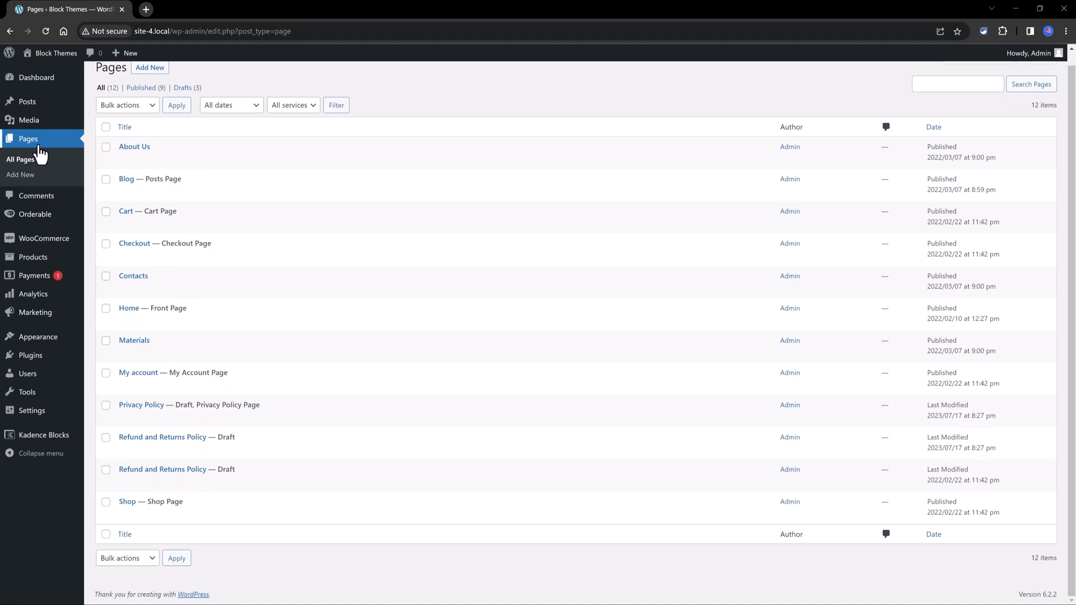
mouse_move(20, 160)
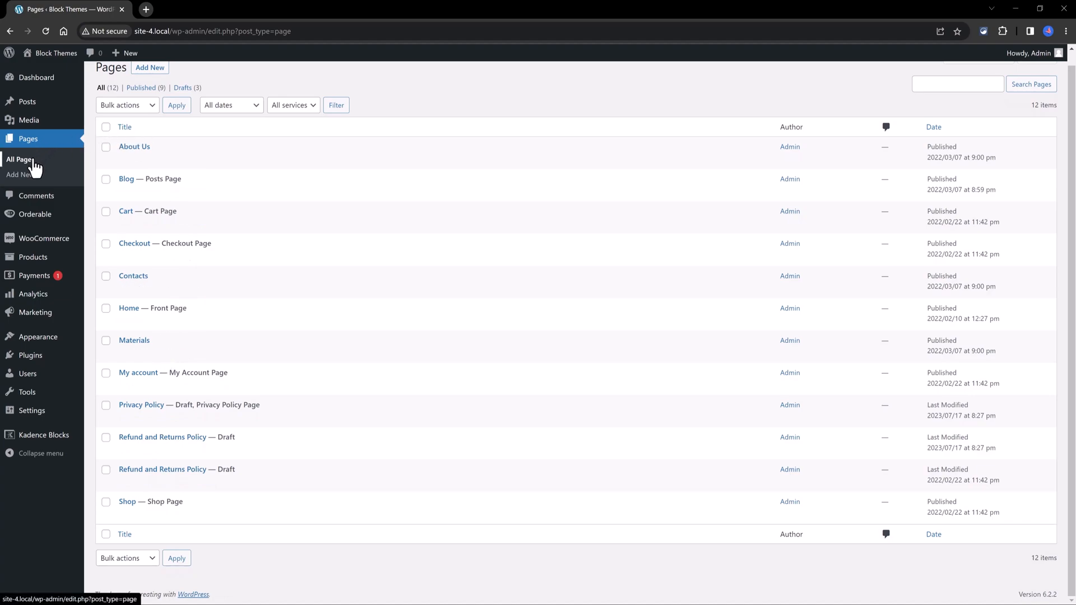
left_click(149, 80)
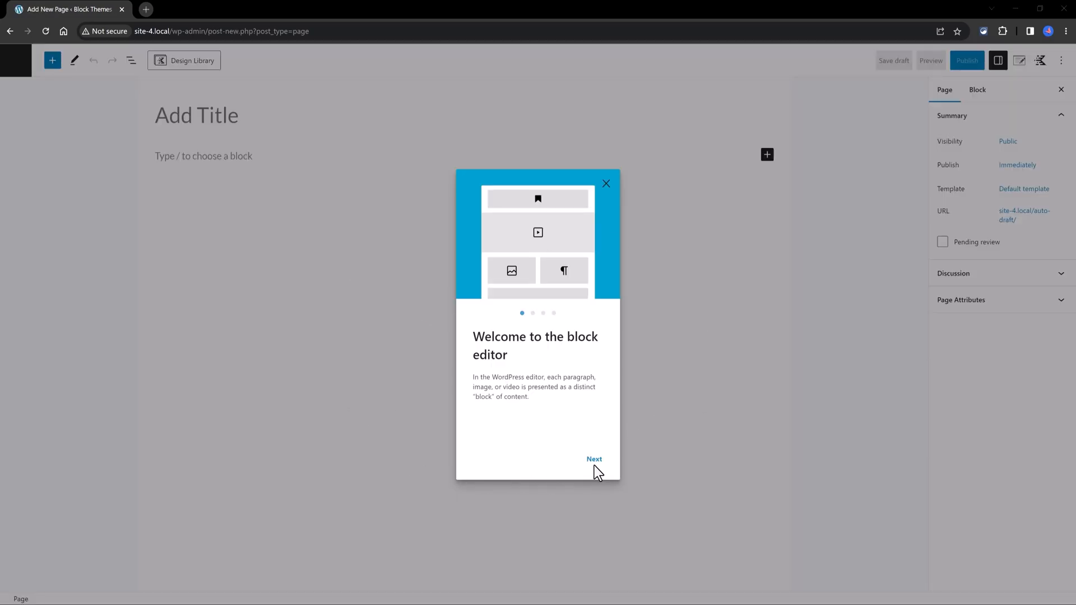
left_click(605, 183)
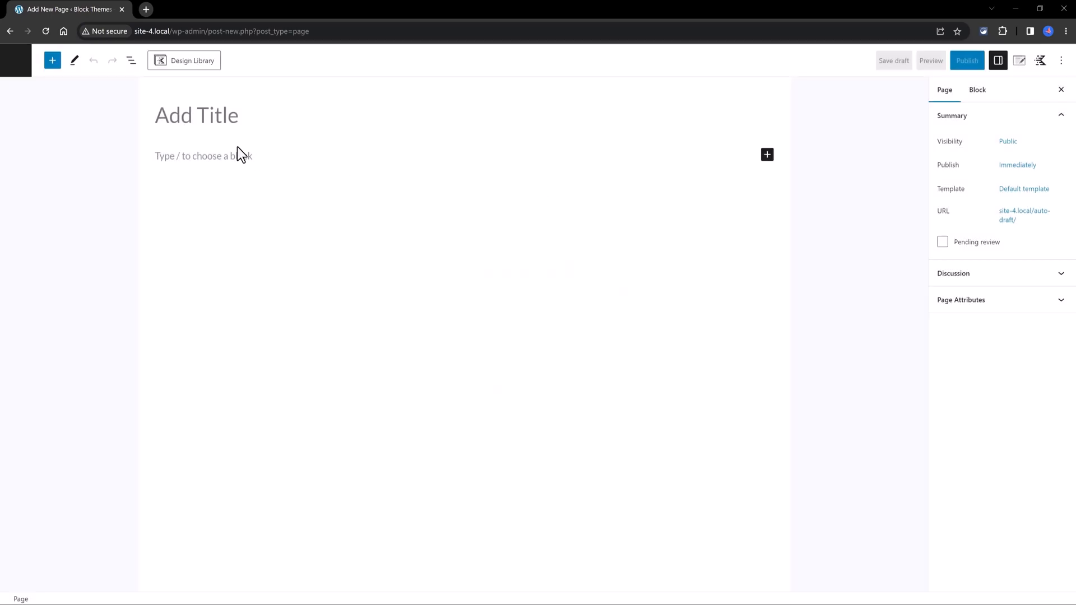
left_click(196, 115)
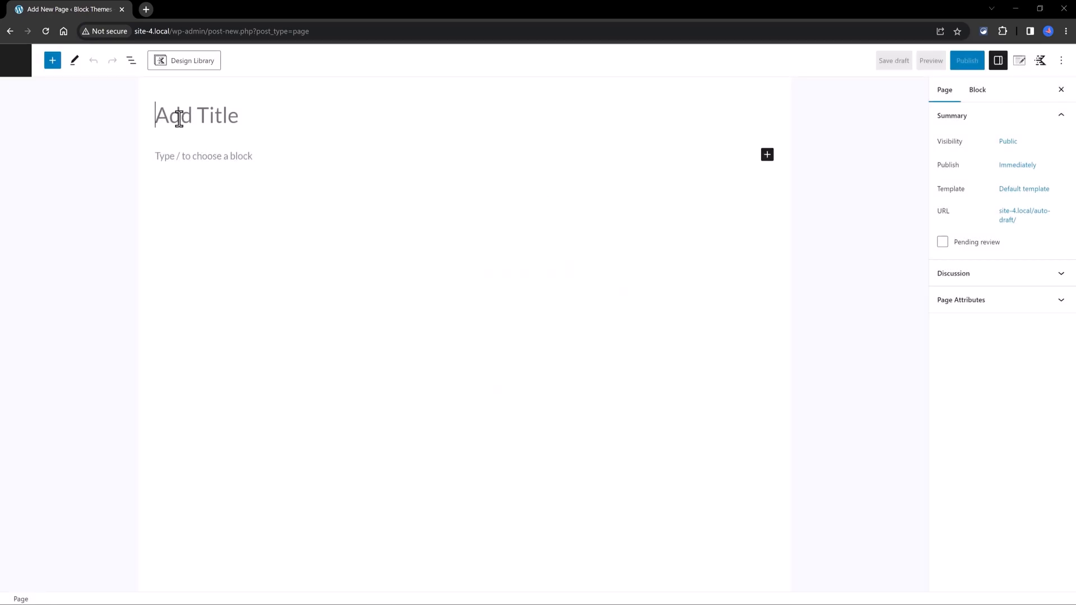
type("Tutorial")
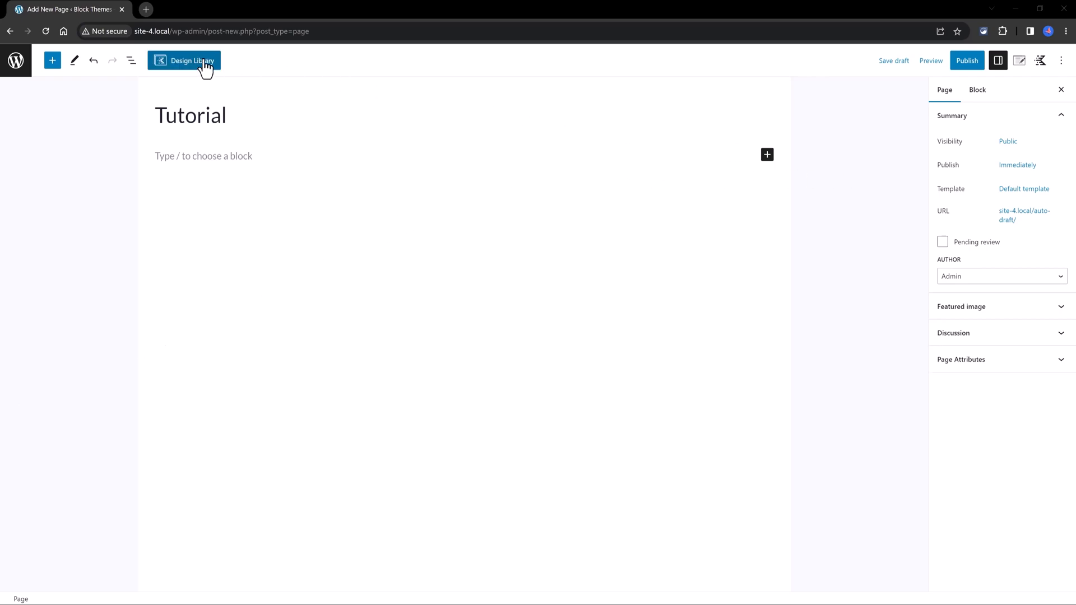
left_click(184, 61)
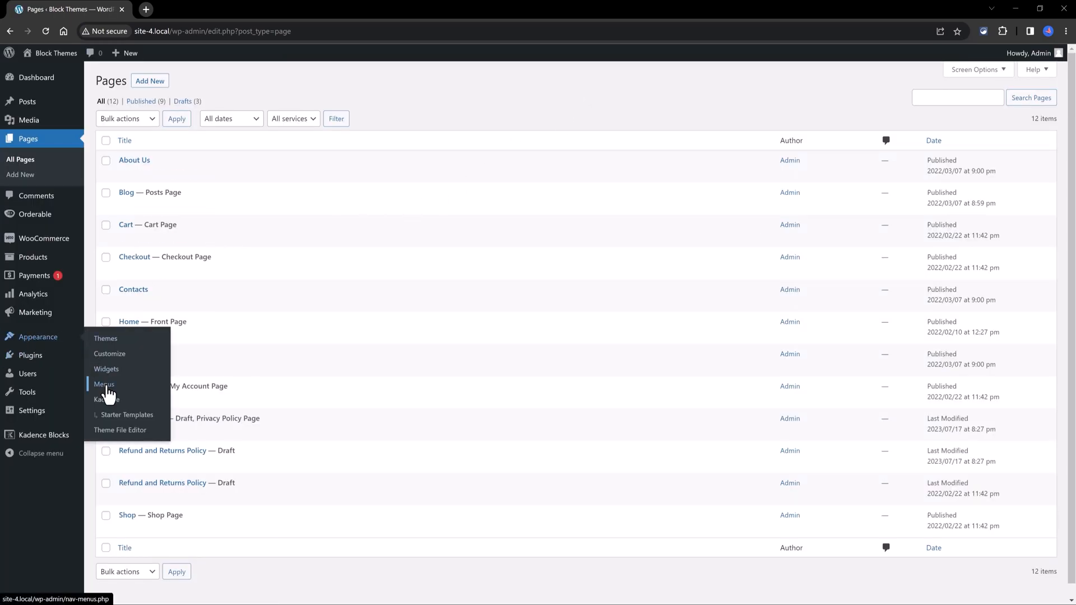
Open Appearance > Menus and select the Help menu for editing.
left_click(104, 383)
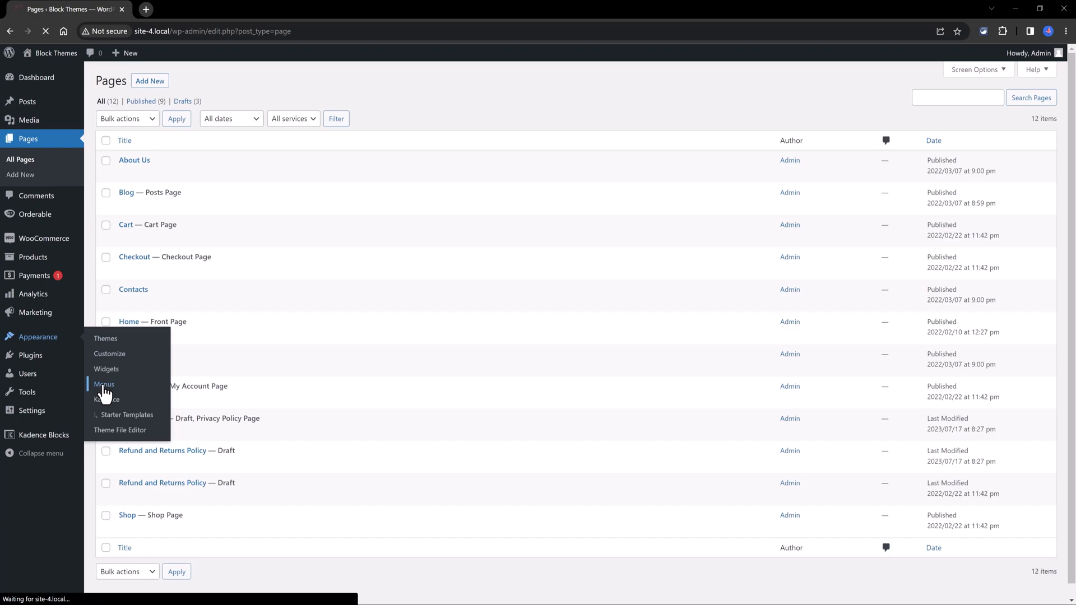
left_click(104, 384)
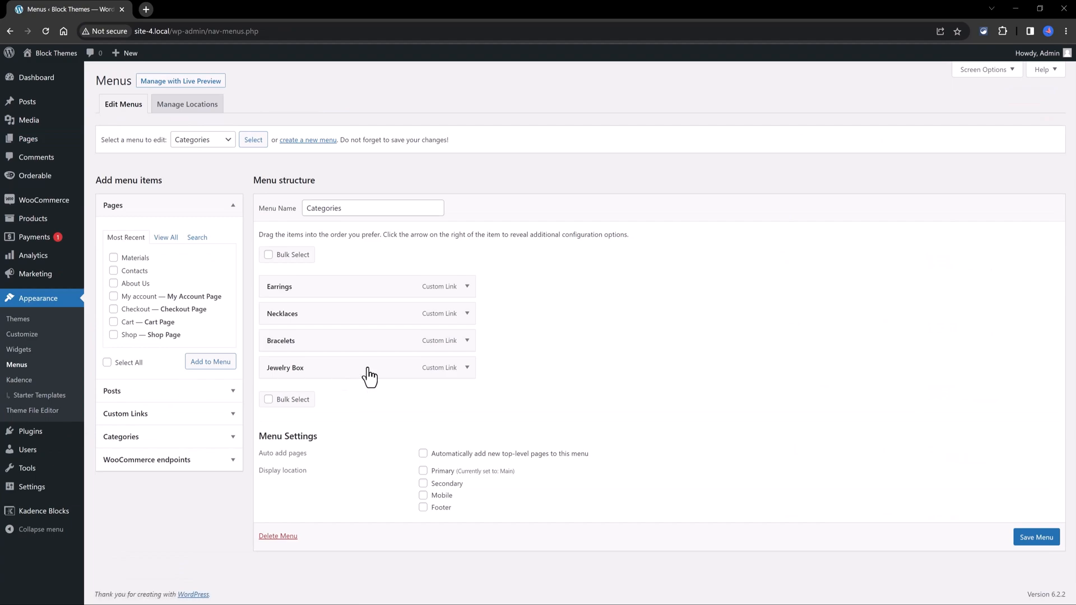
mouse_move(638, 347)
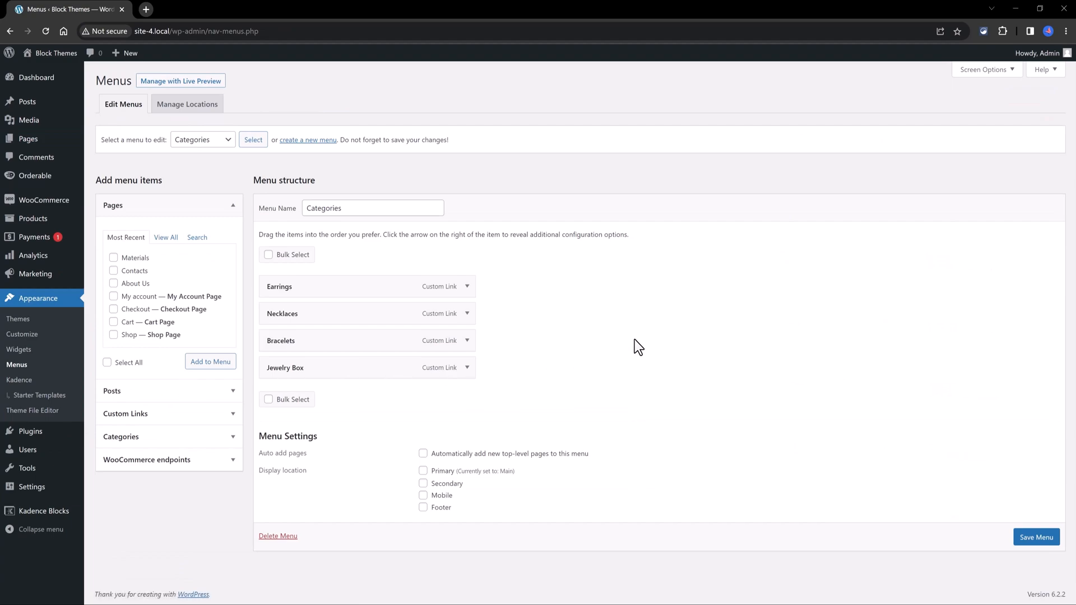
mouse_move(298, 272)
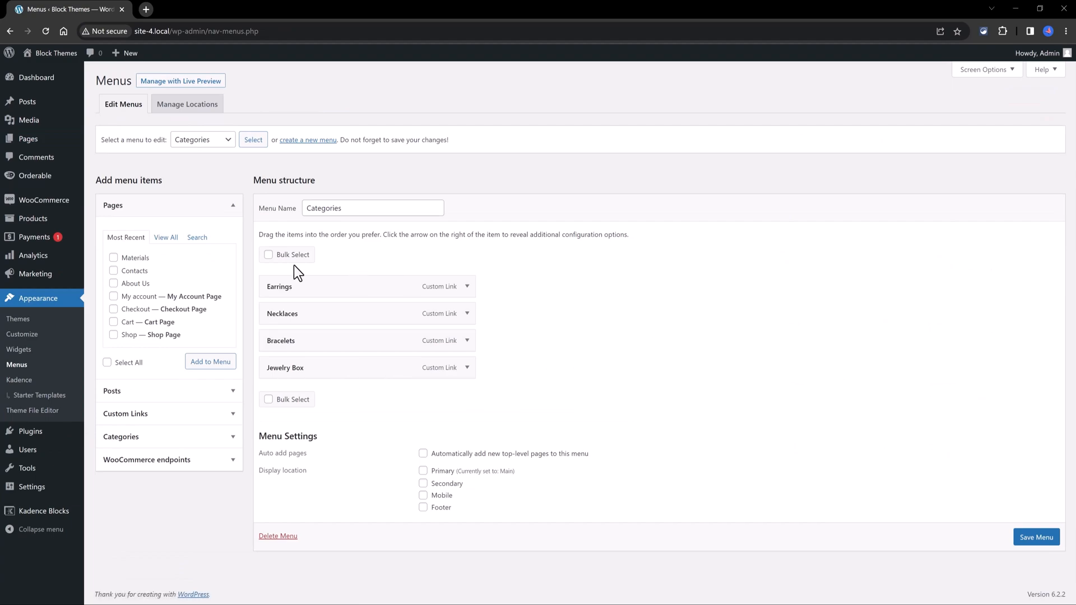
mouse_move(212, 140)
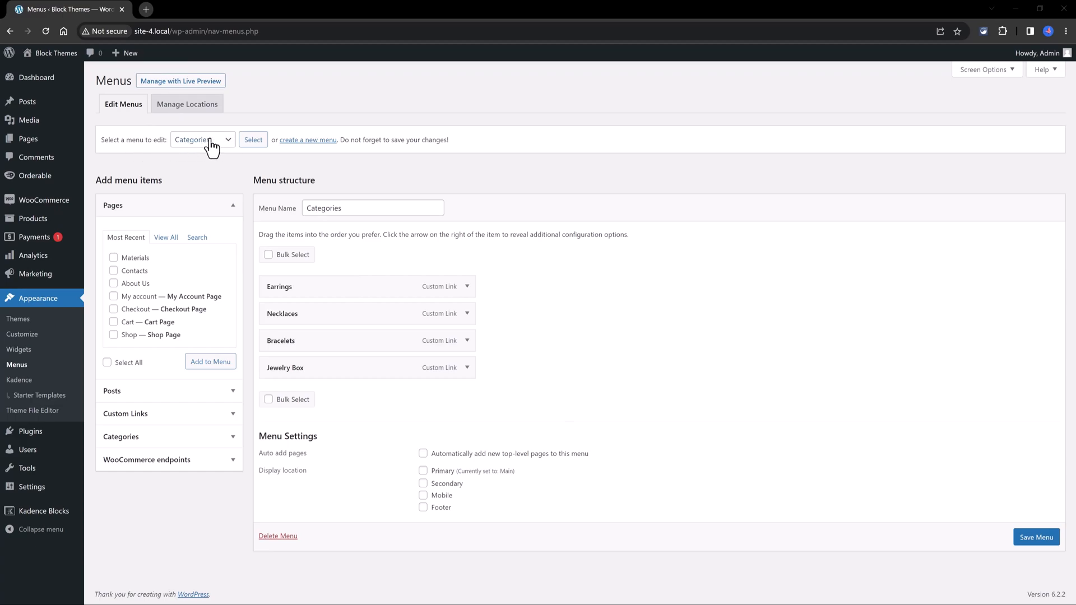
left_click(202, 139)
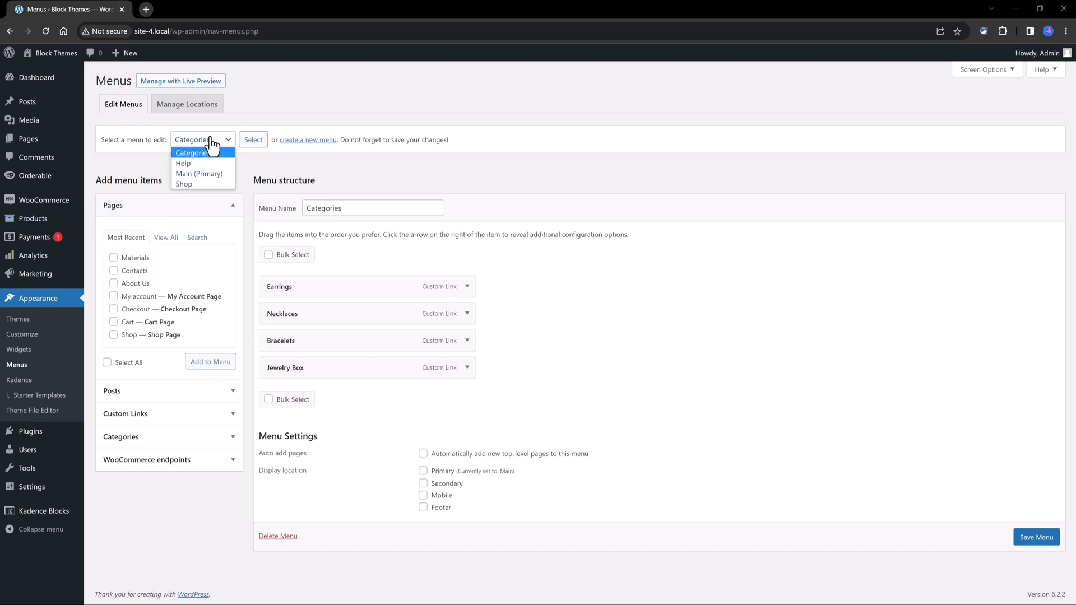
left_click(183, 164)
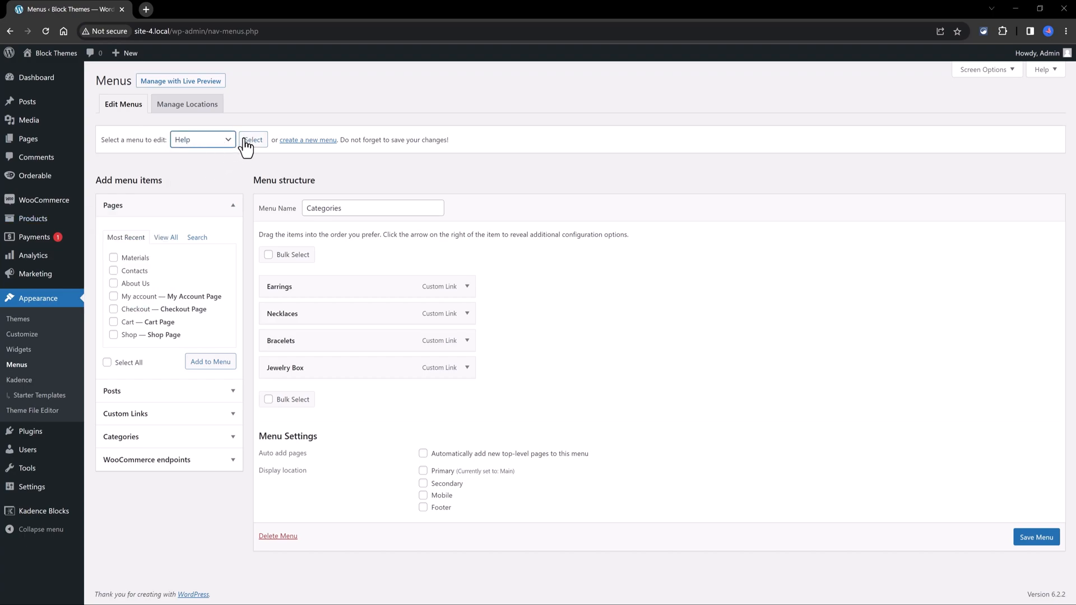
left_click(253, 140)
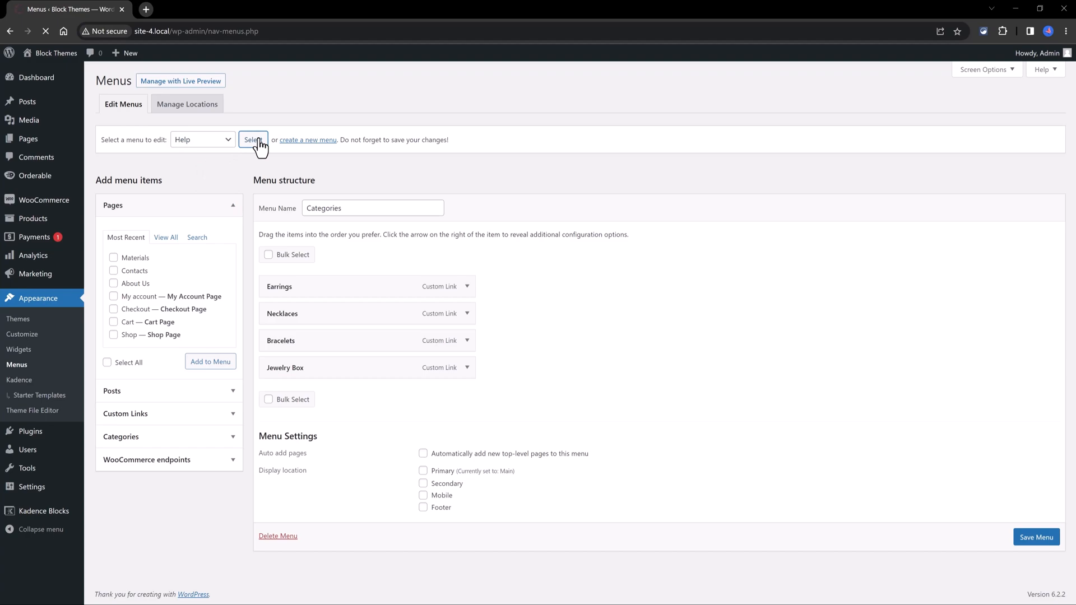
Move Shipping Details below Address Store in the Help menu, then switch to the Shop tab.
left_click(253, 139)
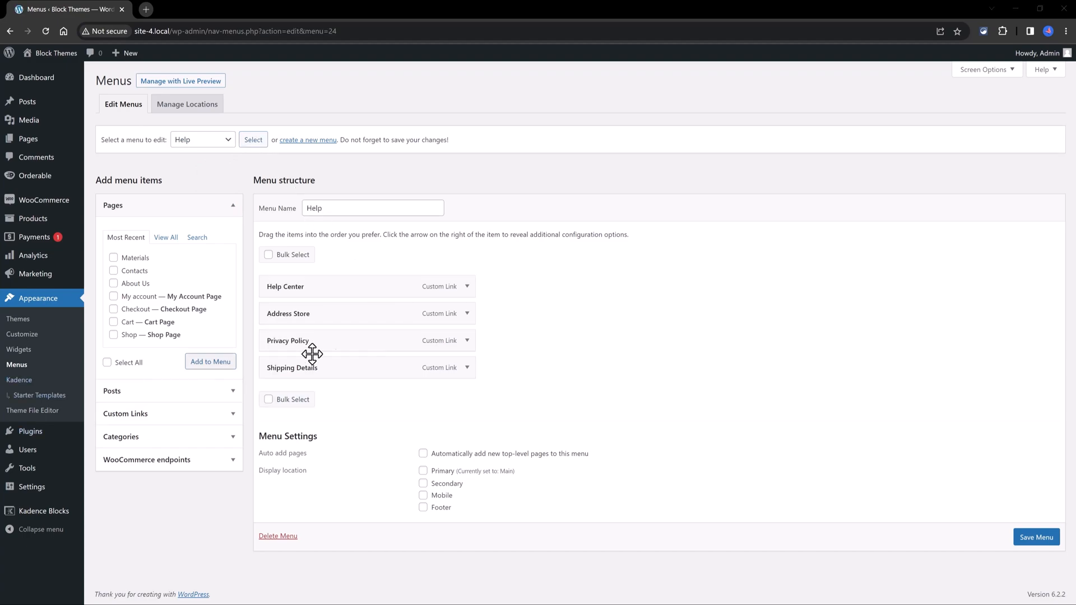
left_click(467, 286)
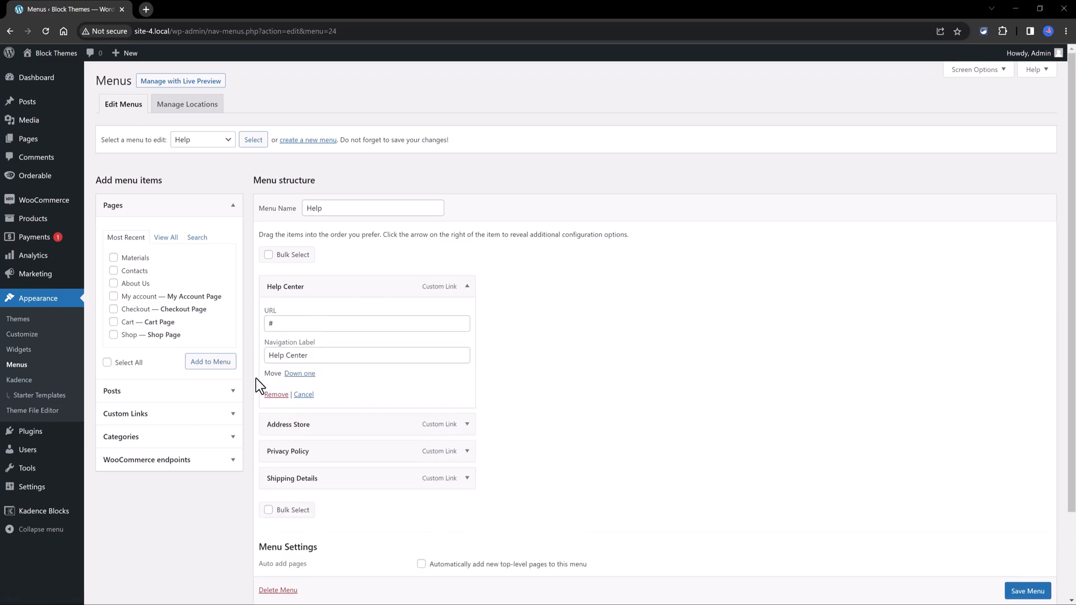
left_click(467, 287)
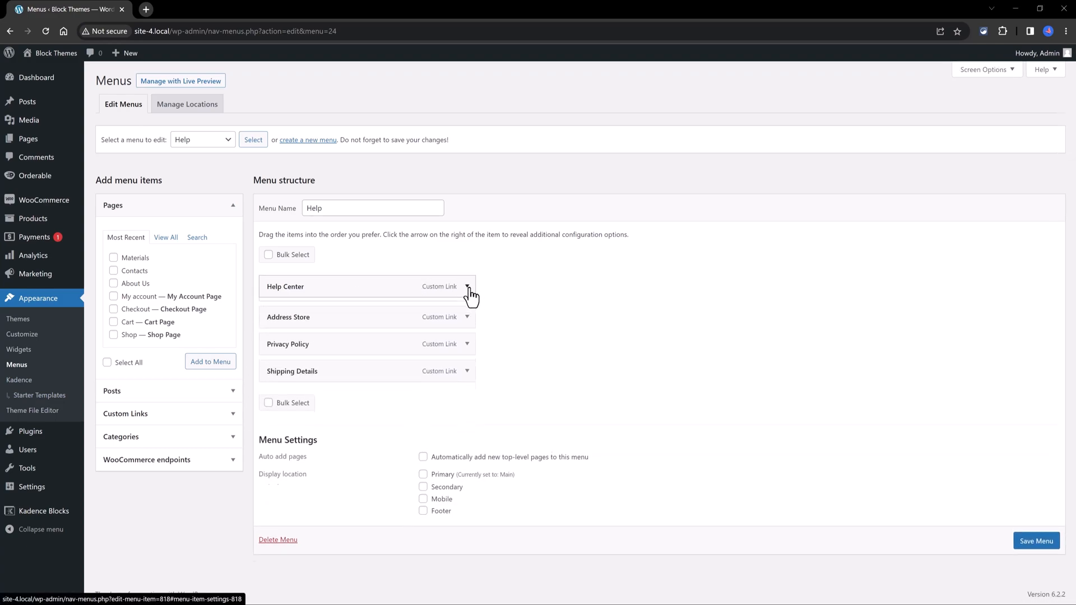
left_click(469, 287)
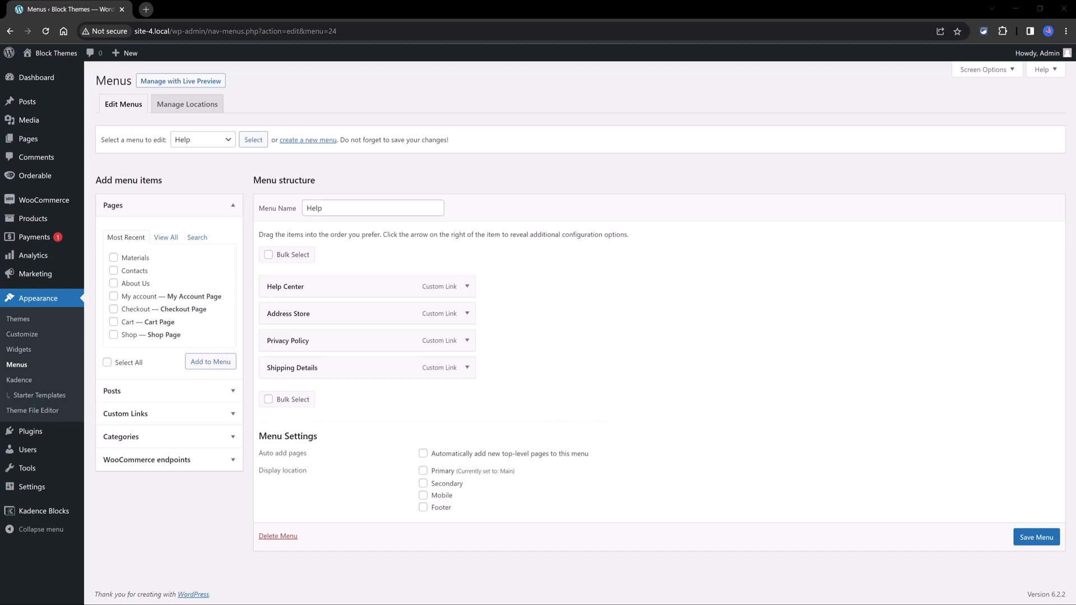
mouse_move(340, 294)
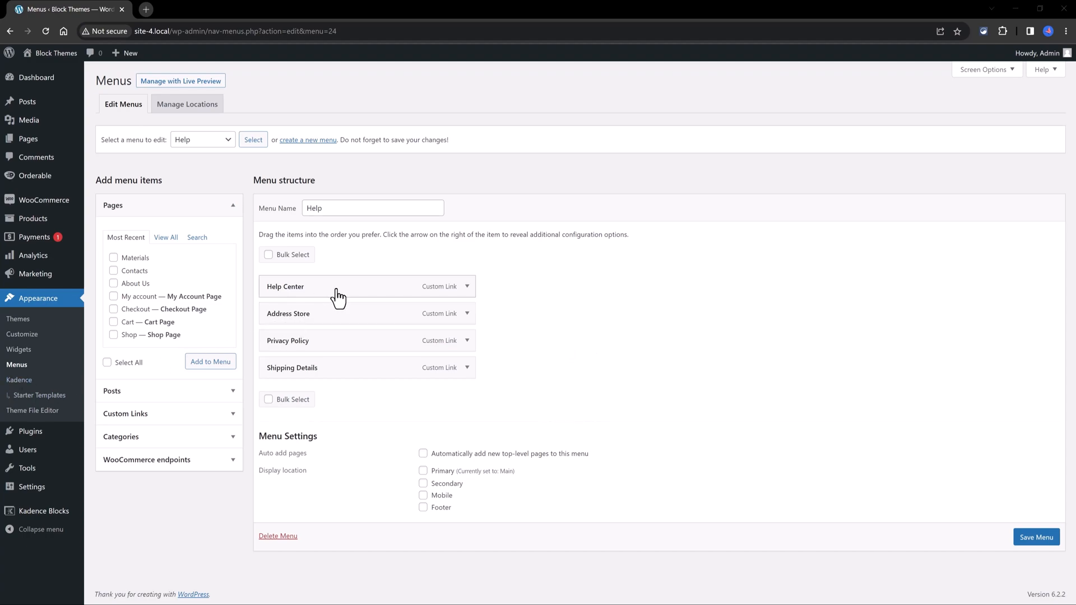
mouse_move(369, 293)
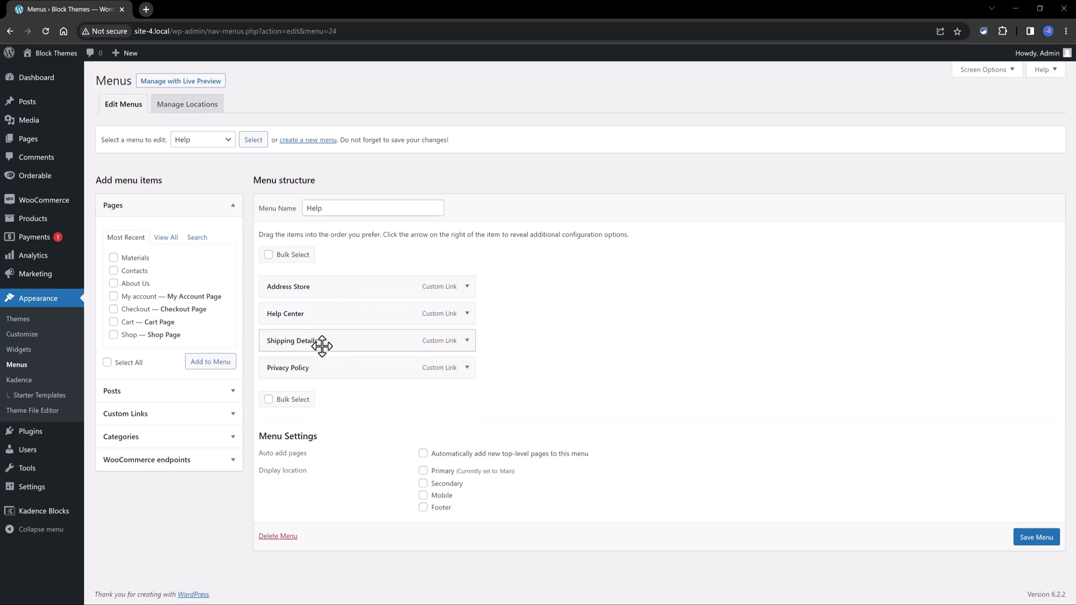
left_click_drag(323, 341, 323, 314)
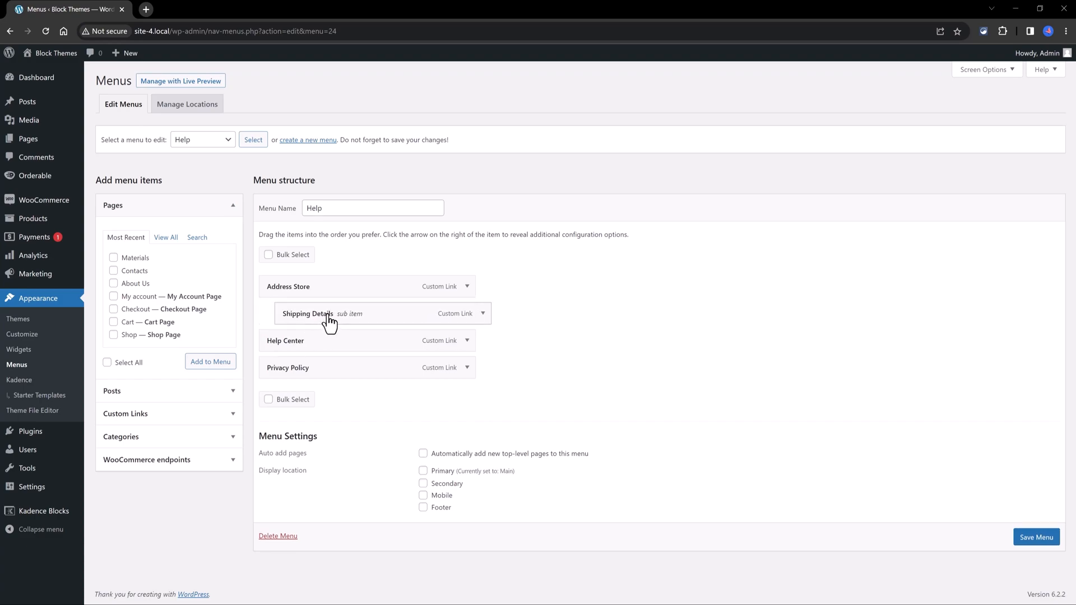
mouse_move(641, 335)
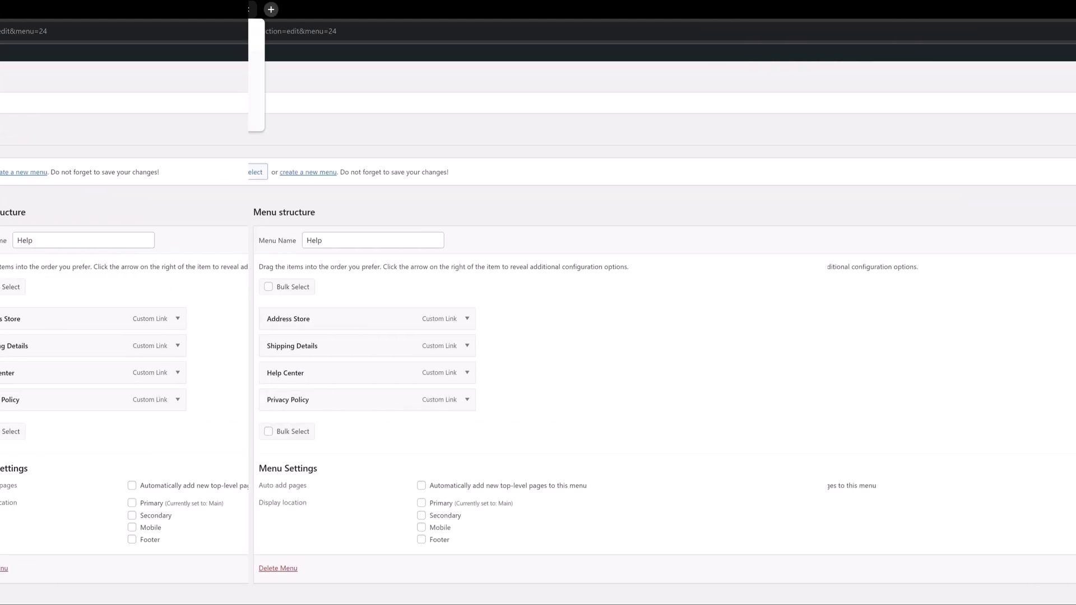
left_click(178, 9)
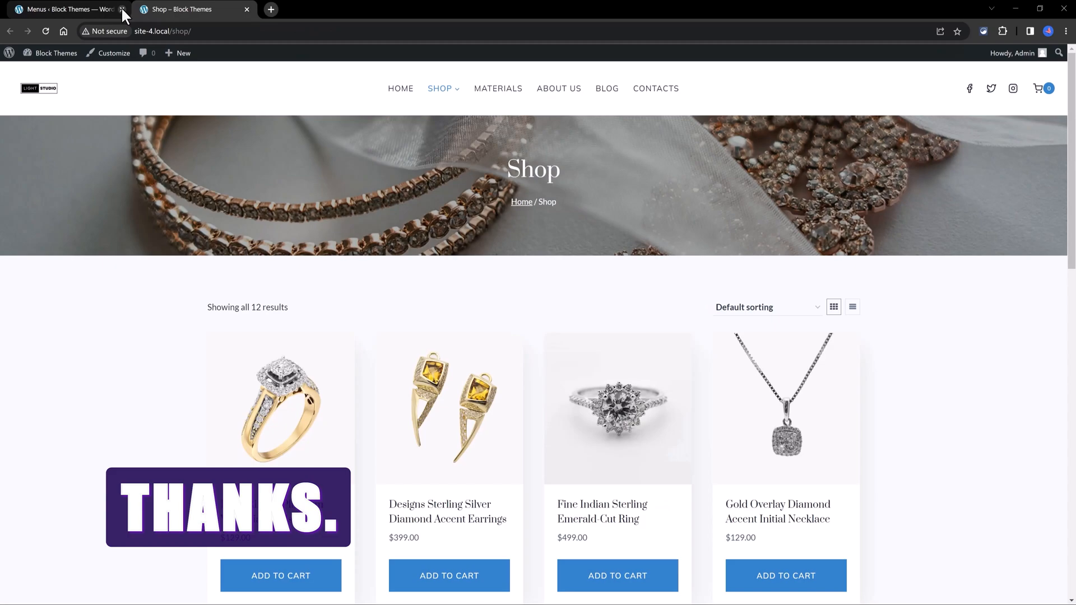